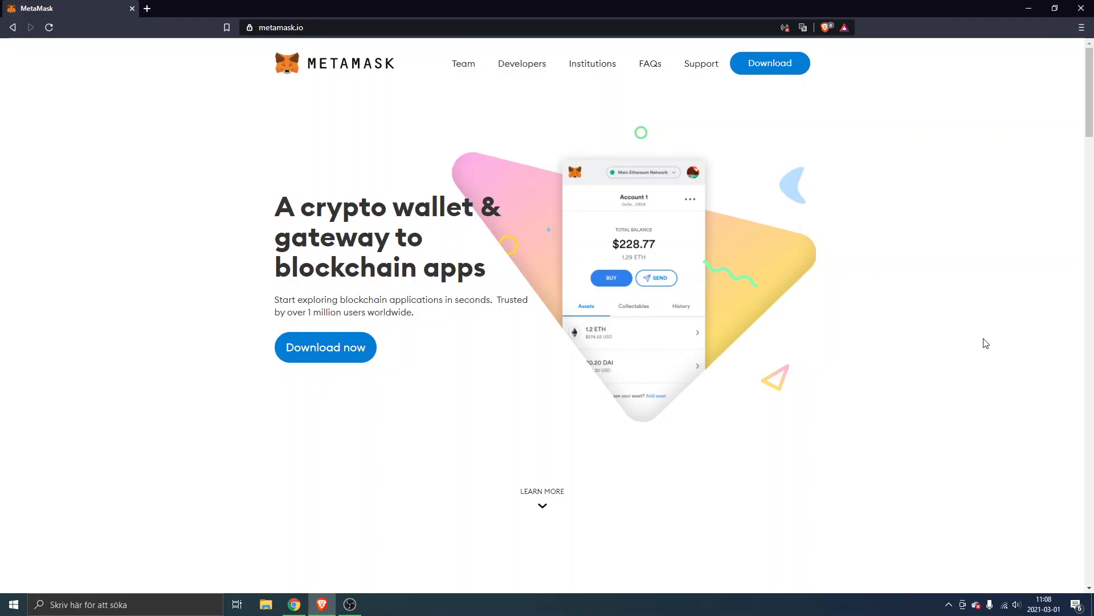
mouse_move(336, 352)
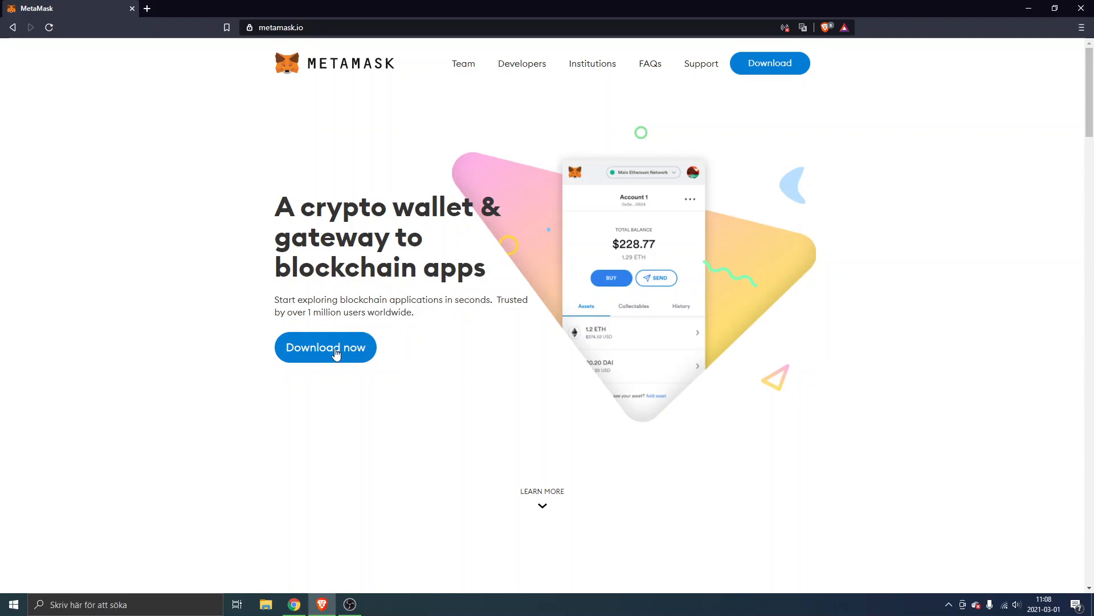
- Go to the MetaMask download page and review the list of supported browsers
left_click(325, 347)
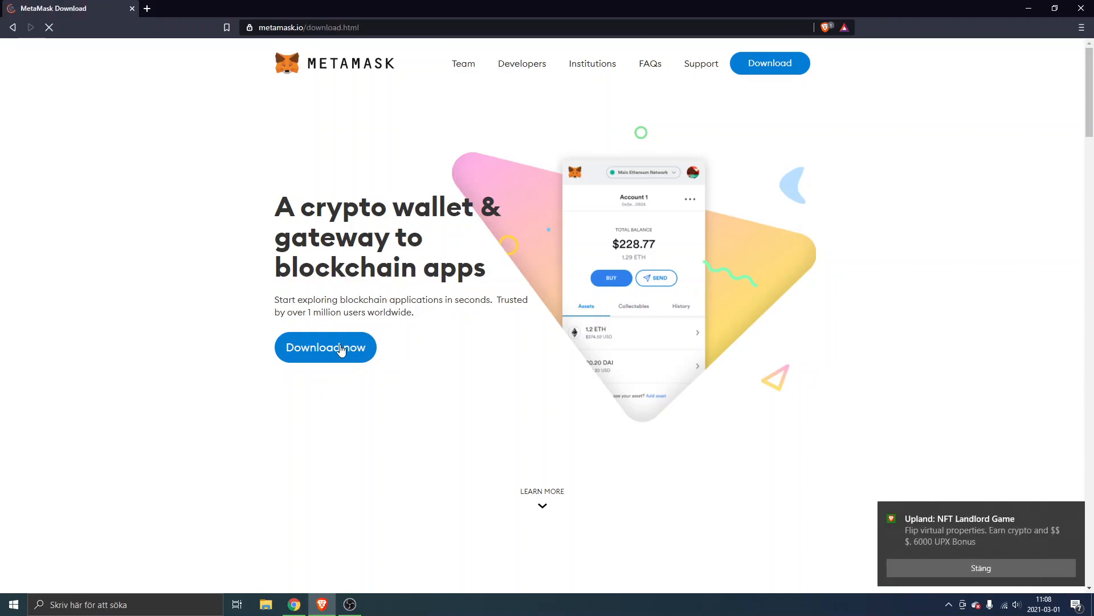
left_click(325, 346)
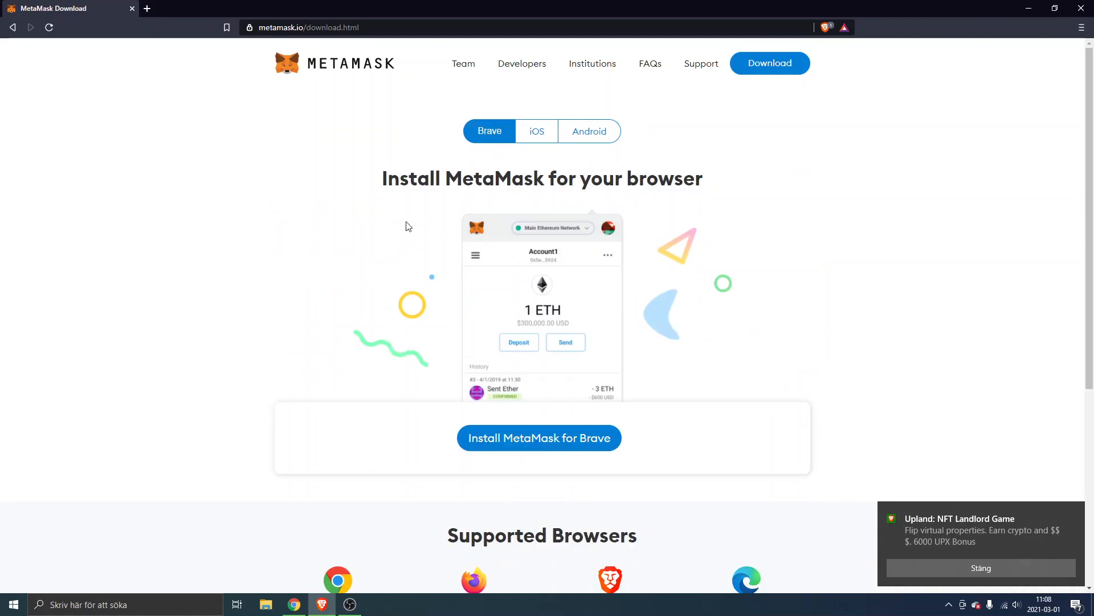
mouse_move(681, 195)
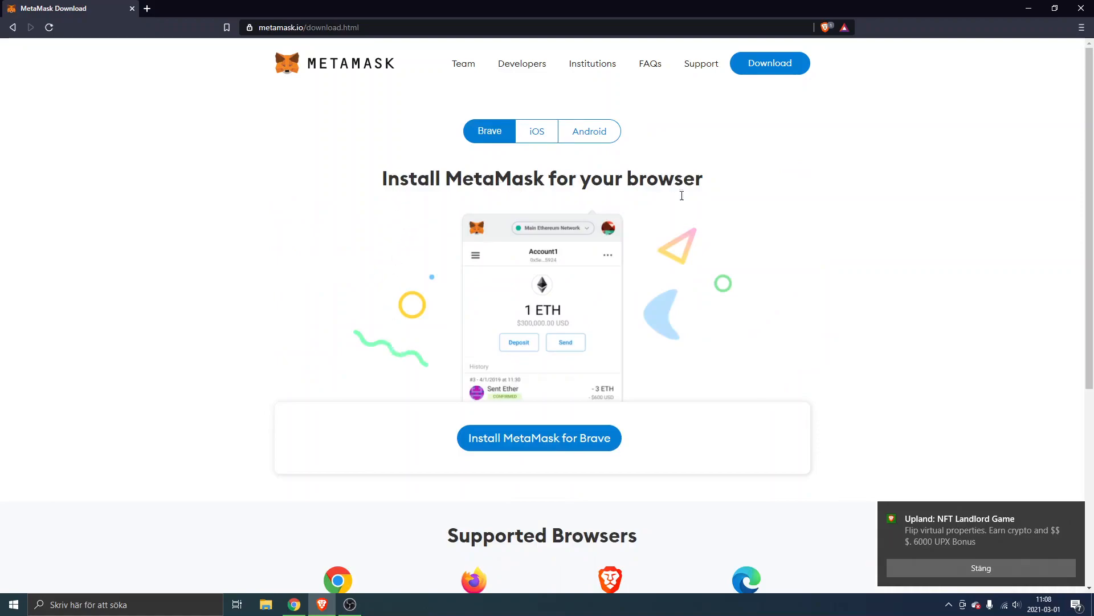
mouse_move(635, 293)
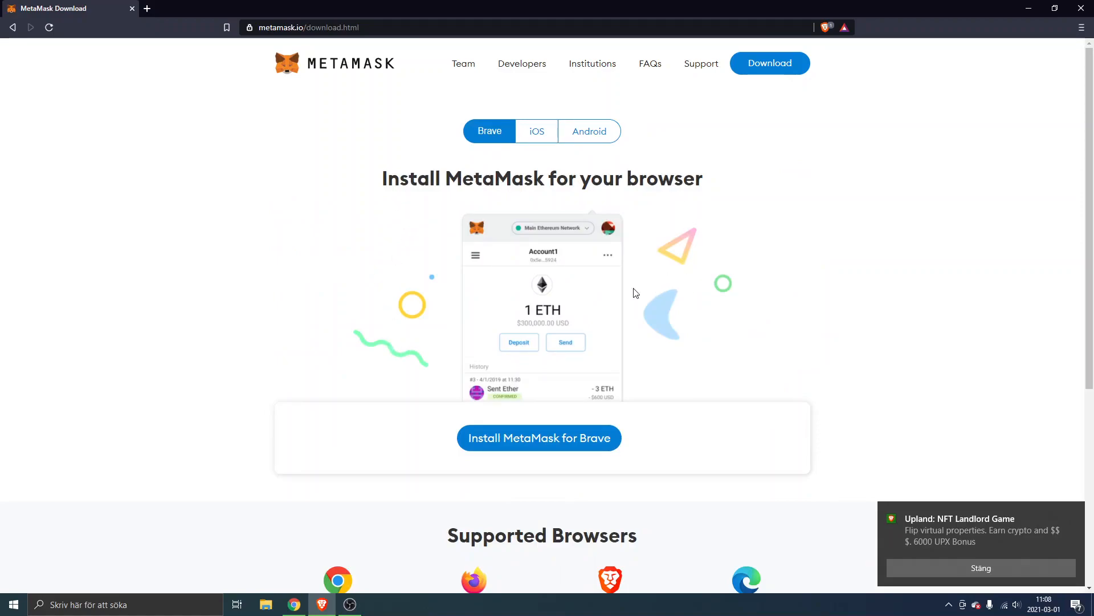
mouse_move(654, 306)
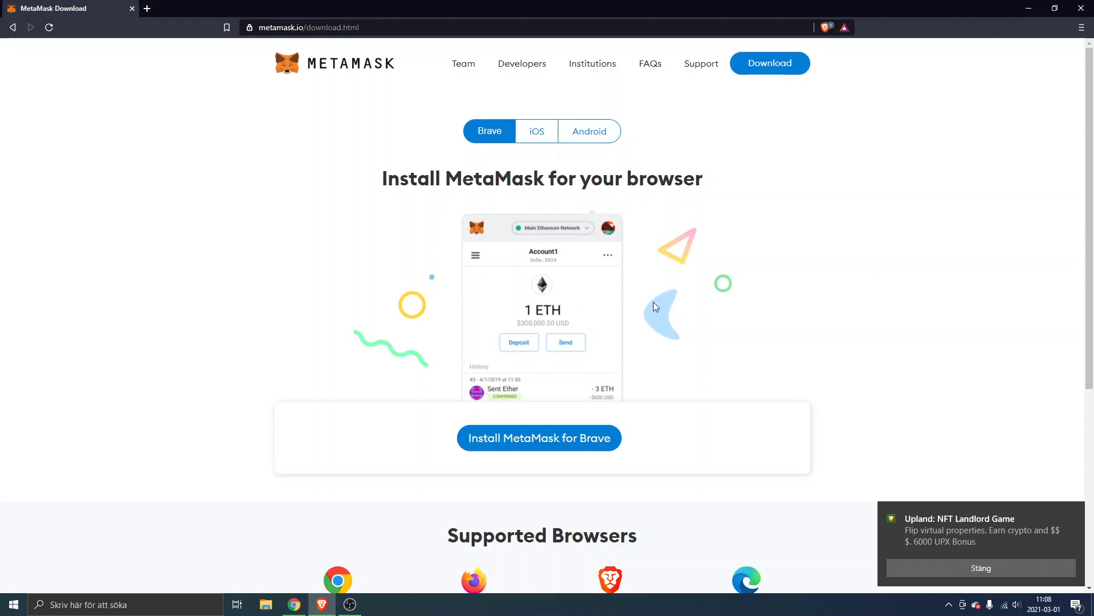
scroll("down", 3)
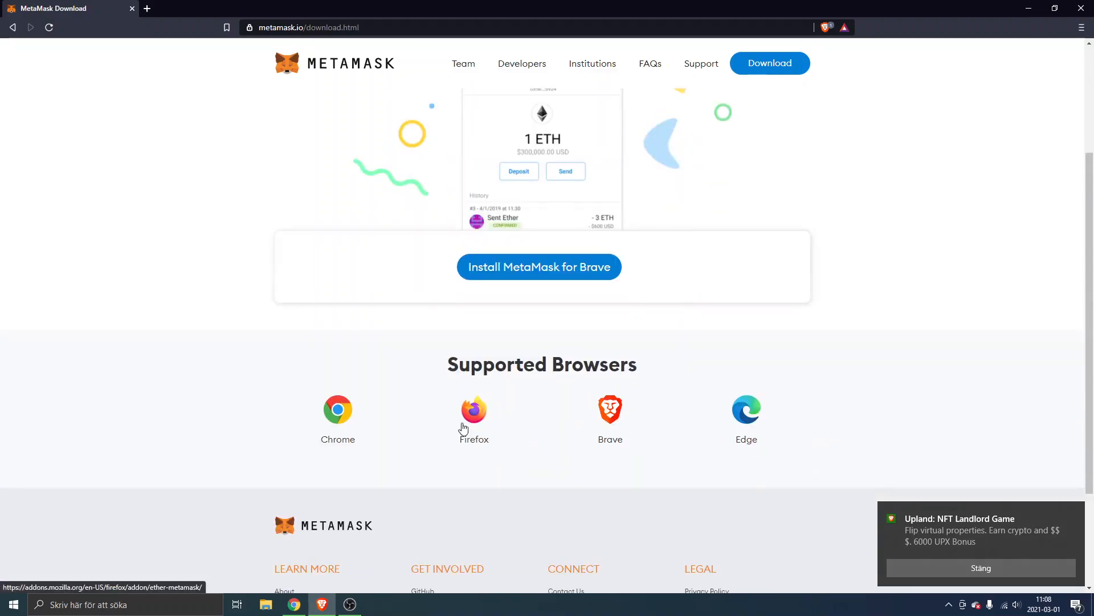
scroll("up", 3)
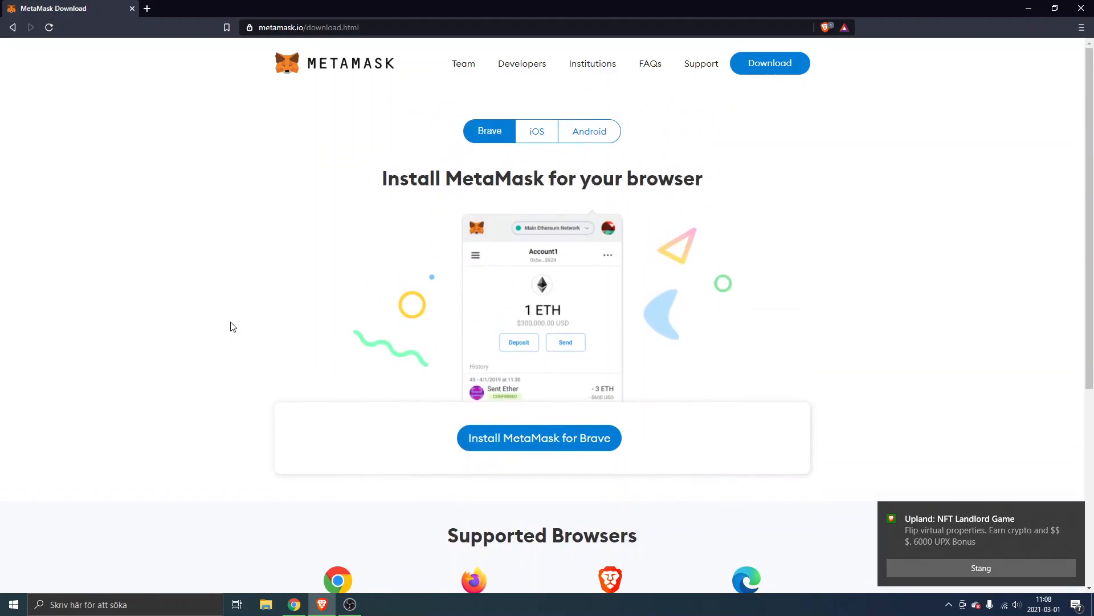
mouse_move(537, 130)
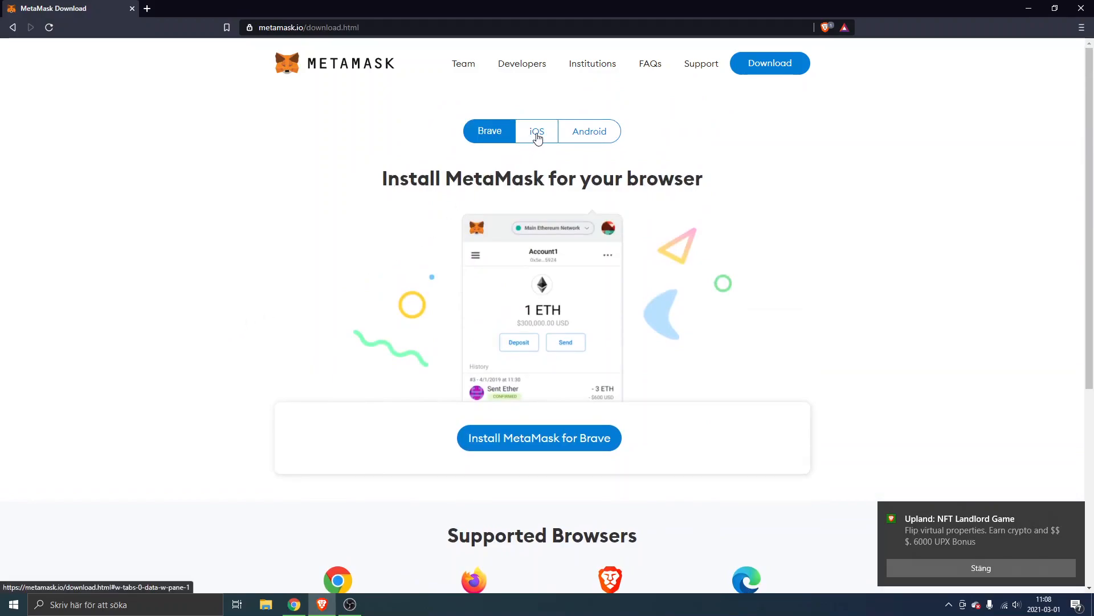
mouse_move(539, 437)
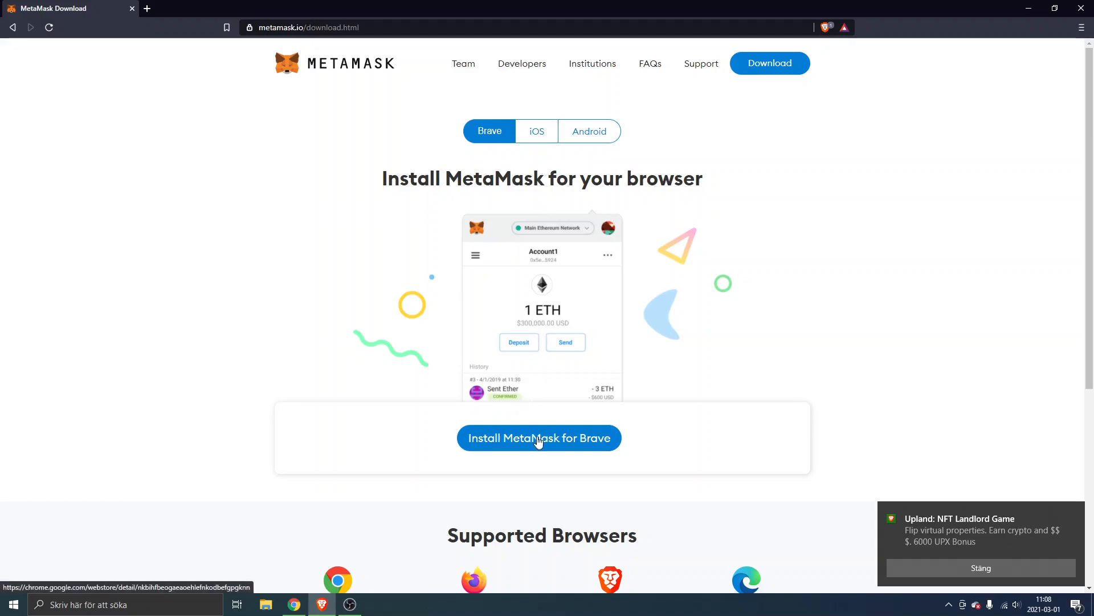
- Install MetaMask for Brave via its Chrome Web Store listing, choosing Add to Brave
left_click(538, 437)
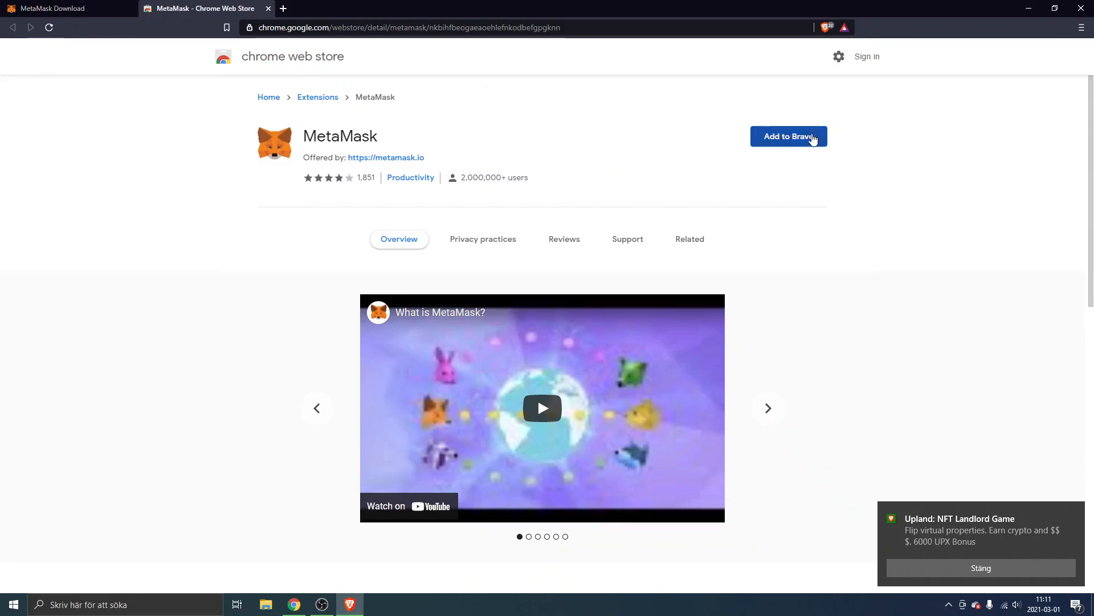
left_click(767, 408)
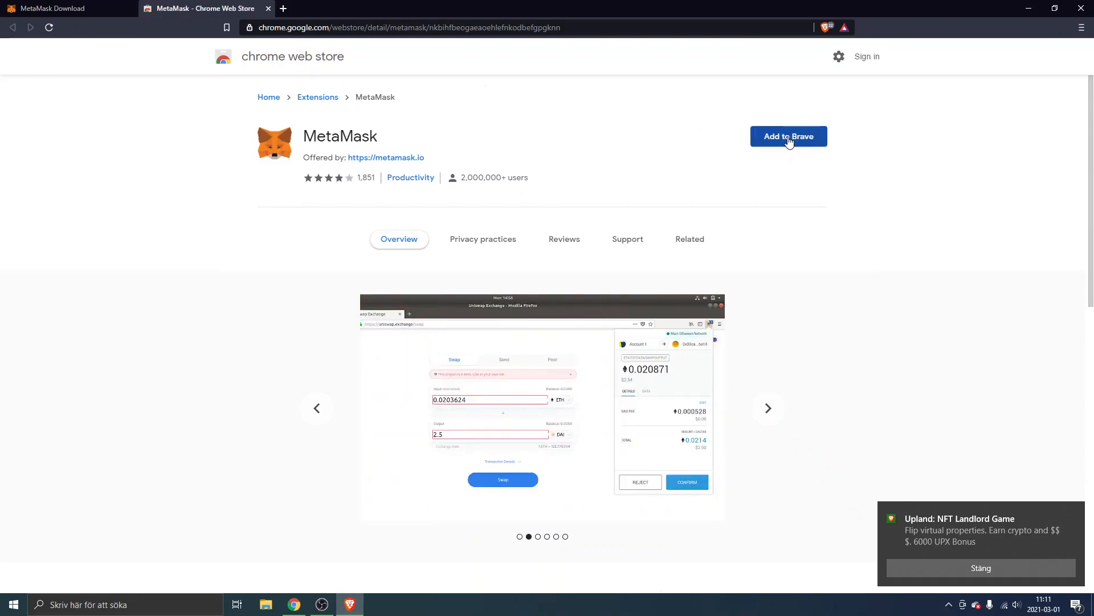
left_click(788, 136)
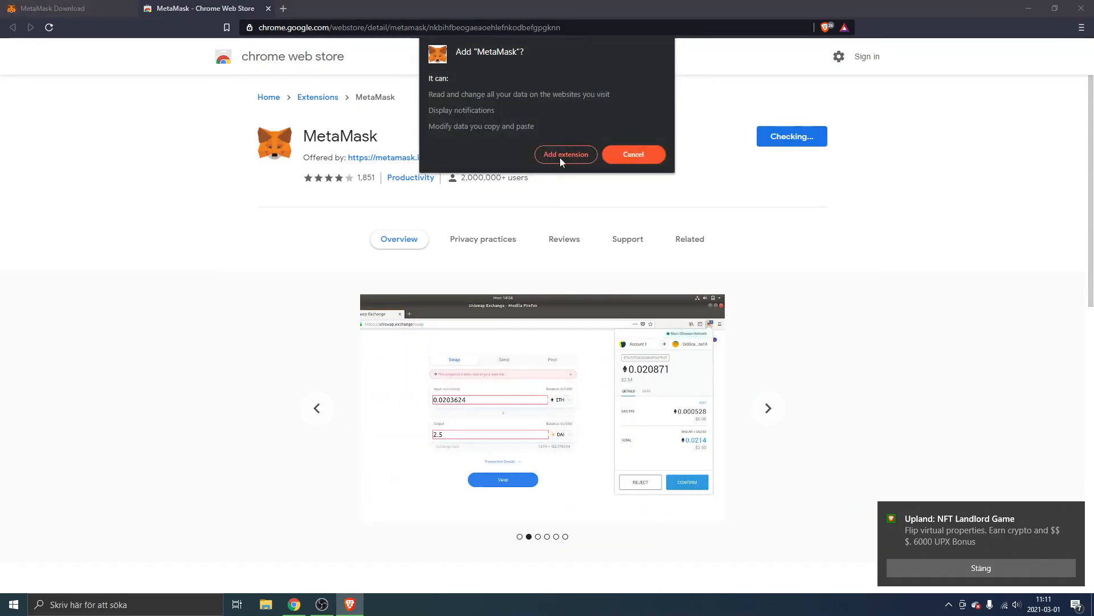
mouse_move(561, 160)
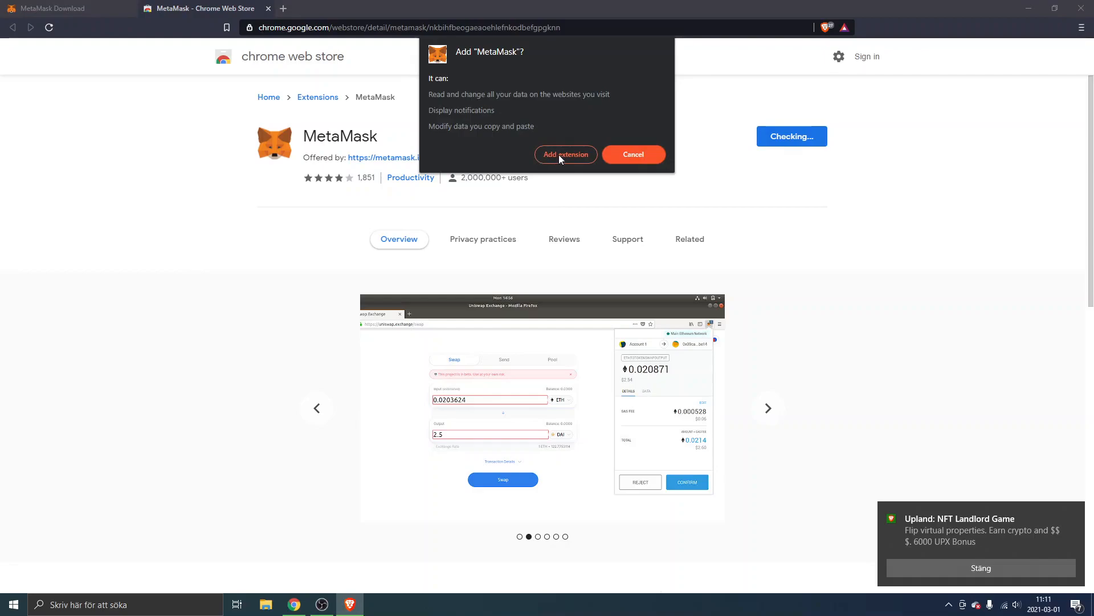
- Confirm adding the extension, get started with setup and choose to create a new wallet
left_click(565, 154)
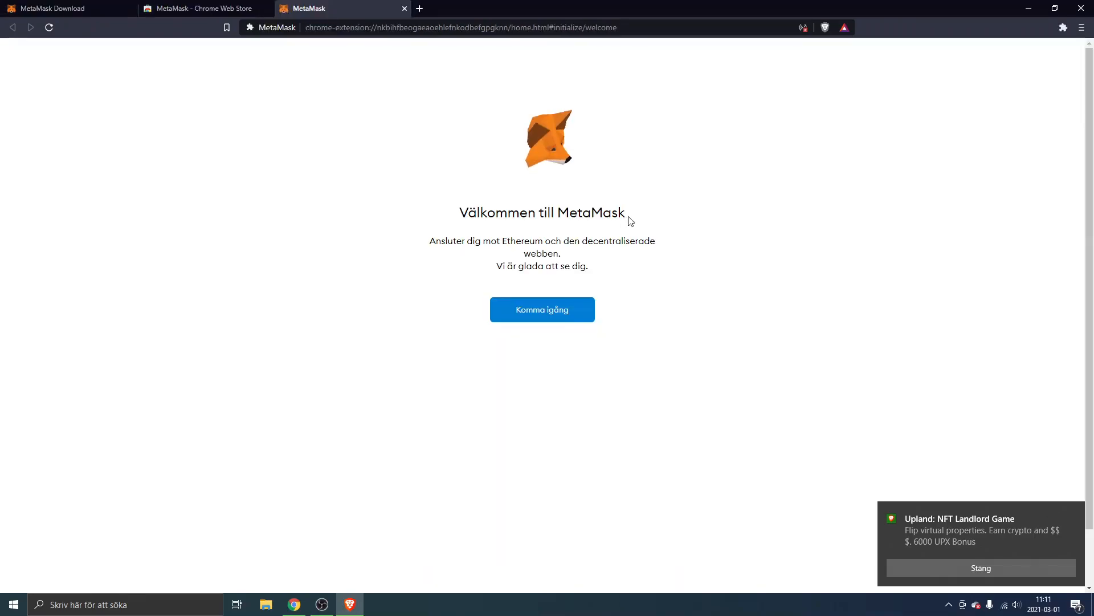
mouse_move(485, 264)
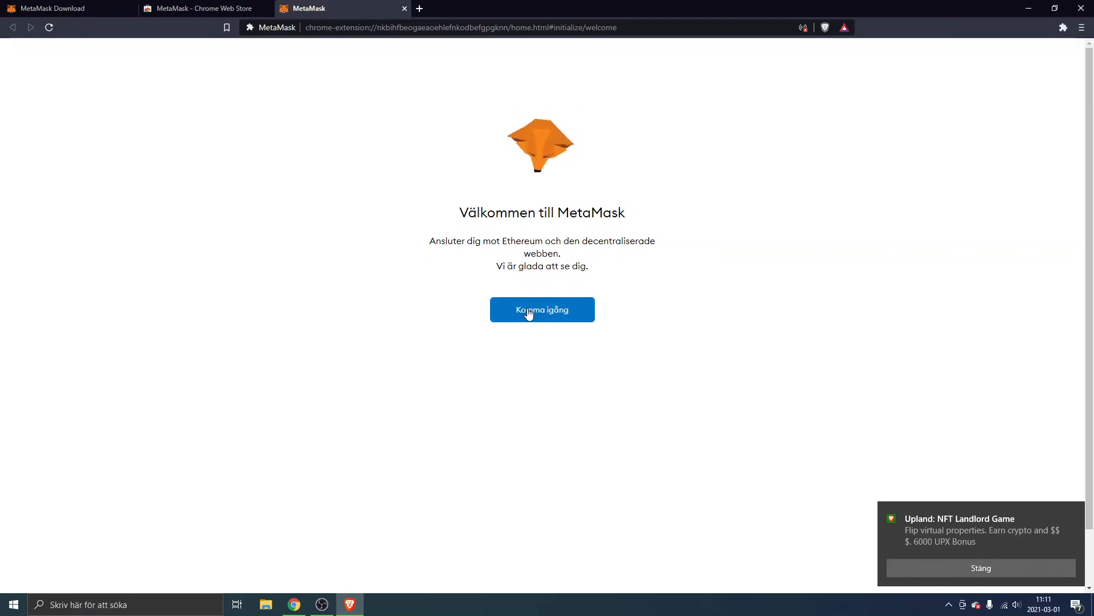
mouse_move(603, 322)
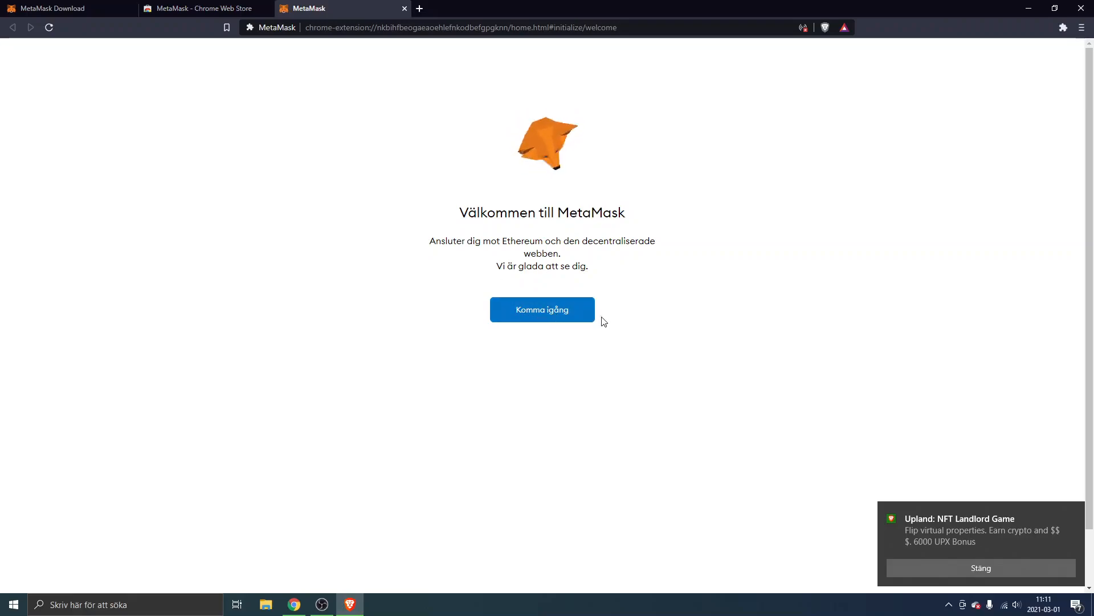
left_click(542, 309)
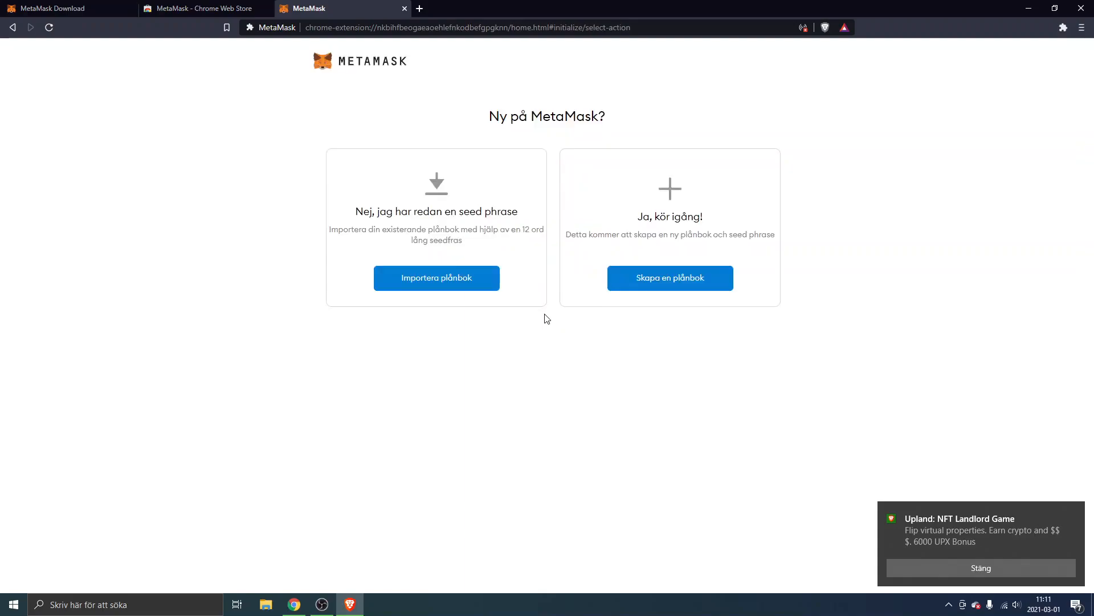
mouse_move(617, 119)
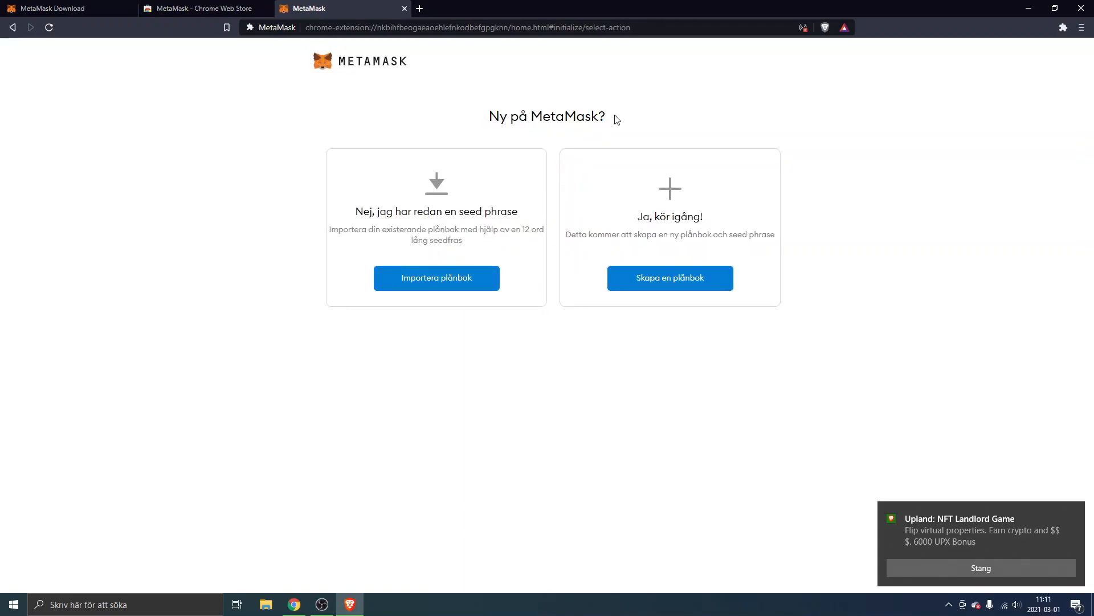
mouse_move(569, 195)
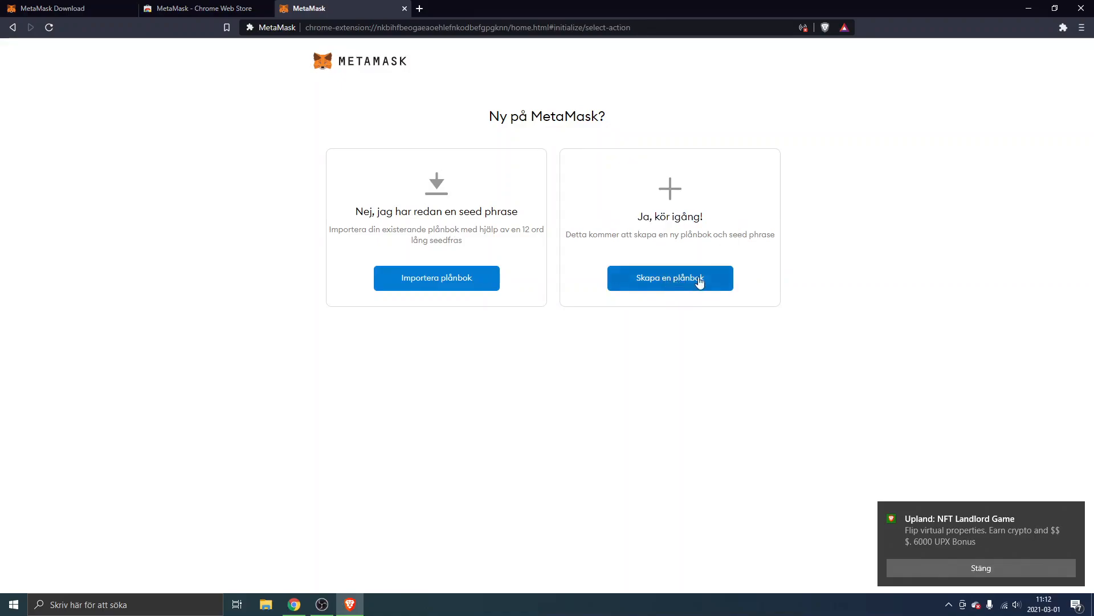
left_click(670, 278)
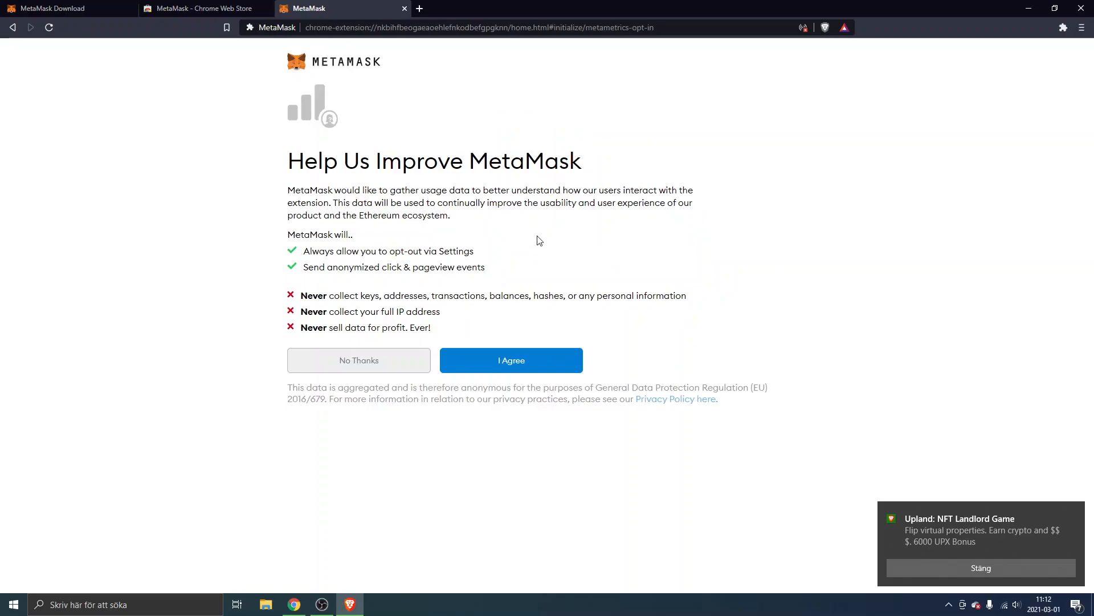
mouse_move(397, 375)
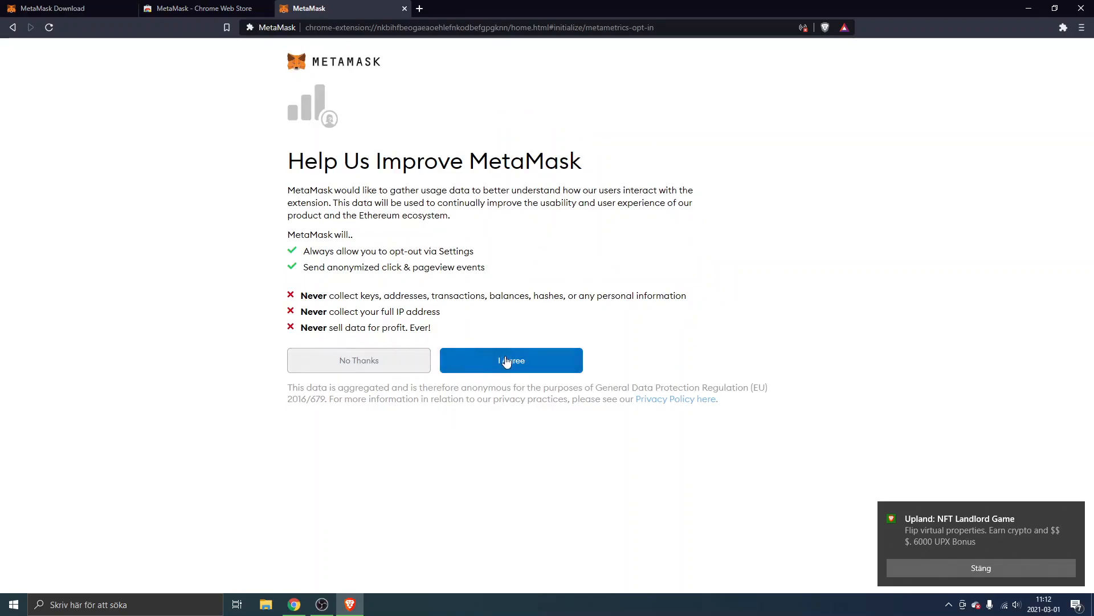
- Accept usage-data sharing, agree to the terms and create the wallet with the new password
left_click(511, 360)
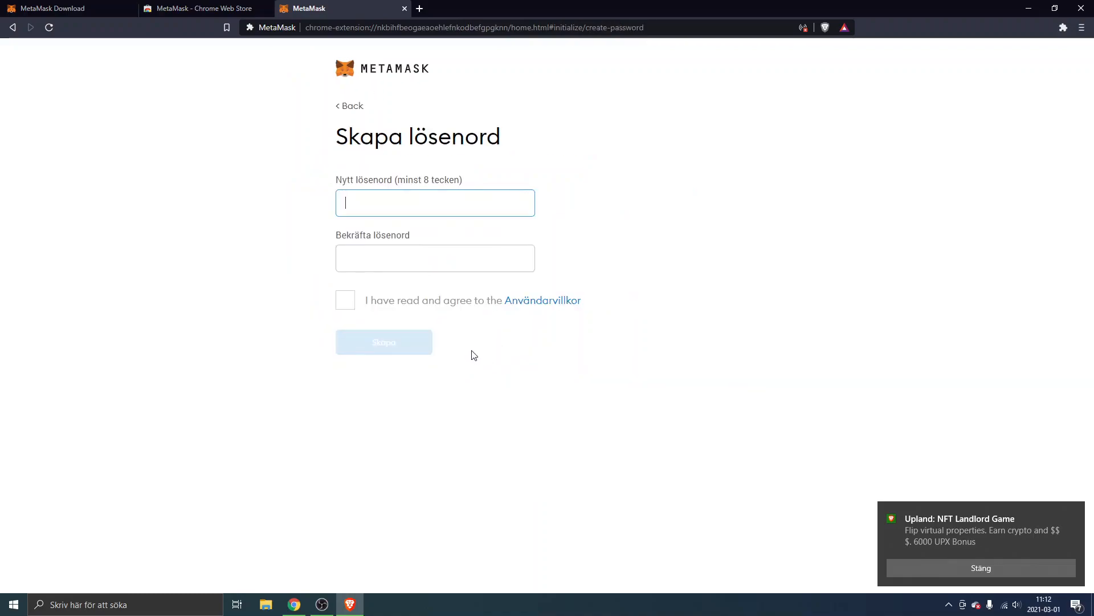
mouse_move(407, 203)
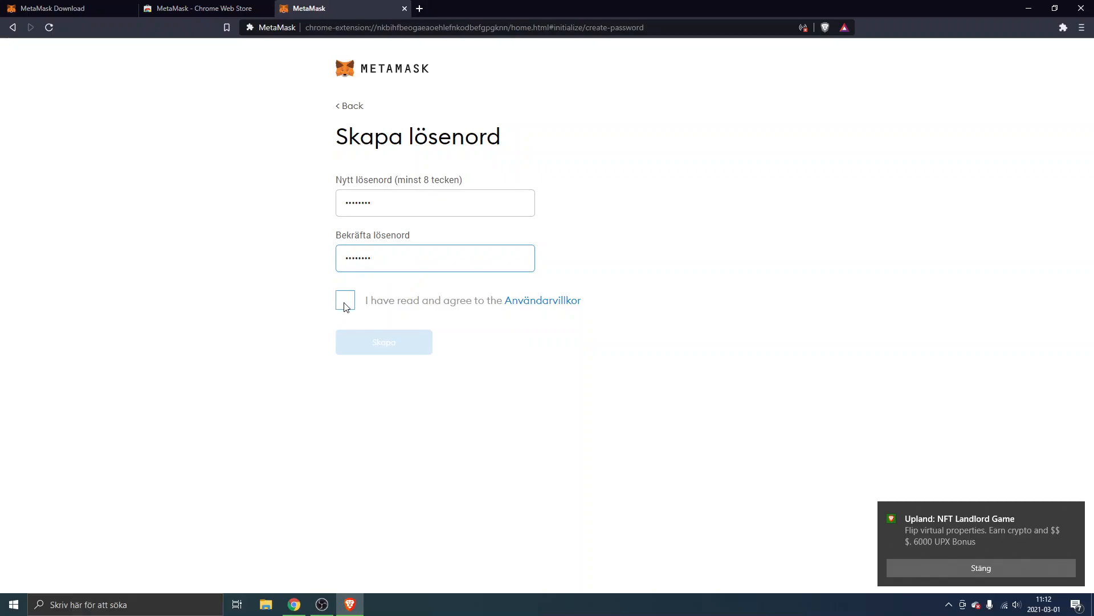
left_click(345, 300)
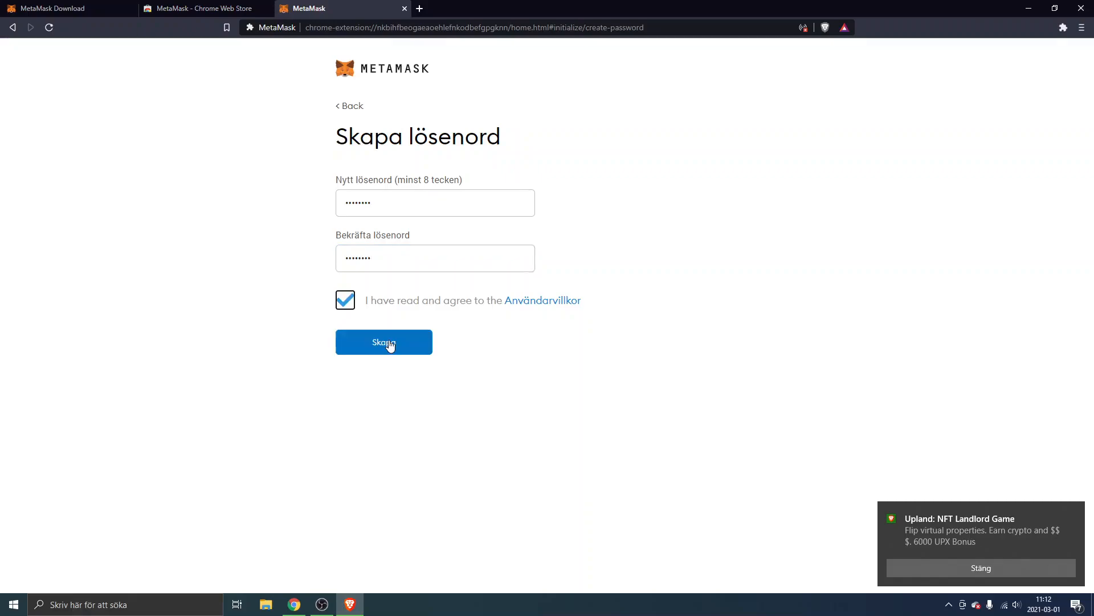
left_click(383, 342)
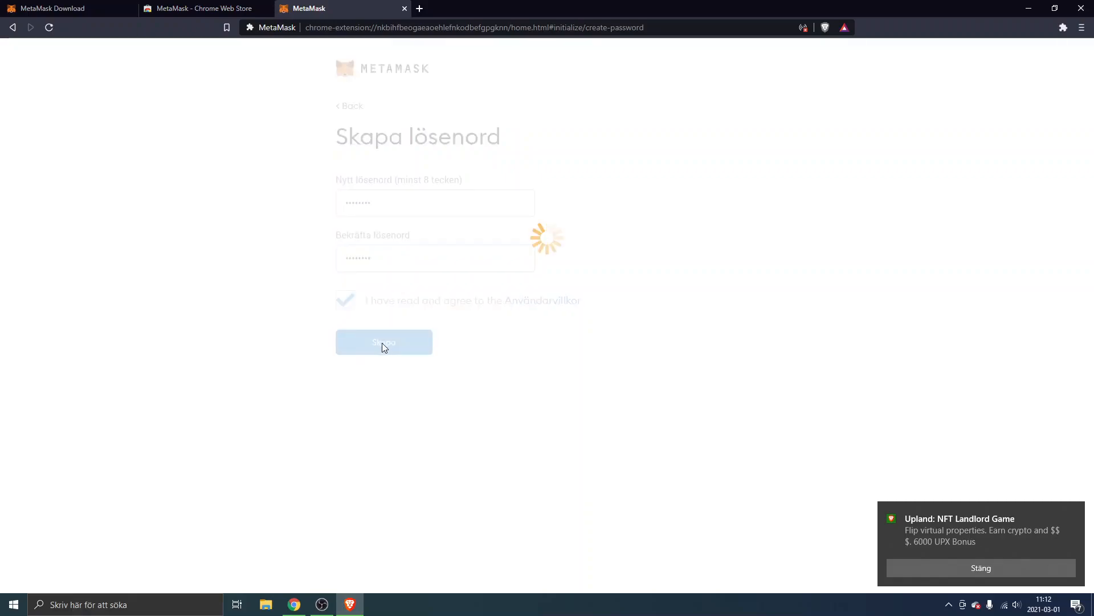
- Continue onboarding until the hidden secret recovery phrase page appears
left_click(383, 342)
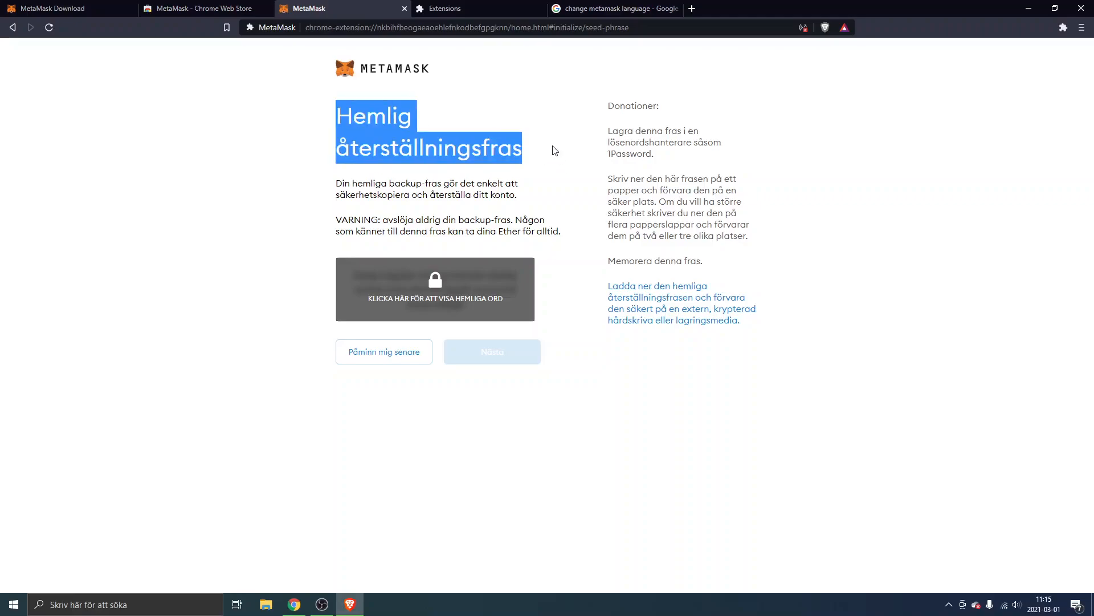
left_click(546, 154)
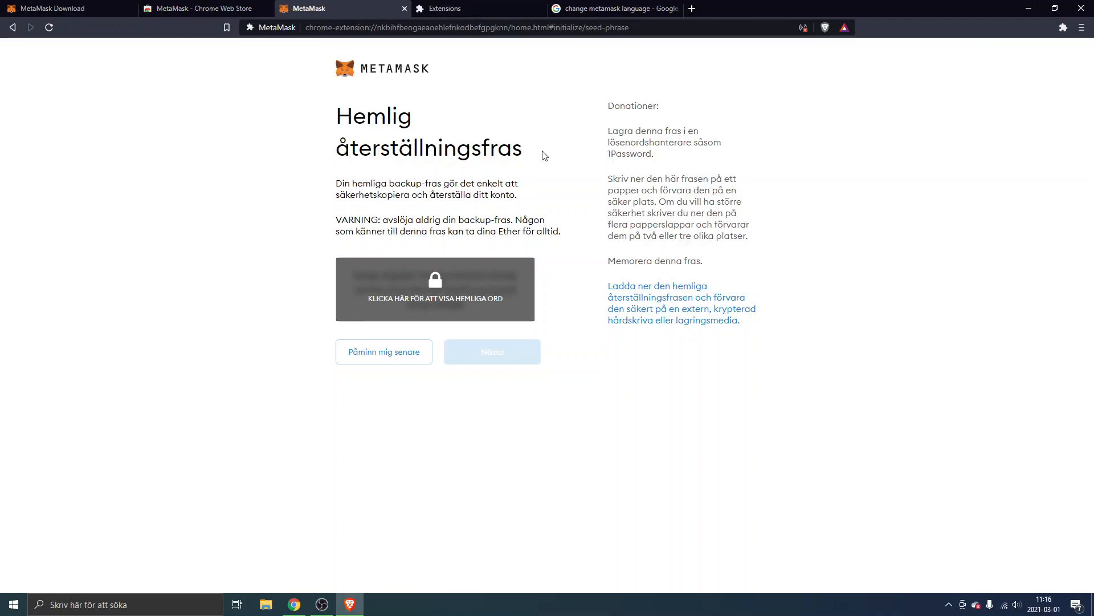
mouse_move(433, 266)
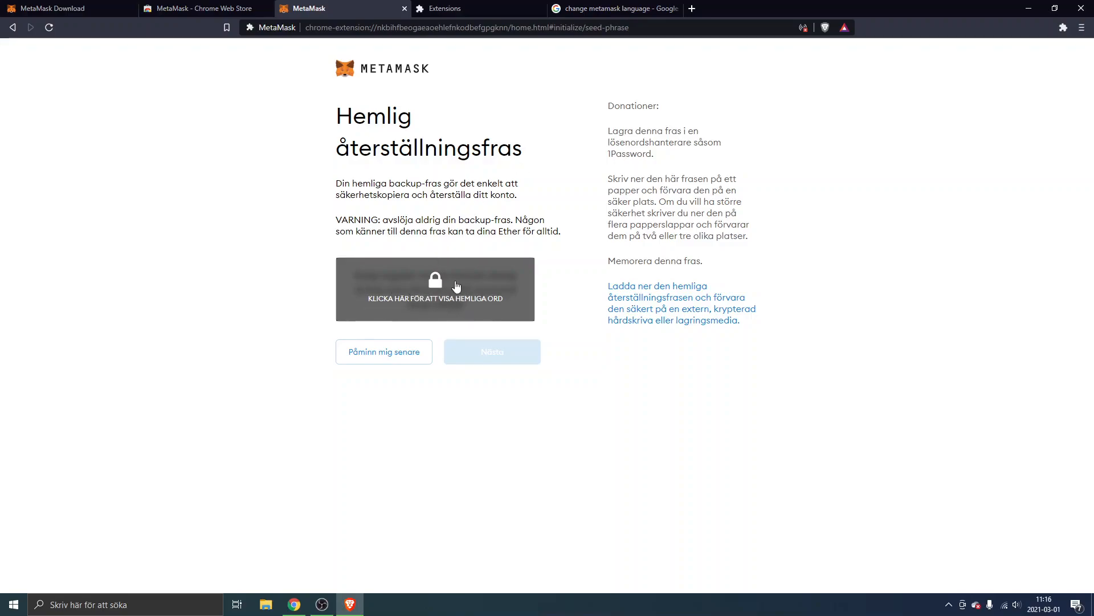
mouse_move(464, 288)
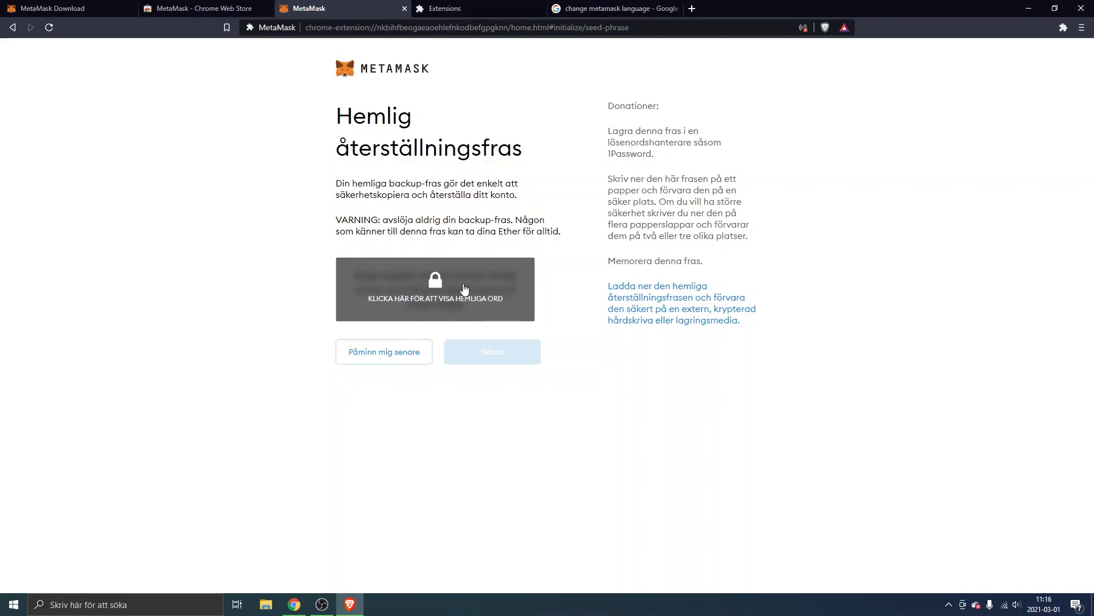
mouse_move(453, 293)
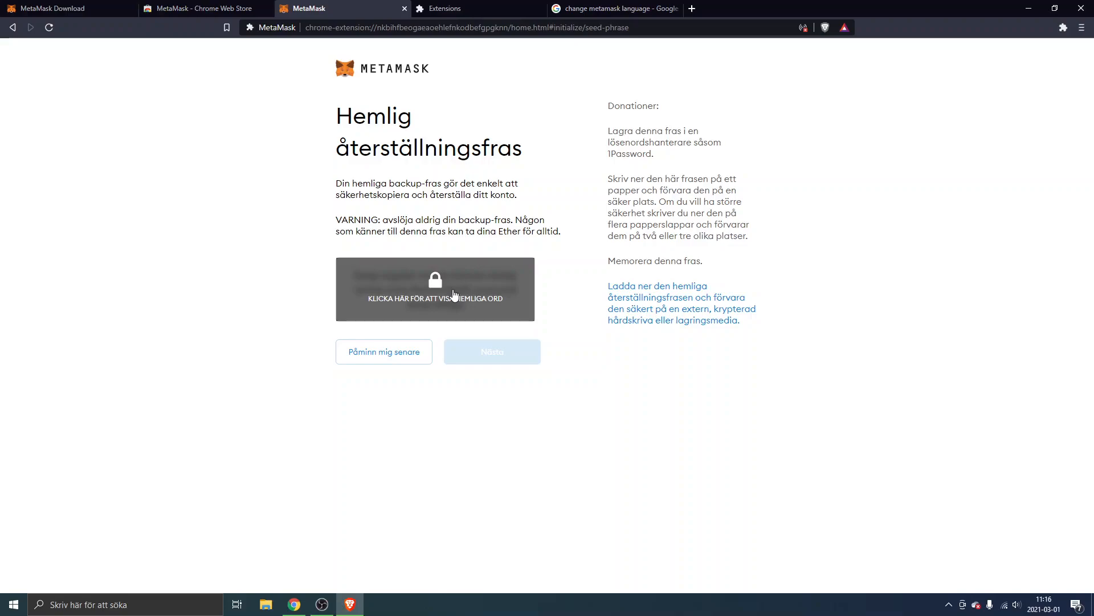
mouse_move(483, 289)
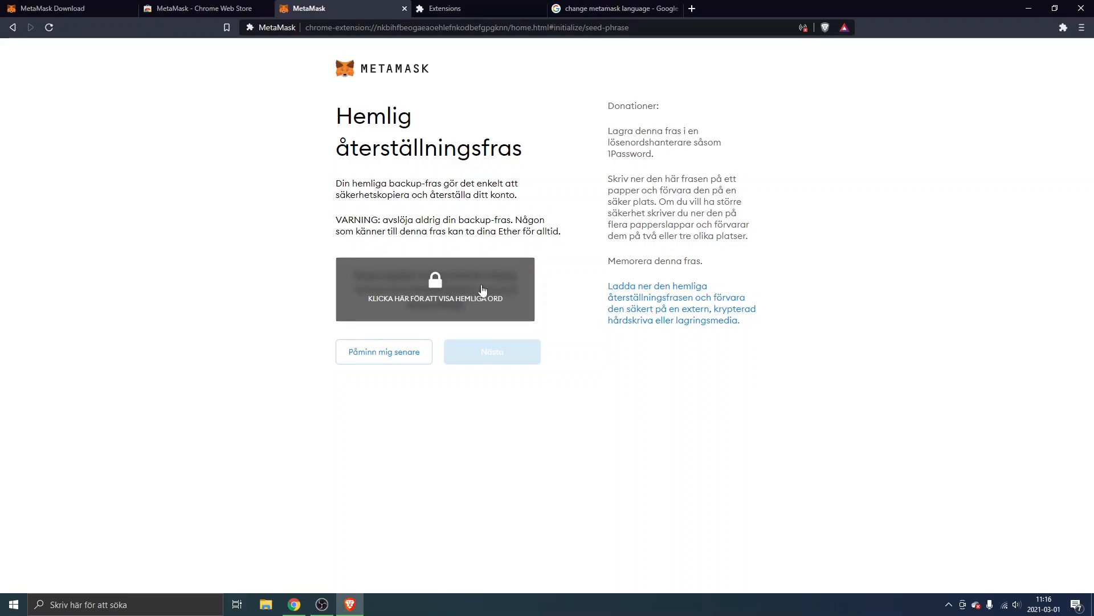
mouse_move(462, 312)
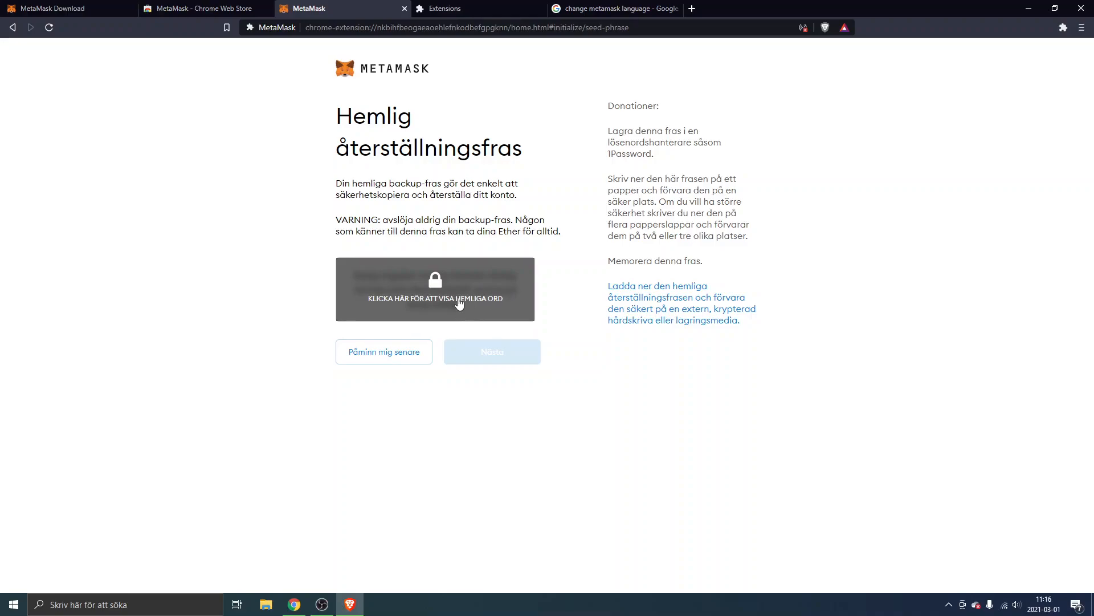
- Move from the secret phrase page to the phrase confirmation screen
left_click(491, 351)
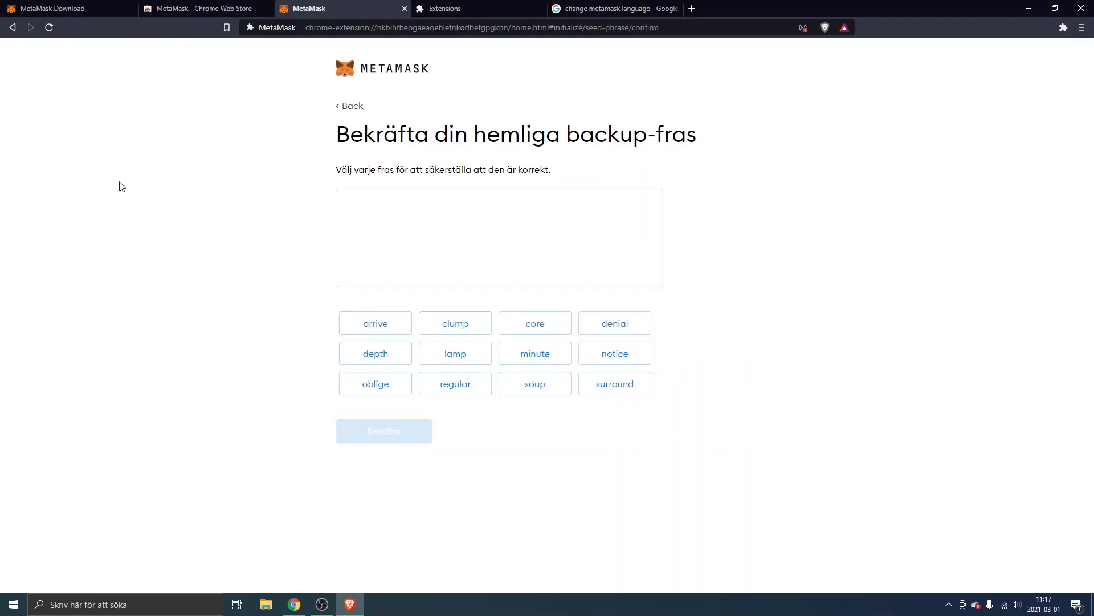
mouse_move(430, 129)
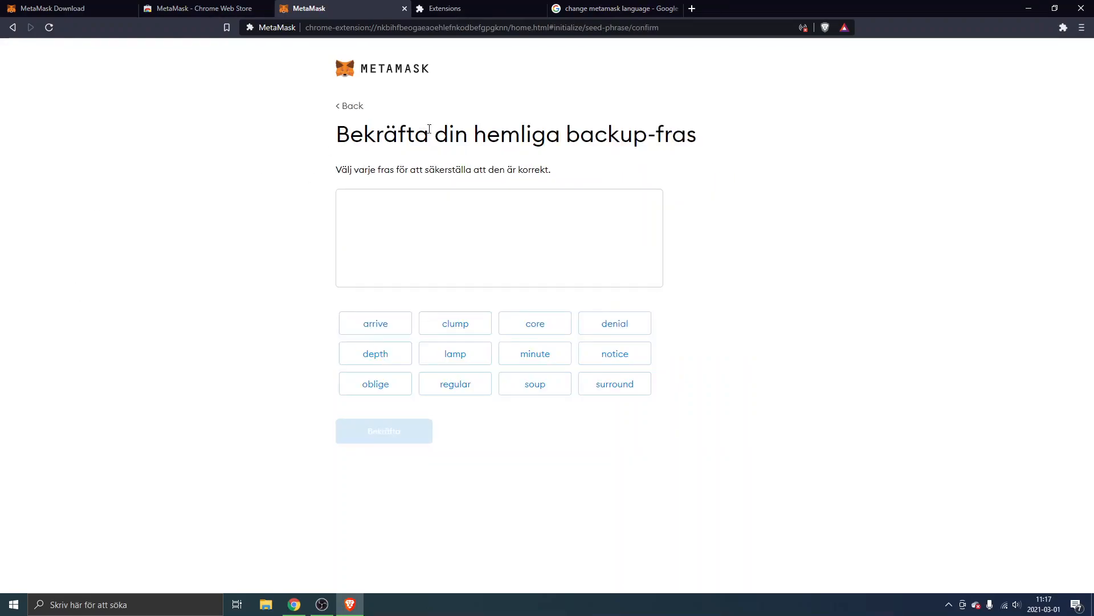
mouse_move(663, 170)
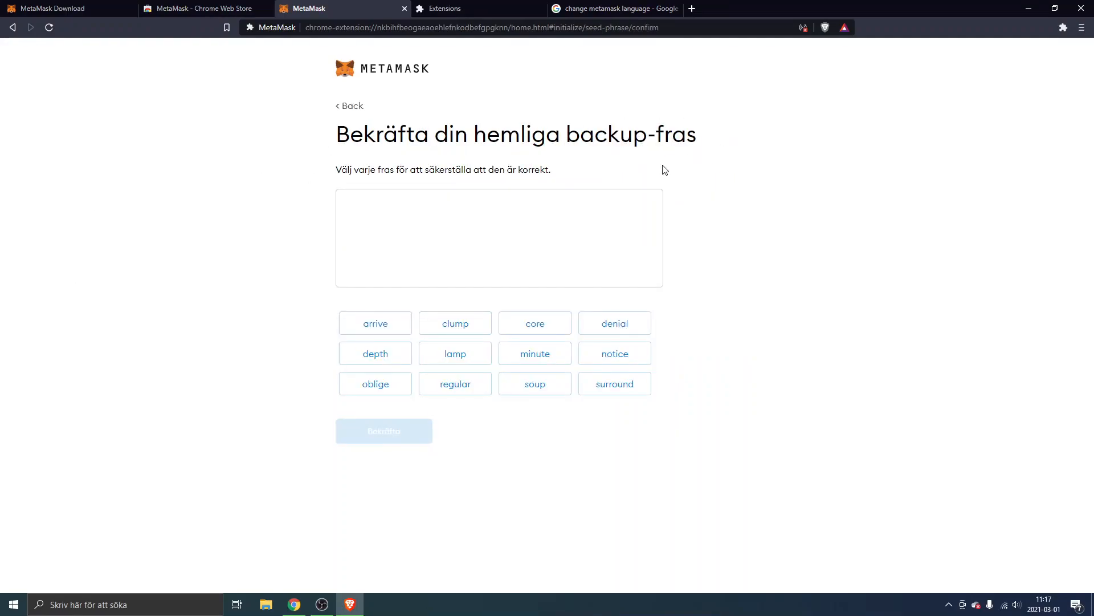
mouse_move(647, 320)
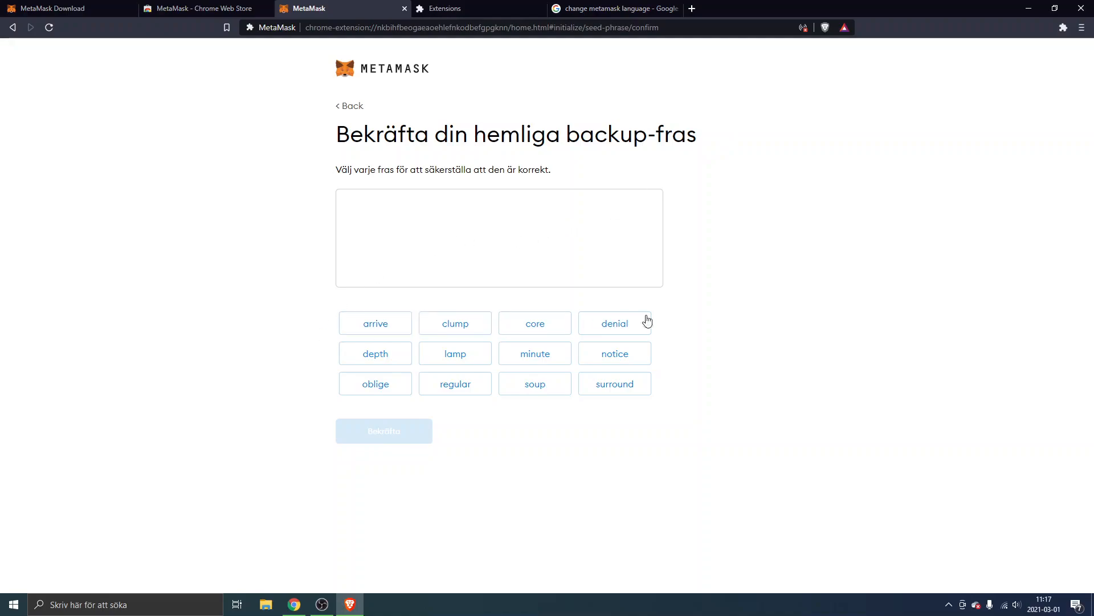
mouse_move(660, 411)
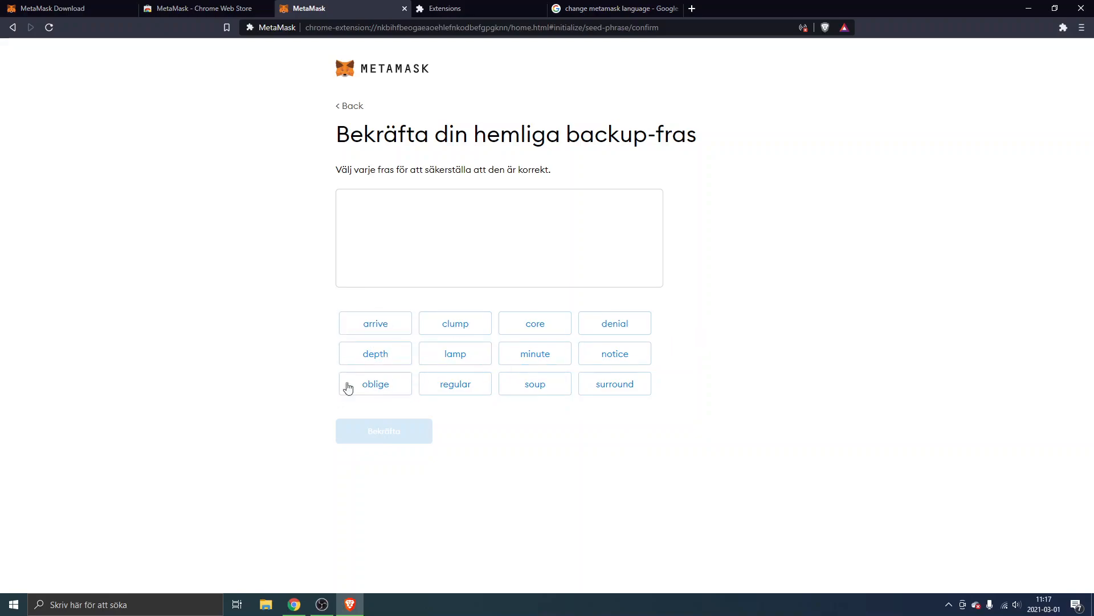
mouse_move(375, 433)
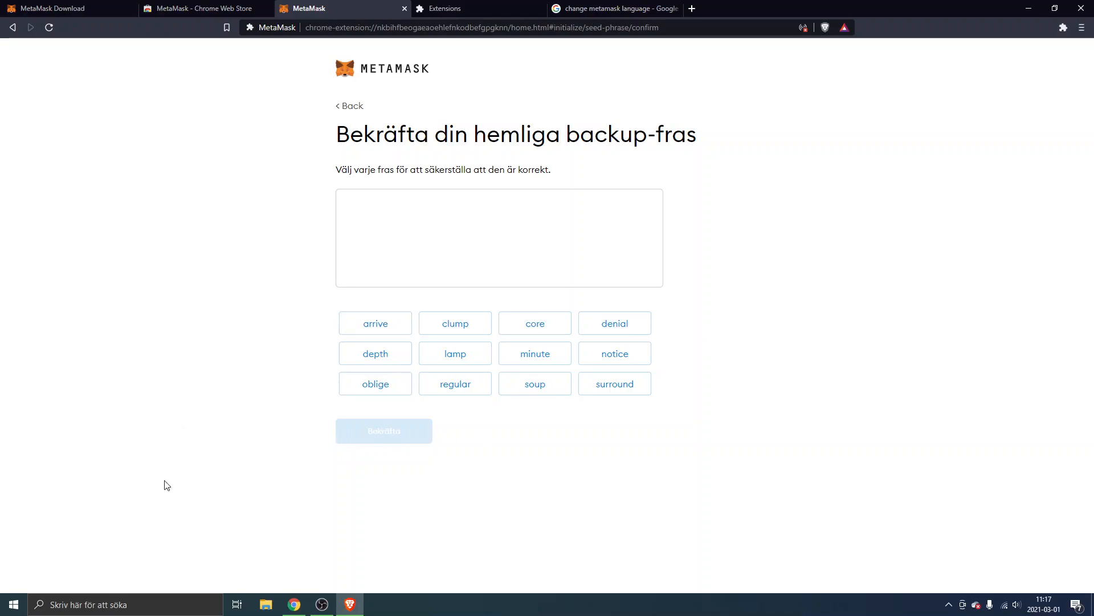
- Confirm the backup phrase, read the backup tips and finish setup with 'Allt klart'
left_click(383, 430)
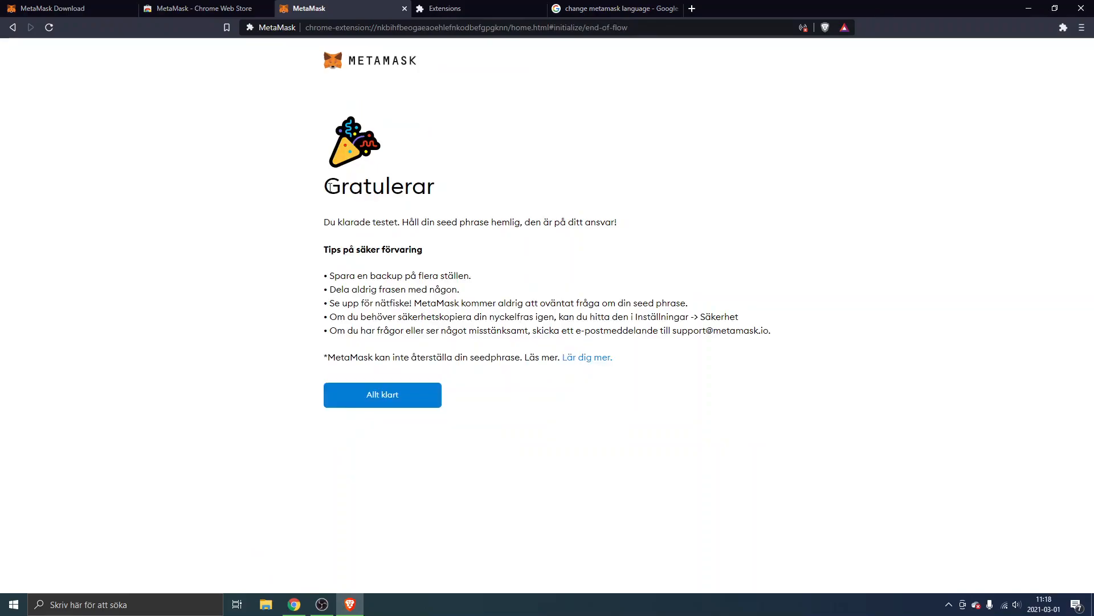
mouse_move(327, 226)
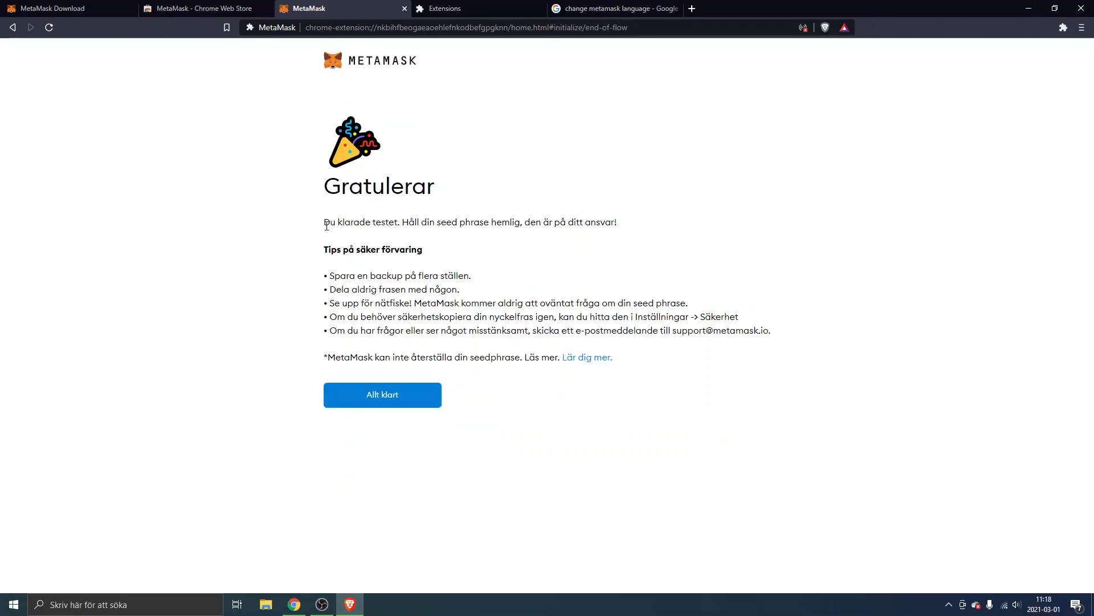
mouse_move(327, 251)
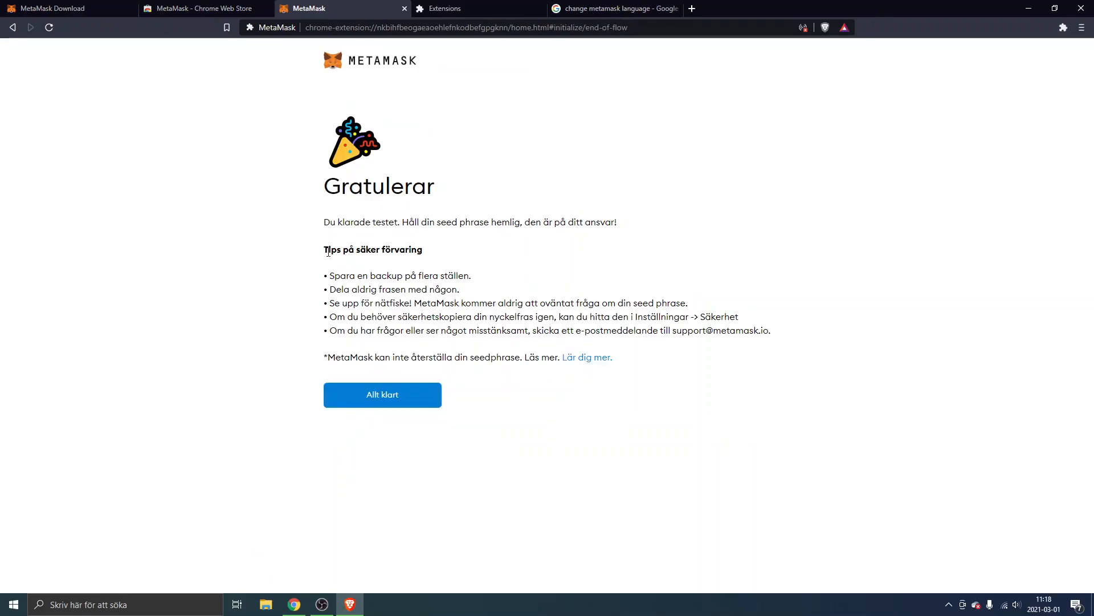
double_click(373, 250)
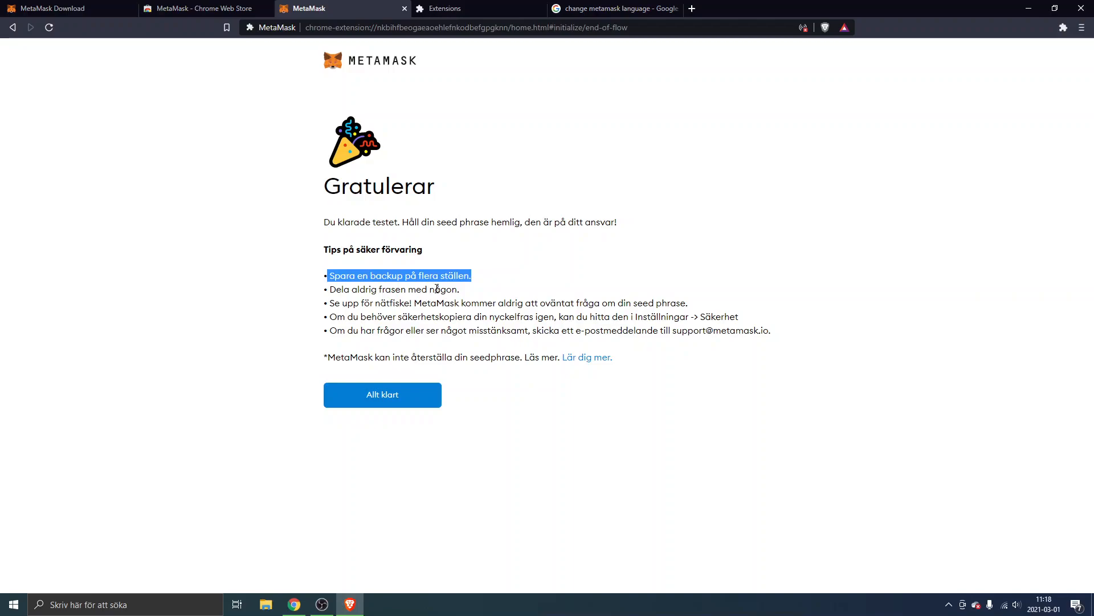
mouse_move(406, 353)
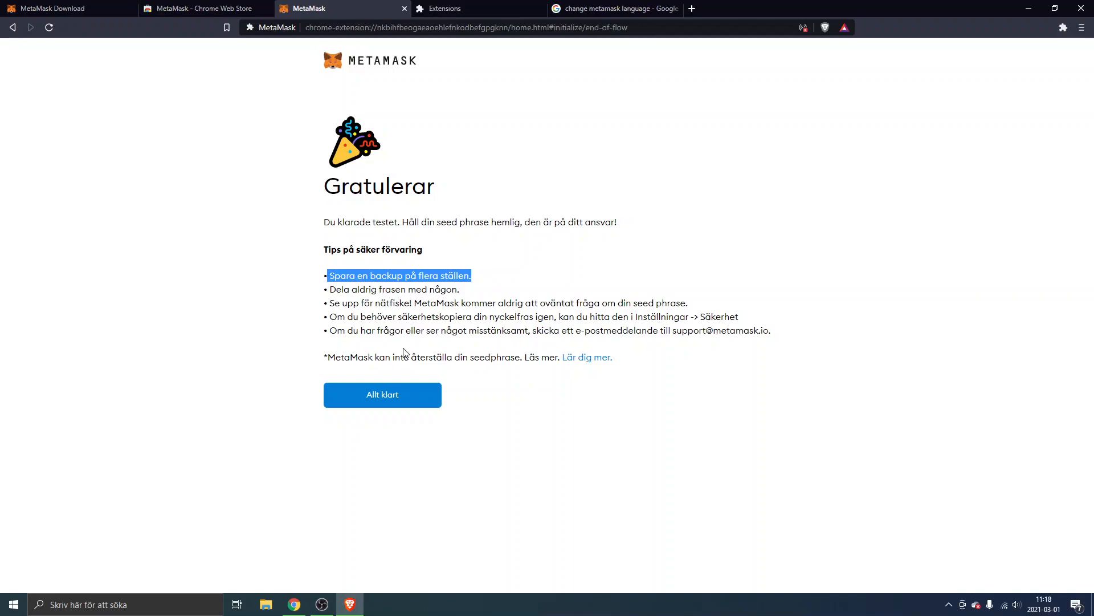
mouse_move(356, 377)
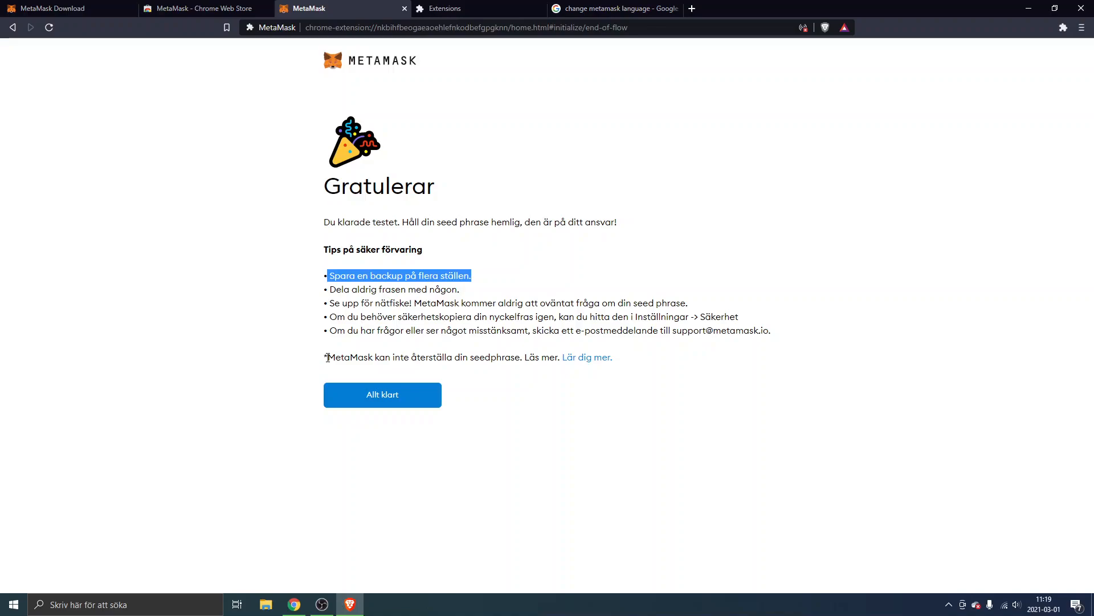
mouse_move(372, 404)
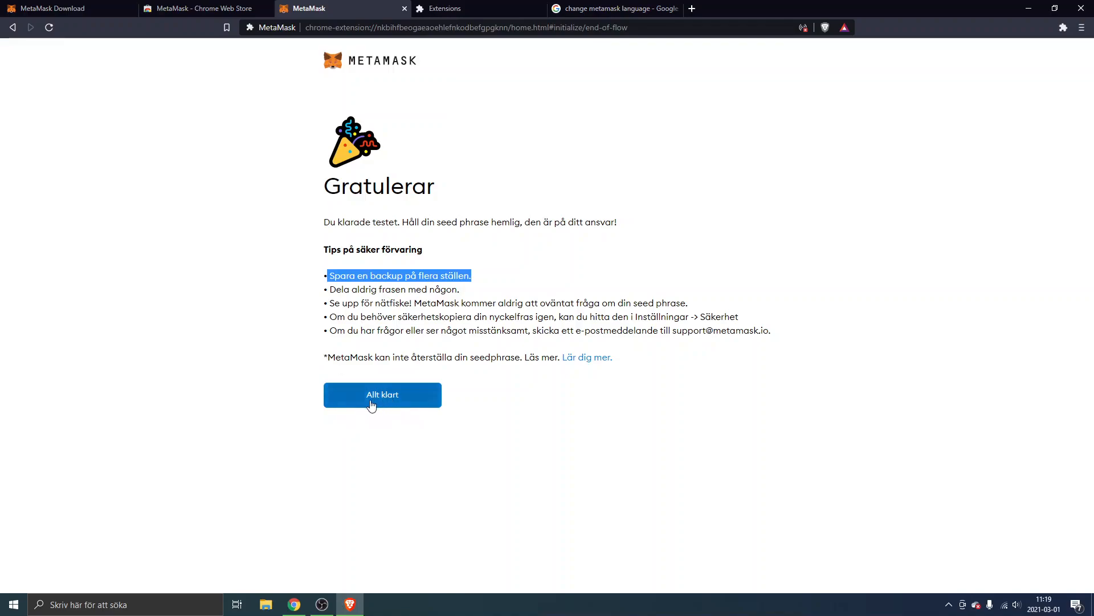
left_click(382, 395)
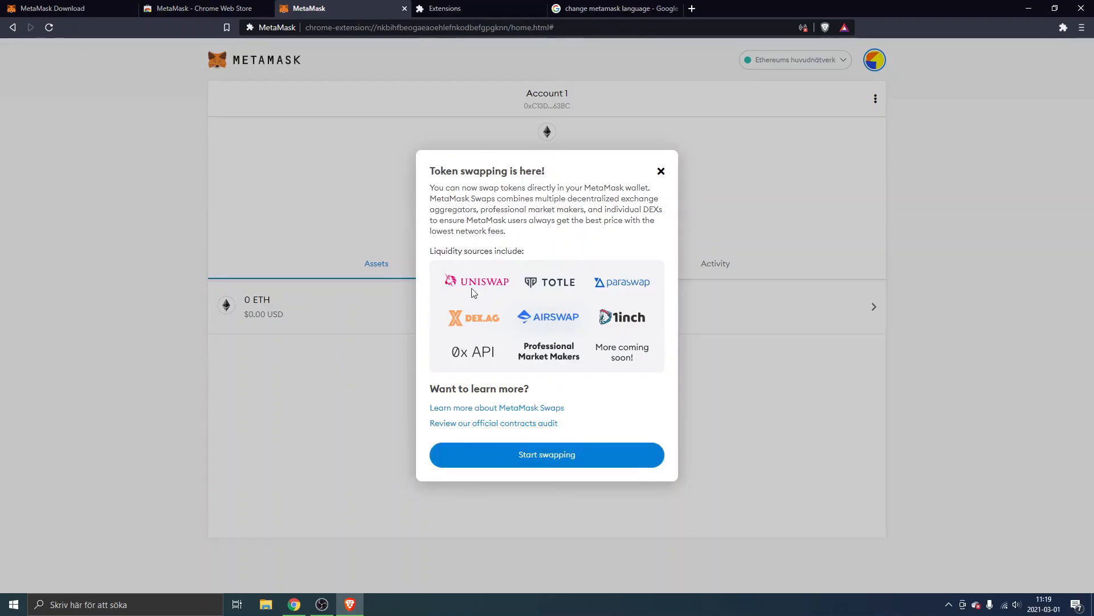
mouse_move(487, 283)
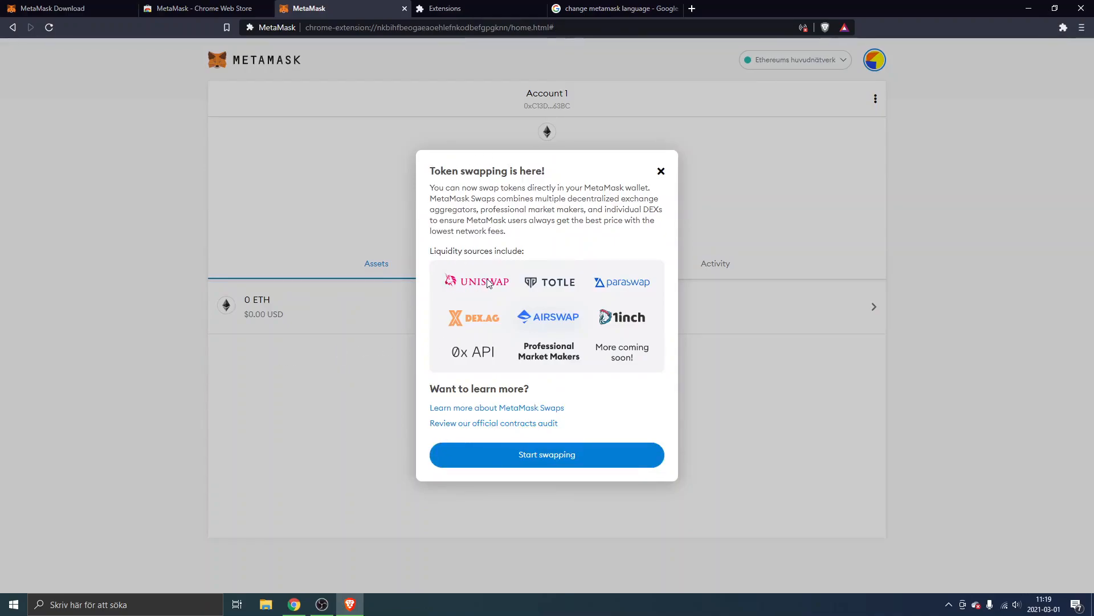
mouse_move(459, 287)
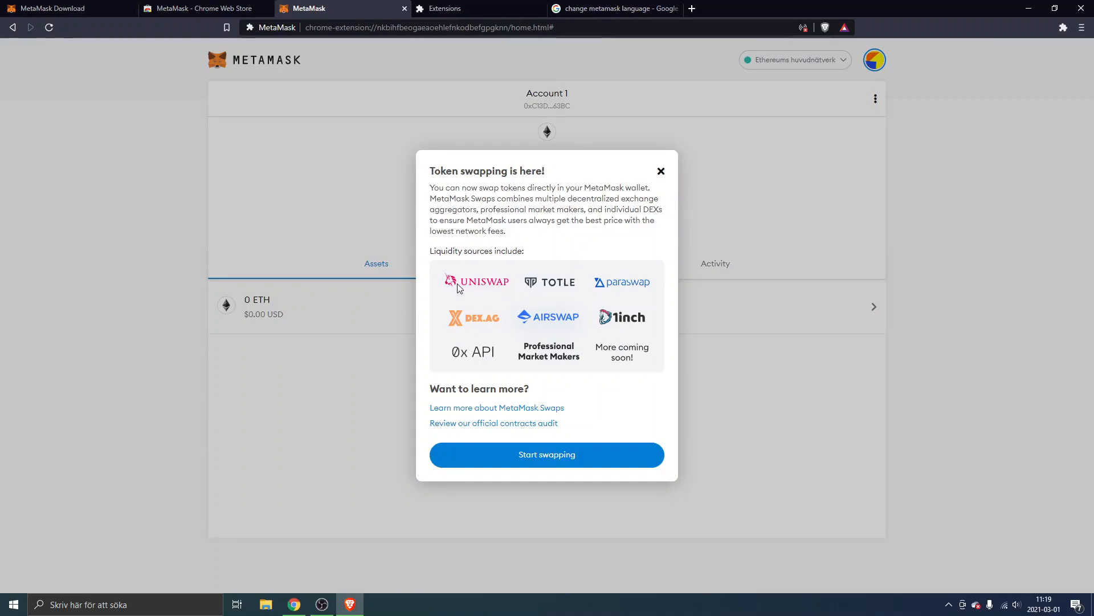
mouse_move(511, 286)
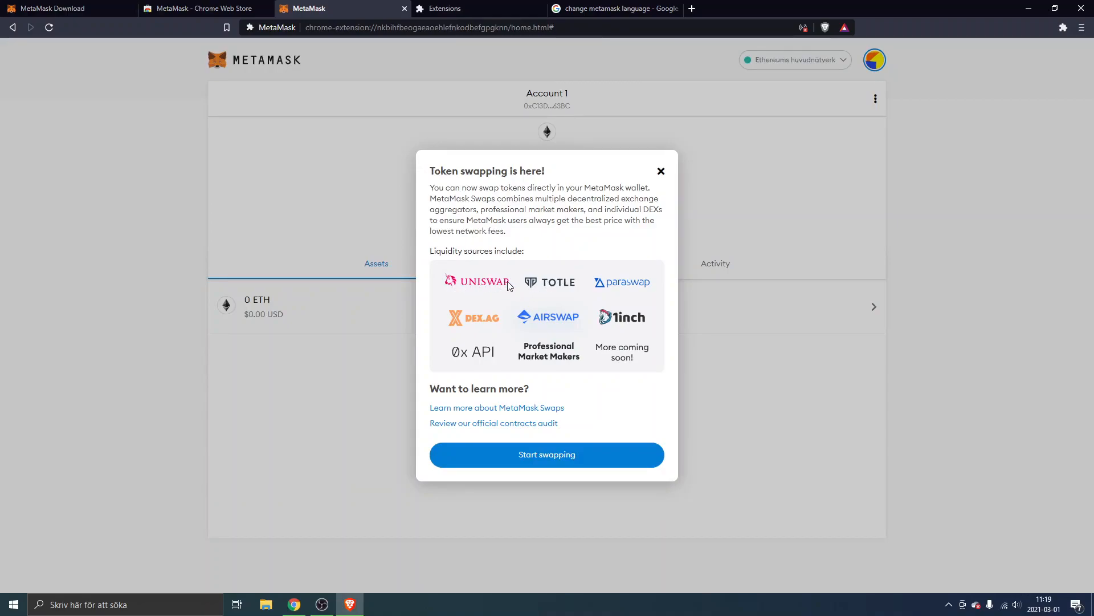
mouse_move(491, 287)
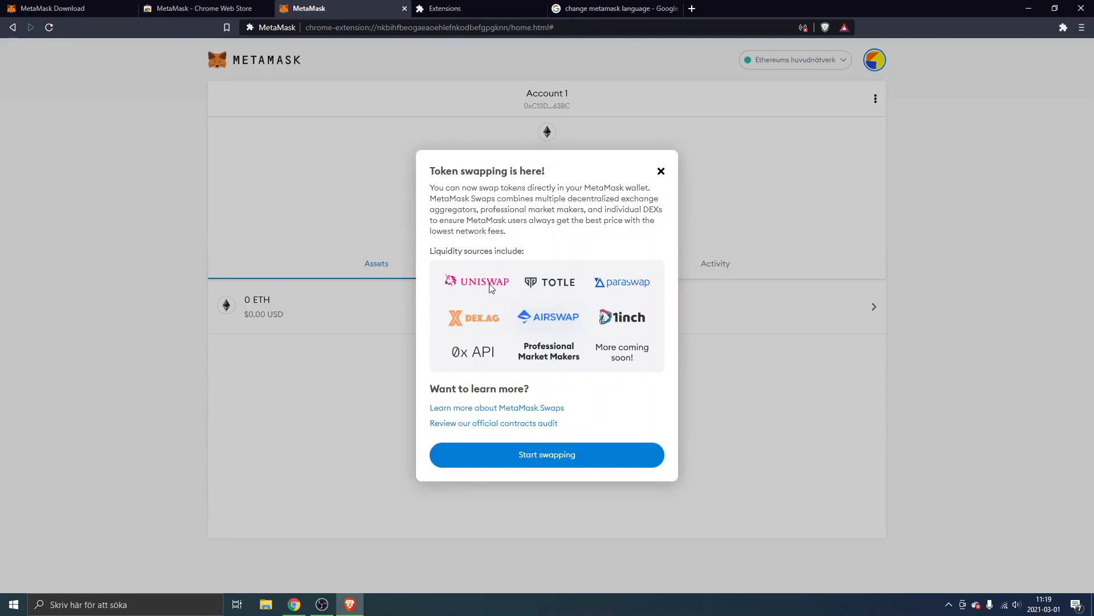
mouse_move(621, 328)
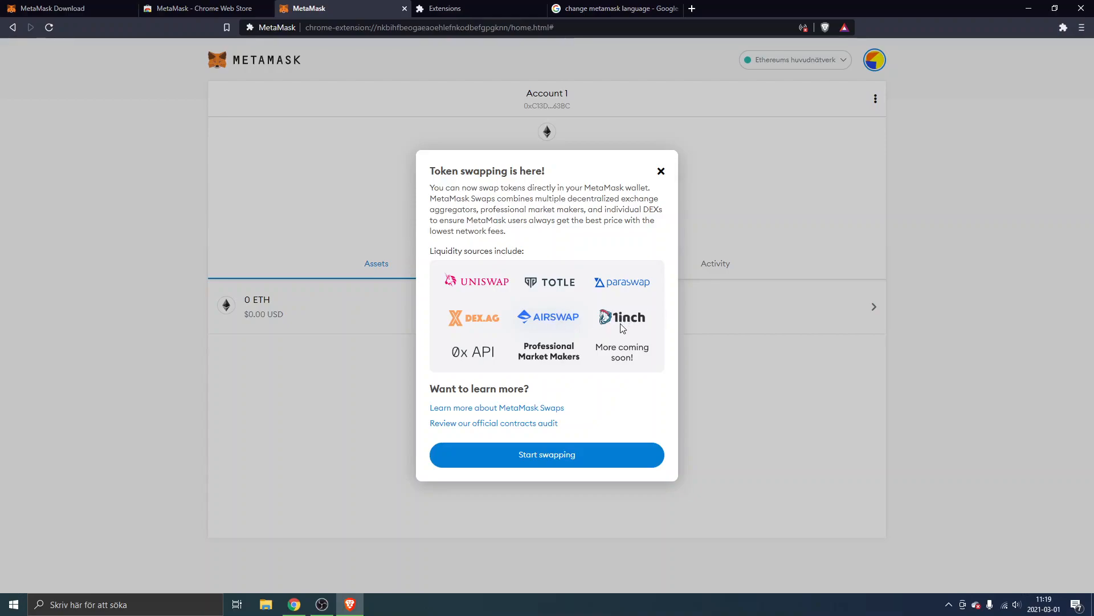
mouse_move(457, 342)
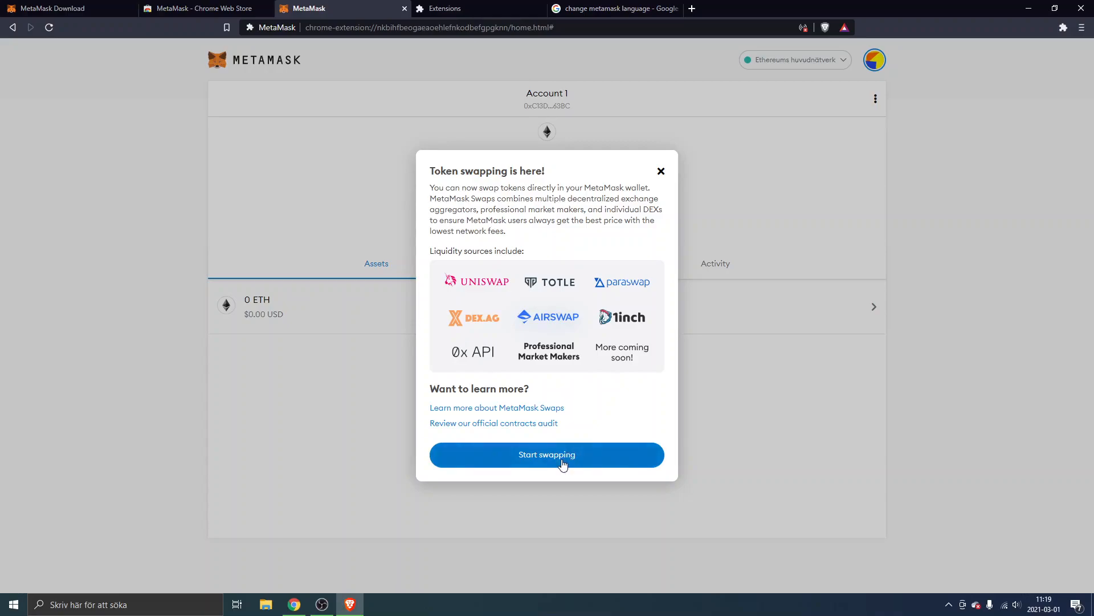
mouse_move(552, 461)
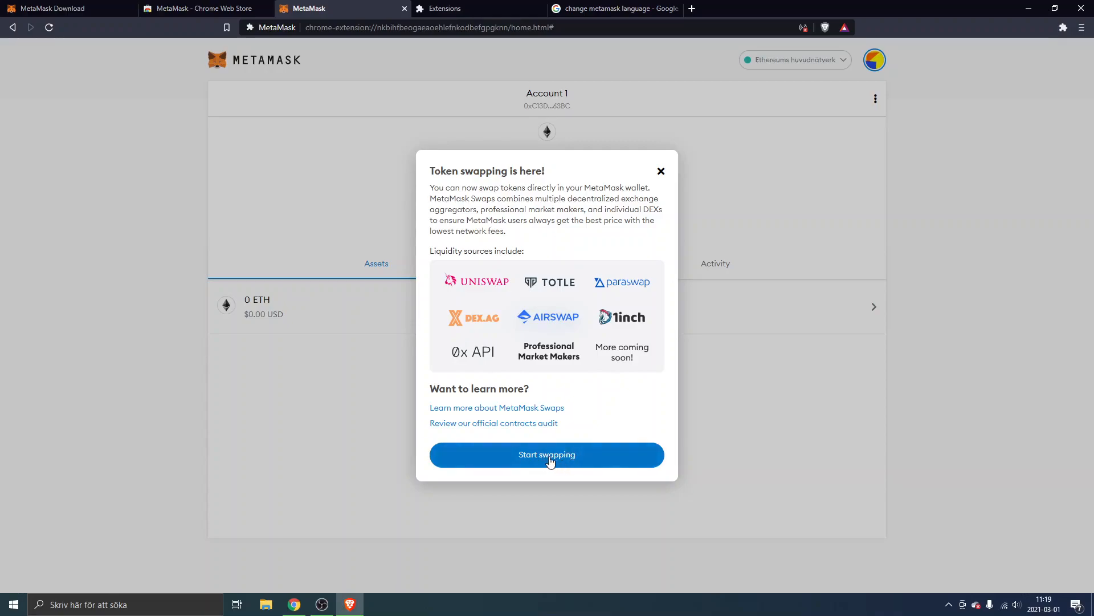
- Start swapping from the token-swapping announcement, landing on the ETH swap form
left_click(546, 455)
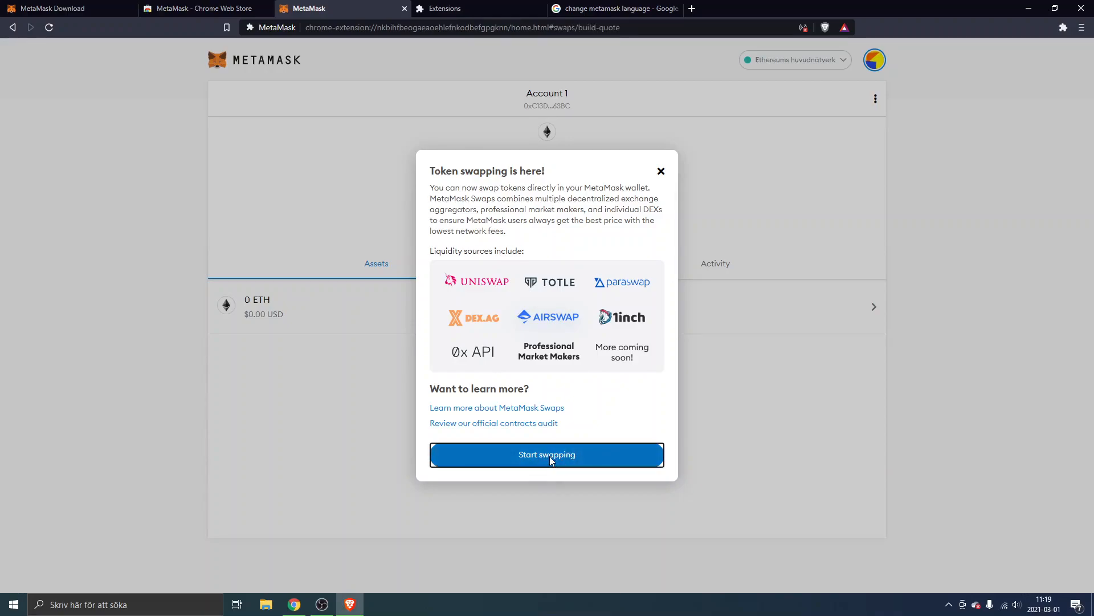
left_click(547, 455)
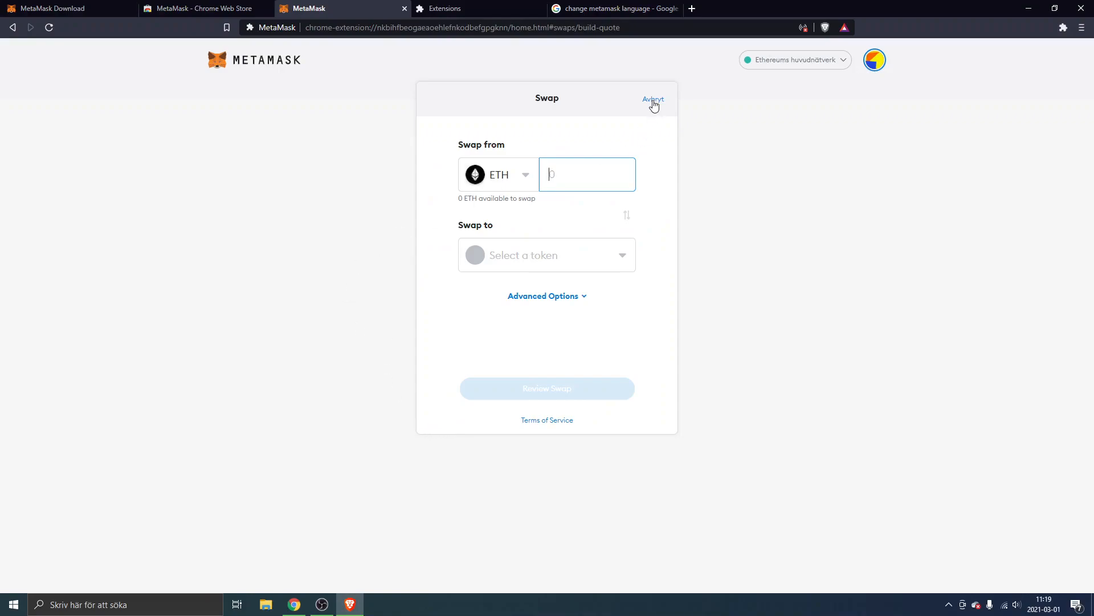
- Cancel the swap back to the Account 1 home screen and switch the wallet language to English
left_click(652, 98)
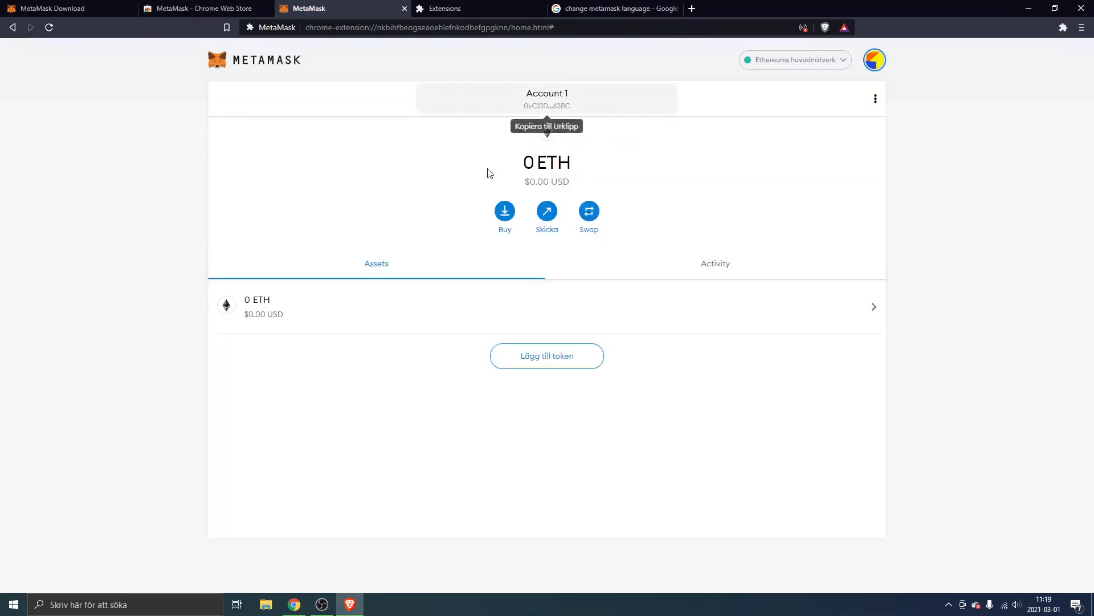
mouse_move(543, 103)
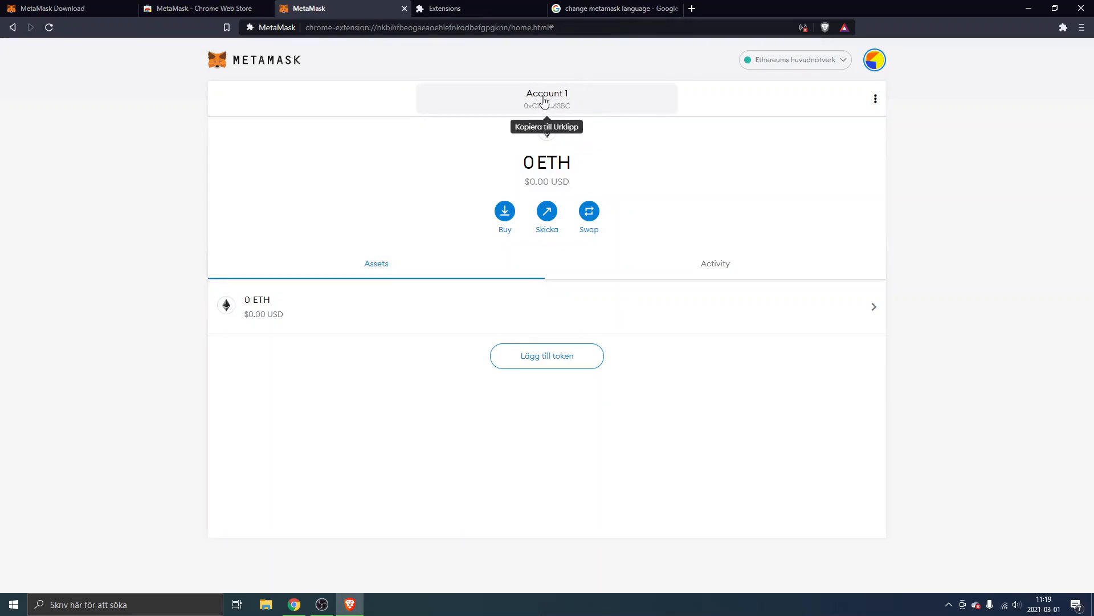
mouse_move(546, 364)
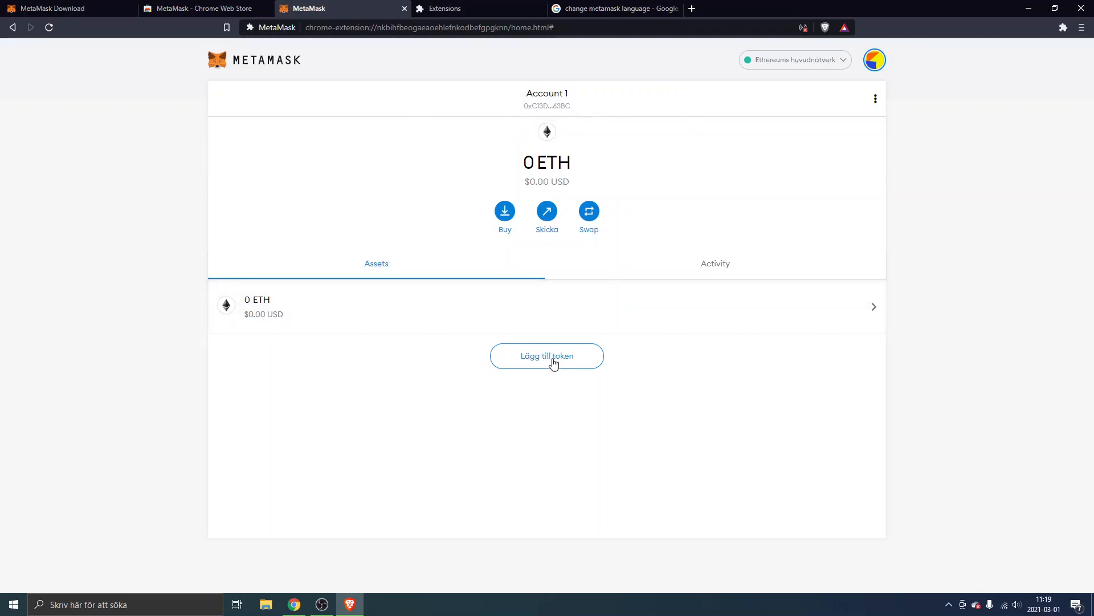
mouse_move(538, 366)
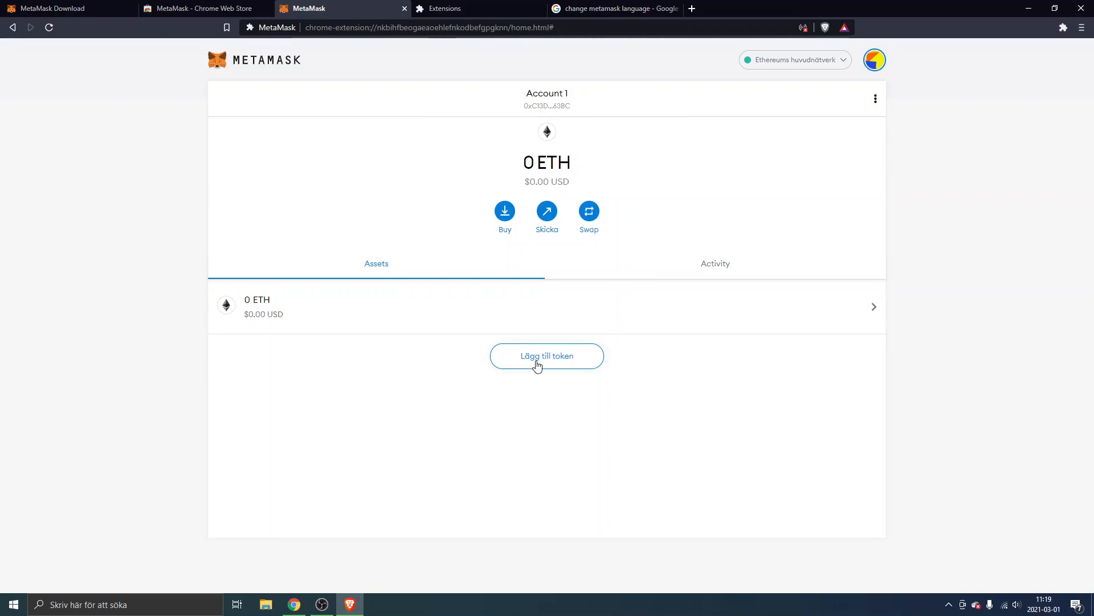
mouse_move(885, 228)
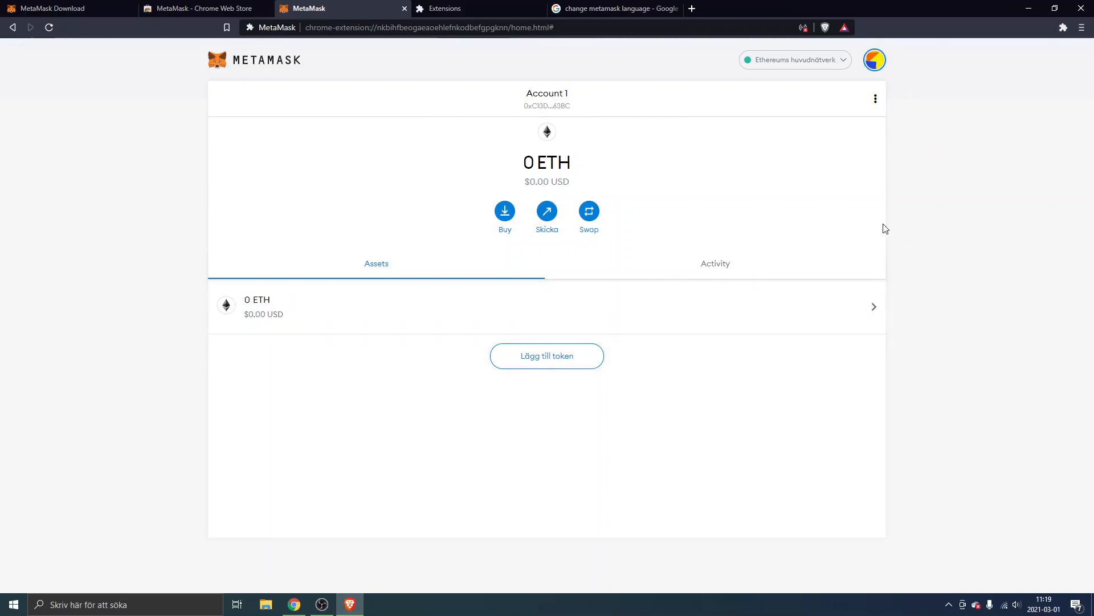
mouse_move(904, 61)
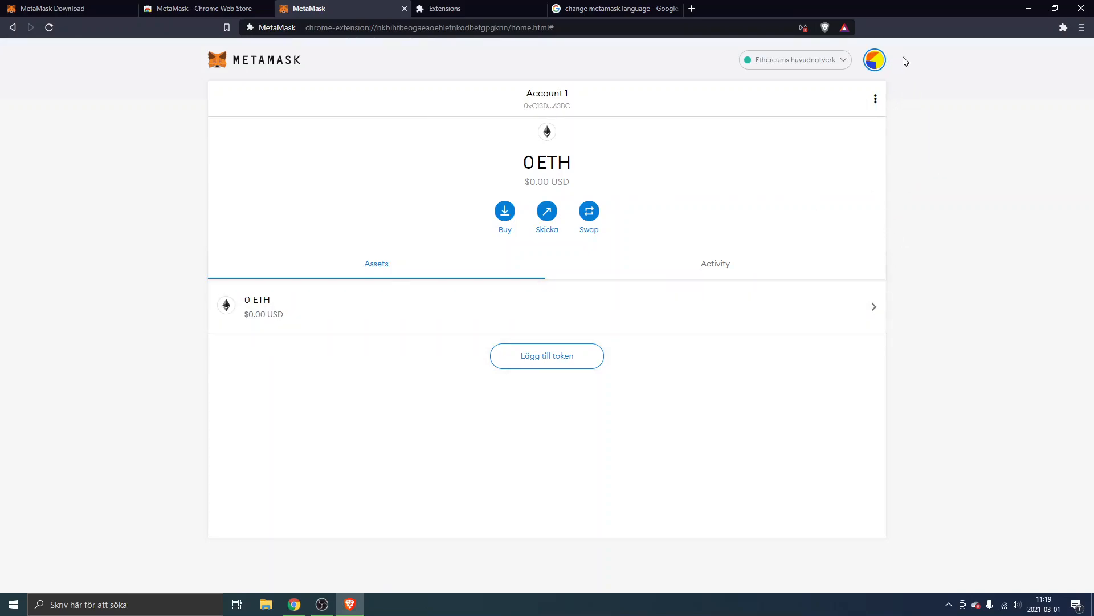
left_click(873, 60)
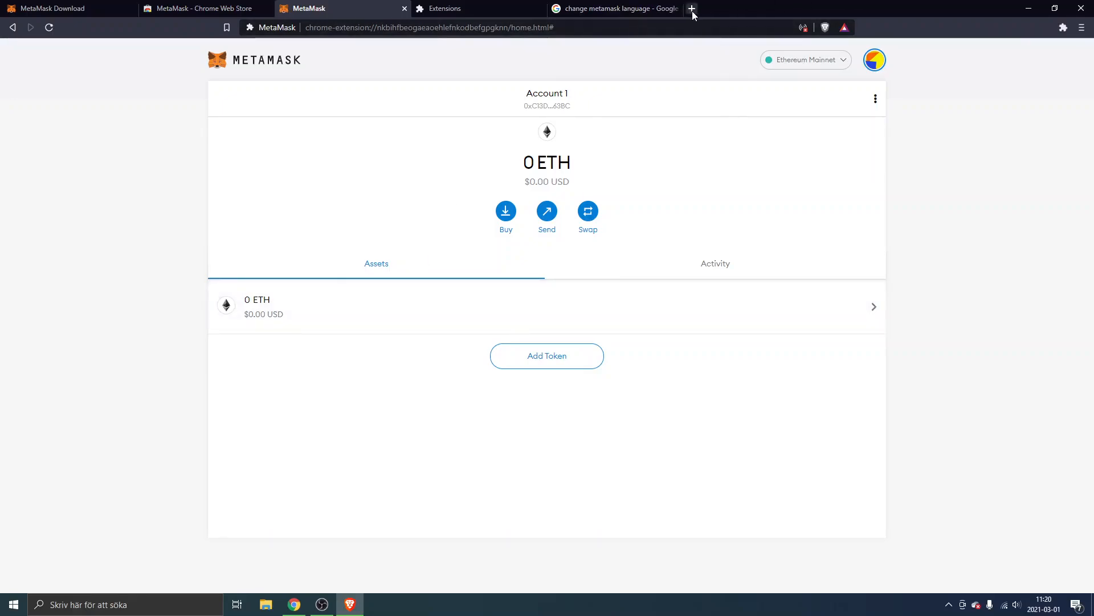
mouse_move(709, 6)
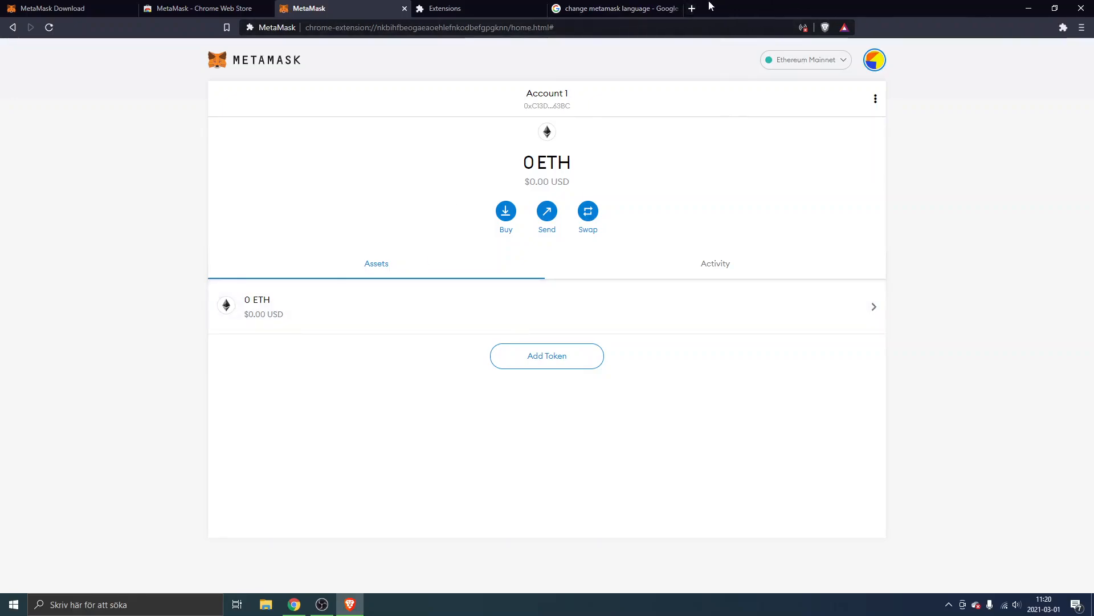
mouse_move(692, 8)
type("uniswao")
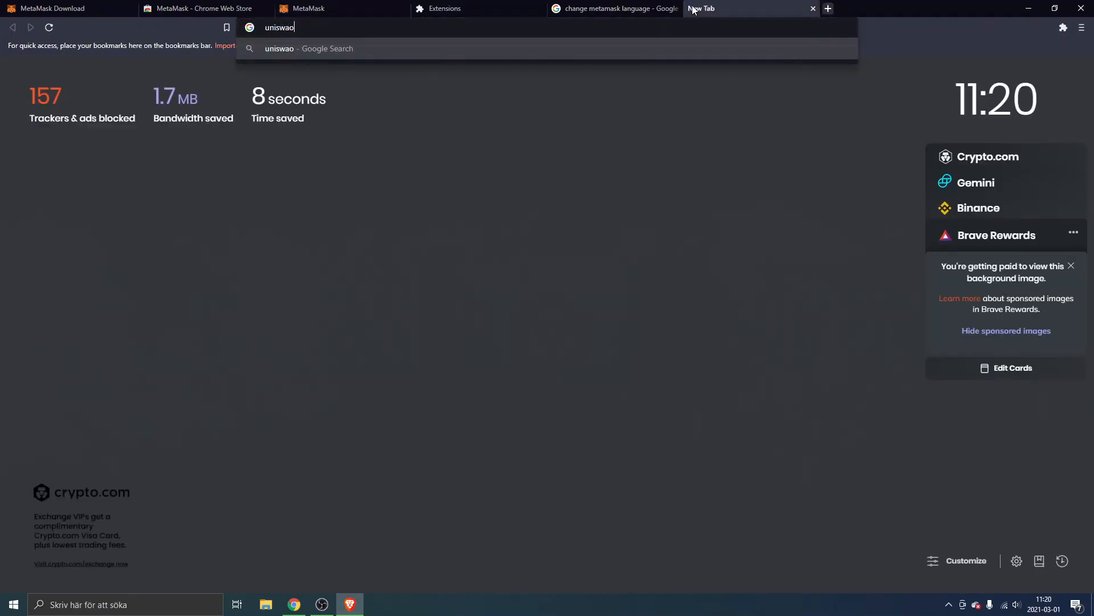
- Navigate the new tab to uniswap.org and load the Uniswap homepage
key("Return")
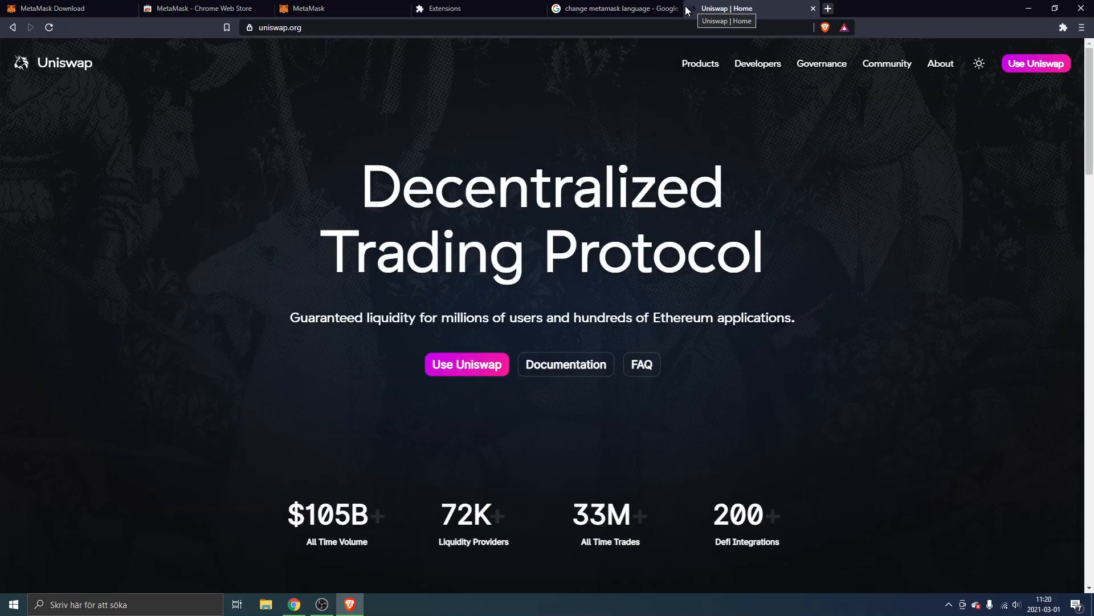
mouse_move(624, 220)
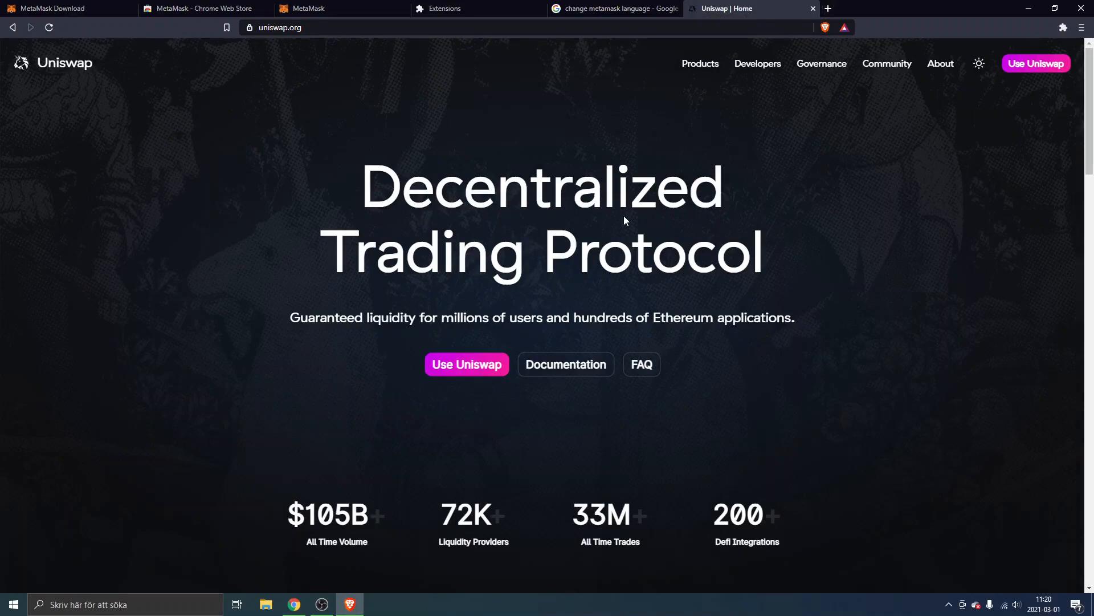
mouse_move(967, 102)
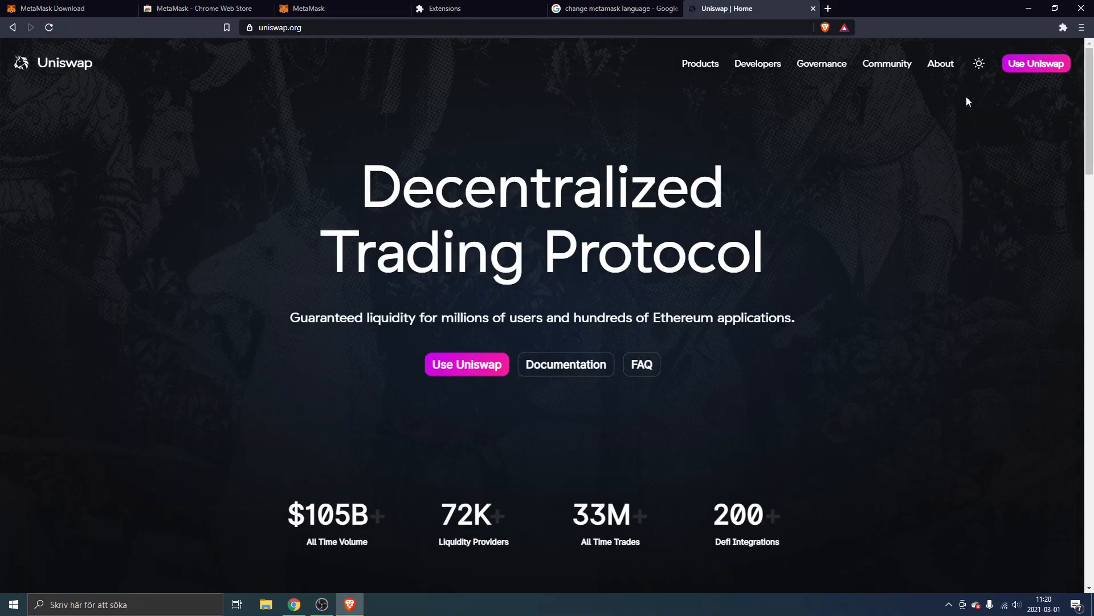
mouse_move(1036, 63)
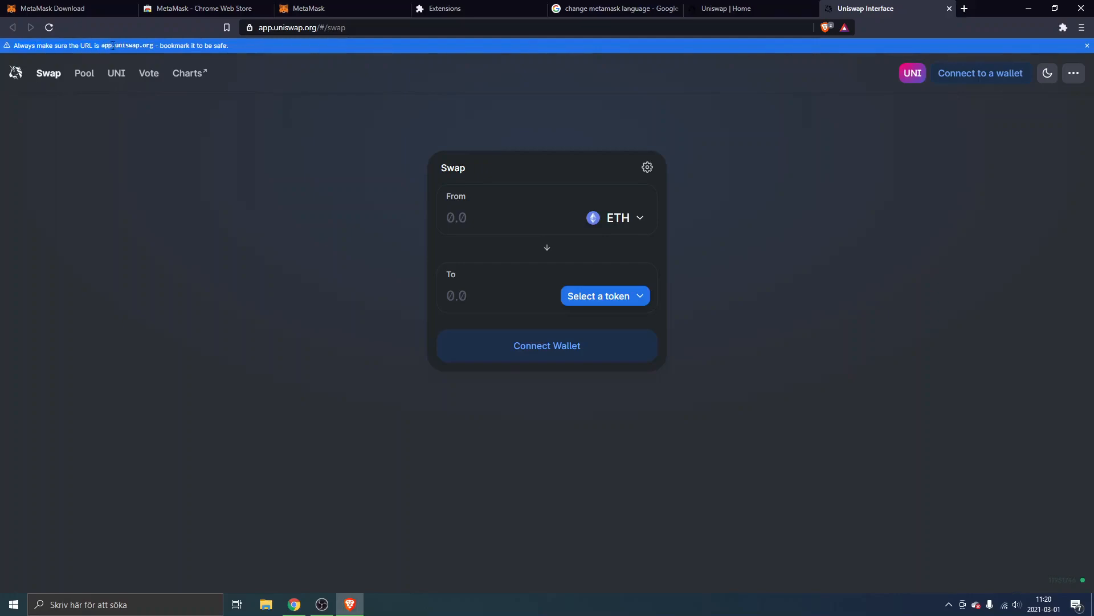
mouse_move(352, 209)
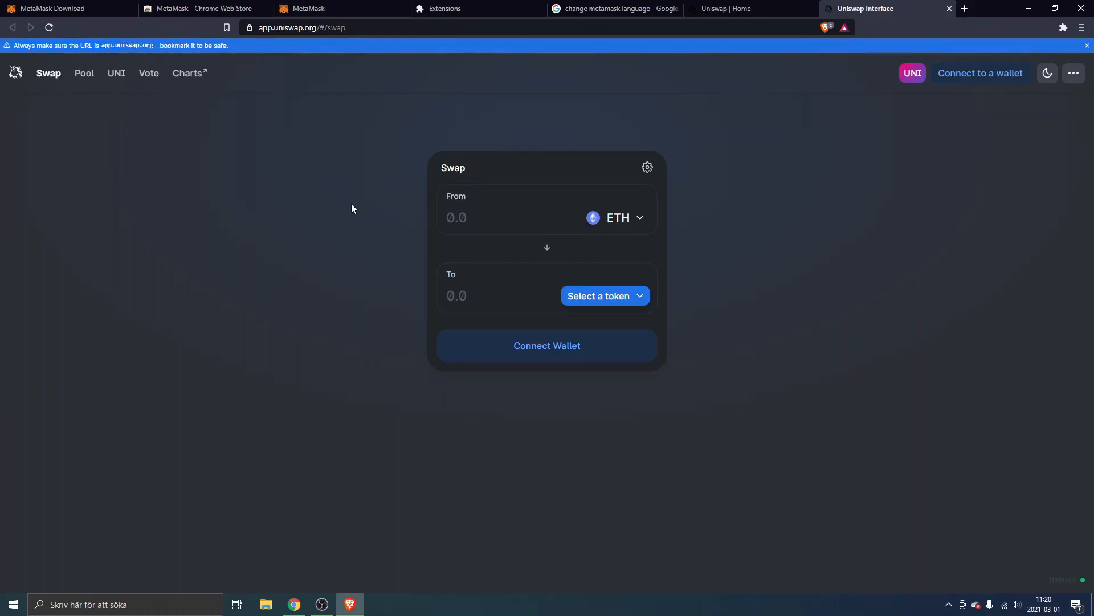
mouse_move(749, 139)
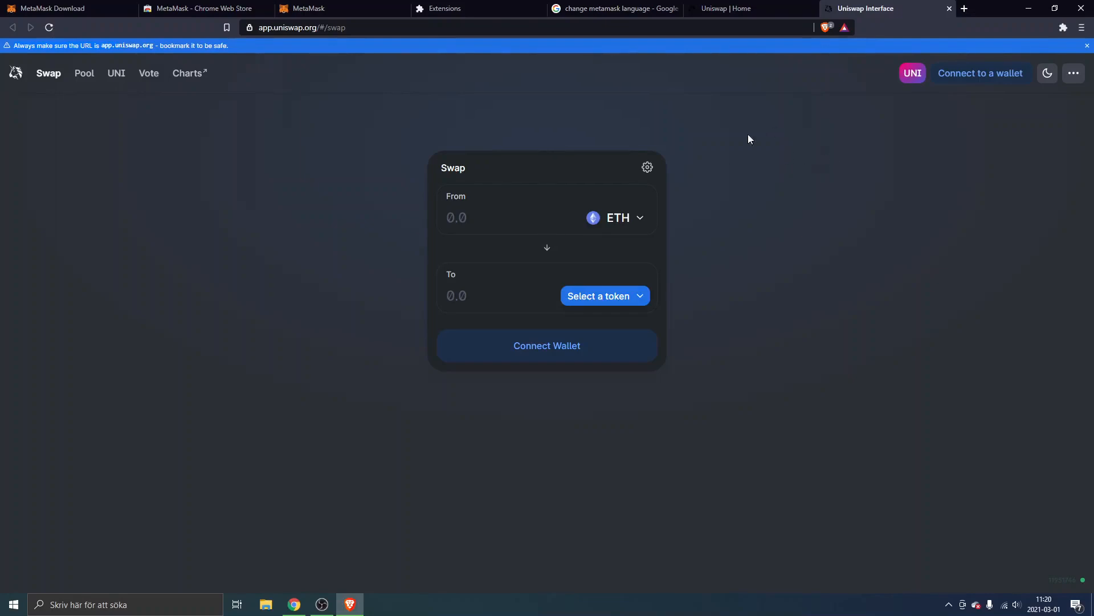
mouse_move(537, 172)
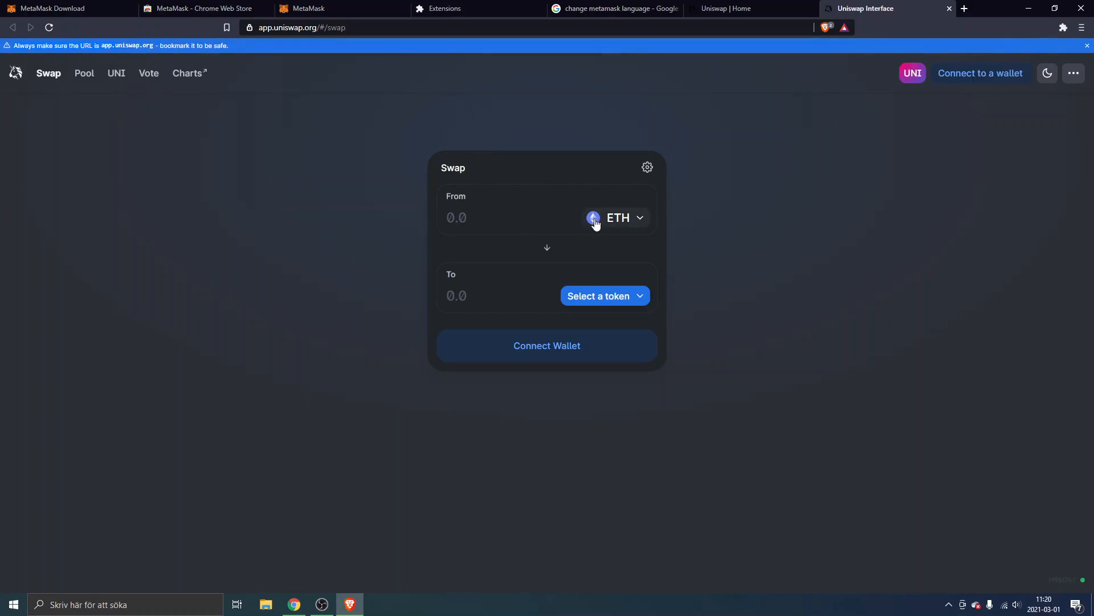
mouse_move(697, 208)
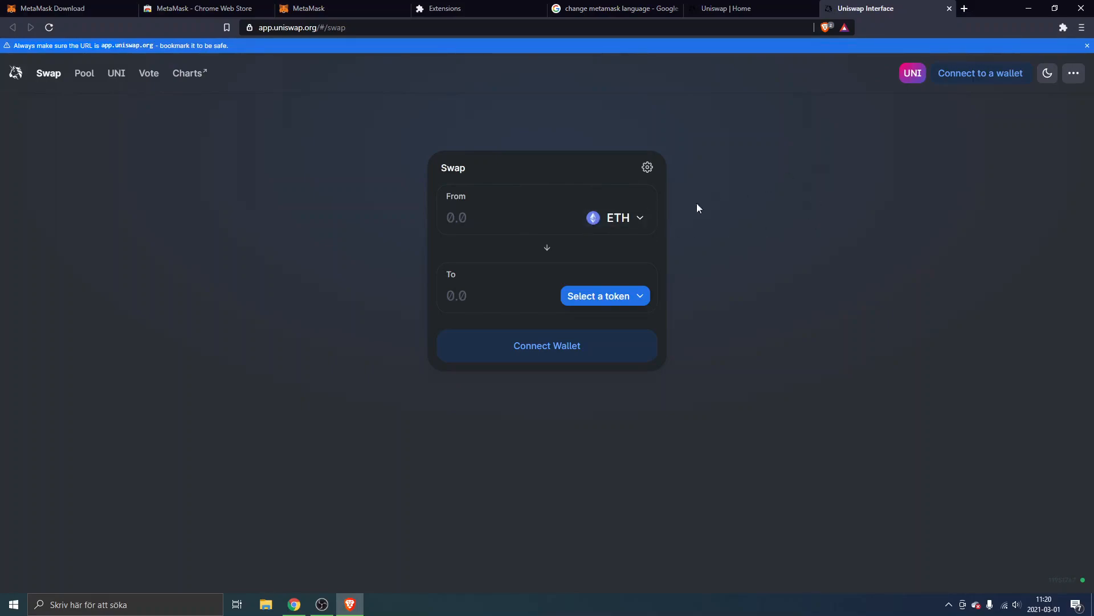
mouse_move(900, 110)
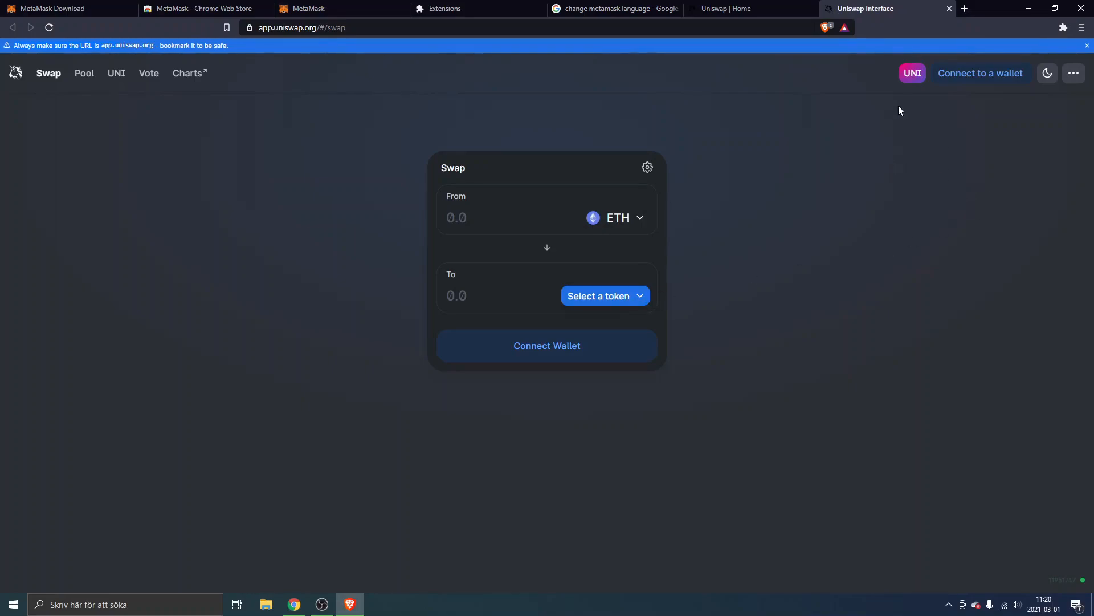
mouse_move(980, 73)
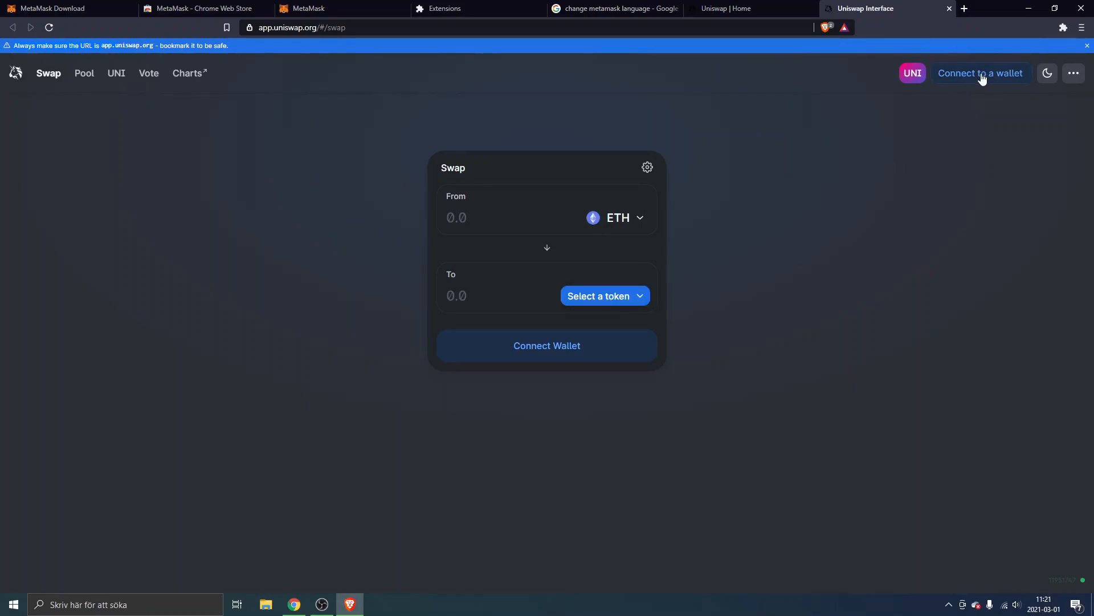
- Choose MetaMask from Uniswap's wallet list to start the connection
left_click(980, 73)
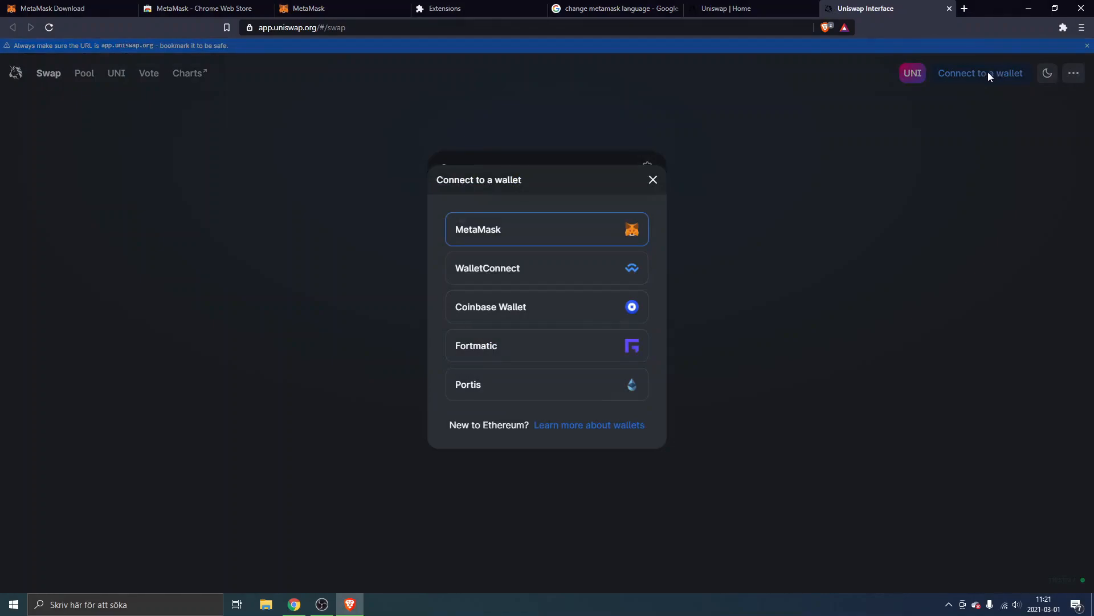
mouse_move(592, 190)
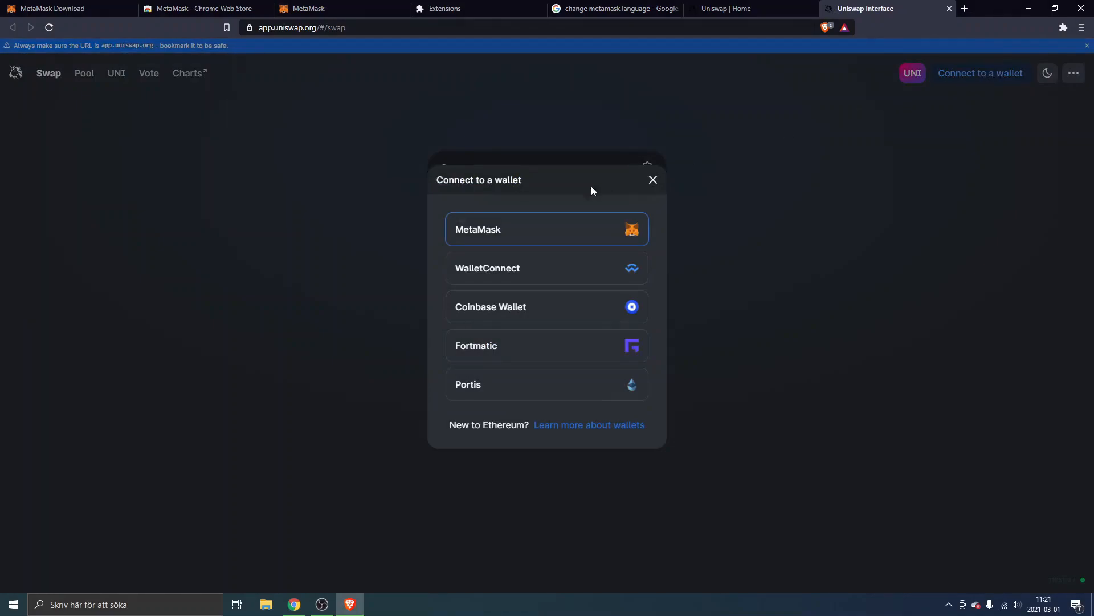
mouse_move(490, 237)
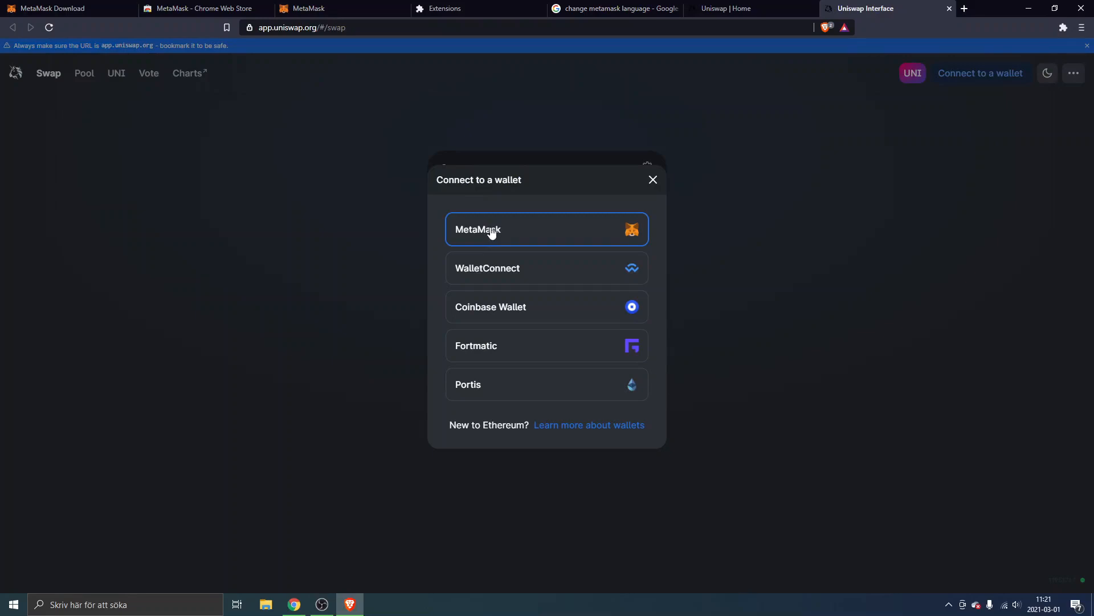
left_click(489, 229)
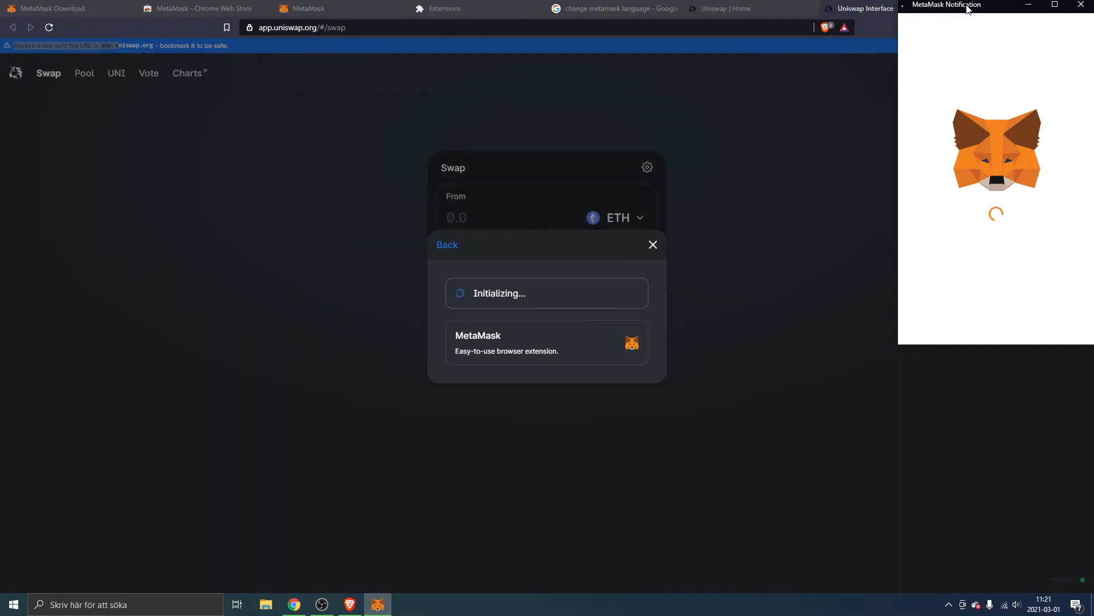
mouse_move(999, 134)
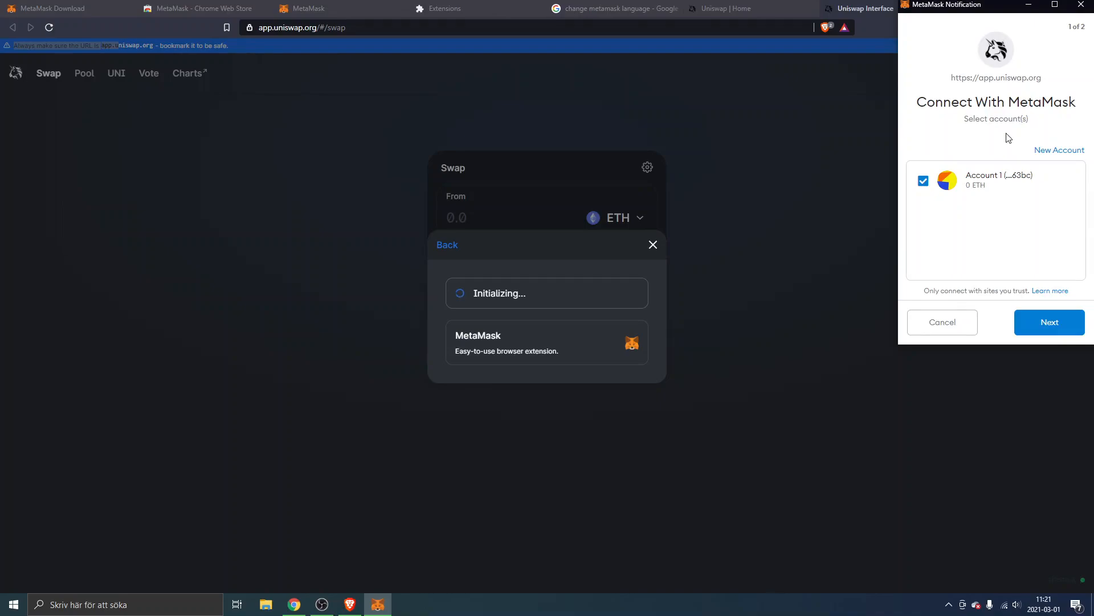
mouse_move(972, 117)
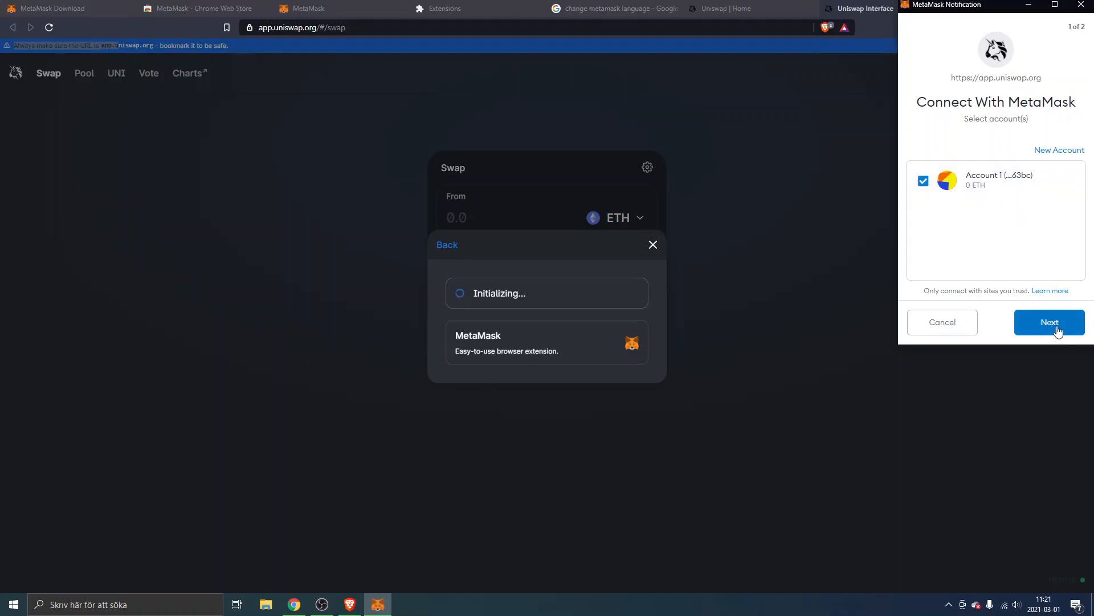
mouse_move(1017, 188)
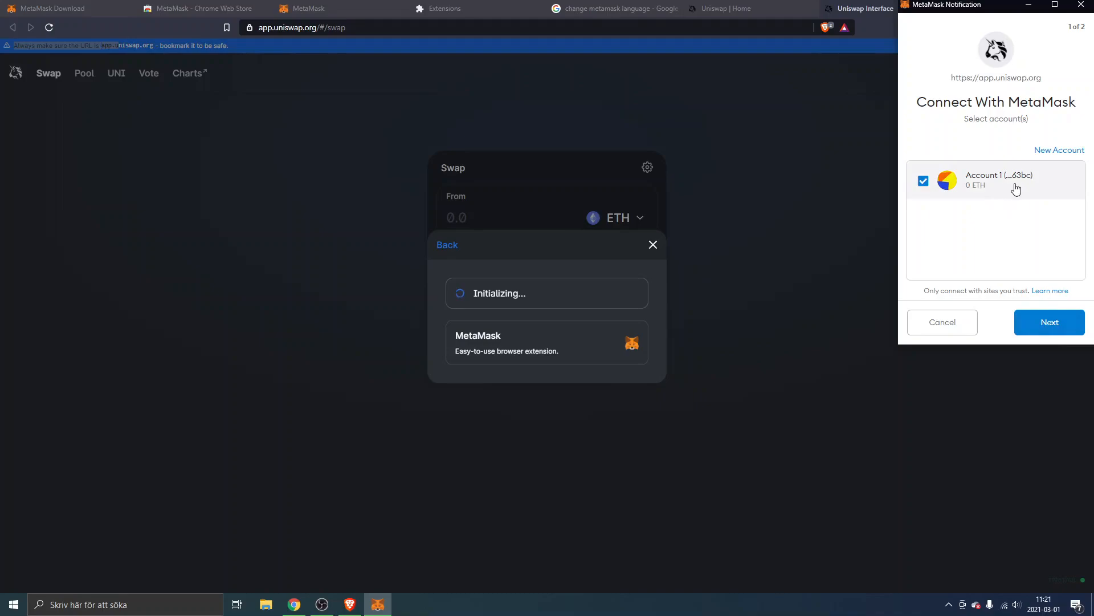
- Approve Account 1's connection to Uniswap in the MetaMask notification window
left_click(1048, 321)
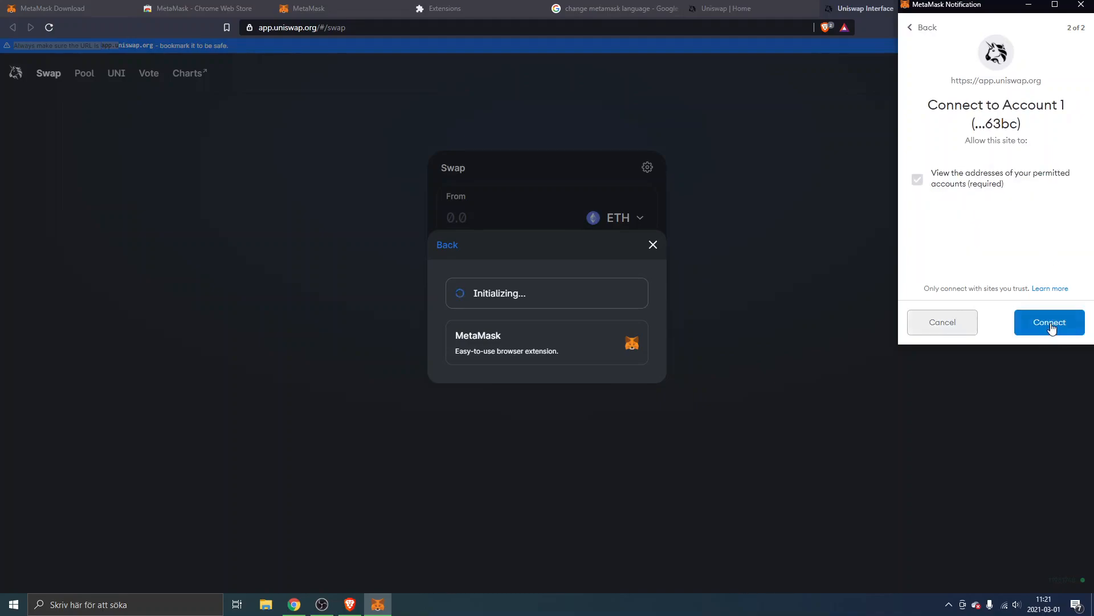
mouse_move(932, 176)
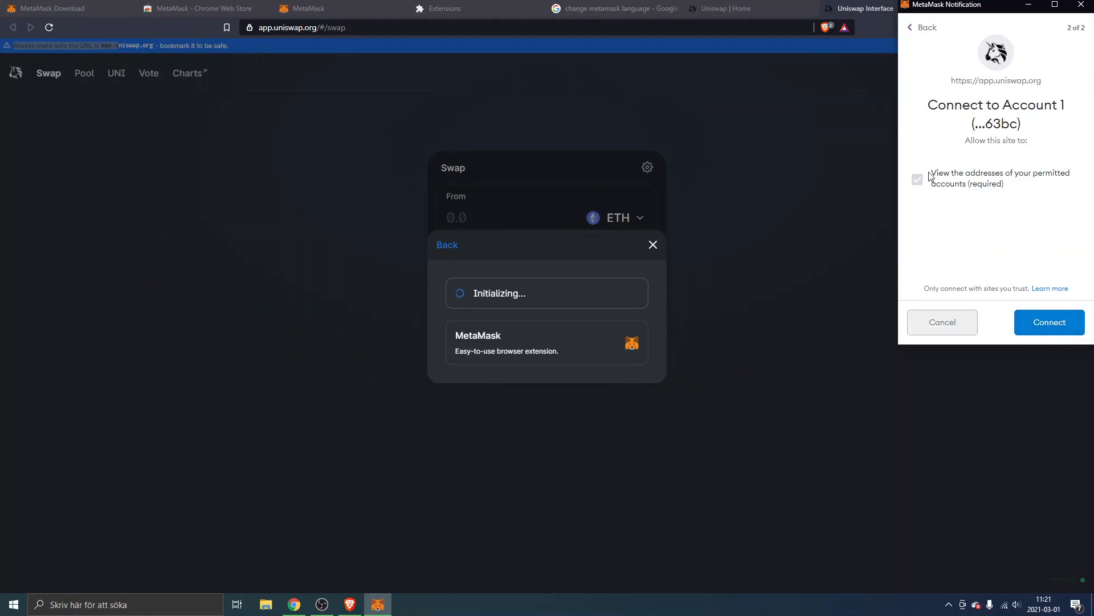
mouse_move(1002, 188)
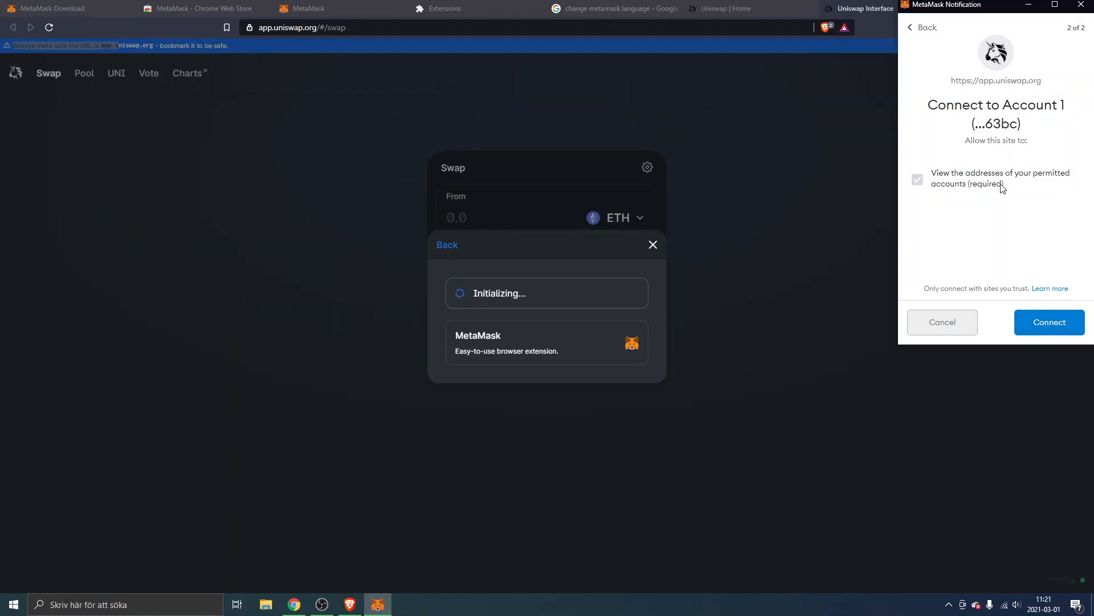
mouse_move(1003, 139)
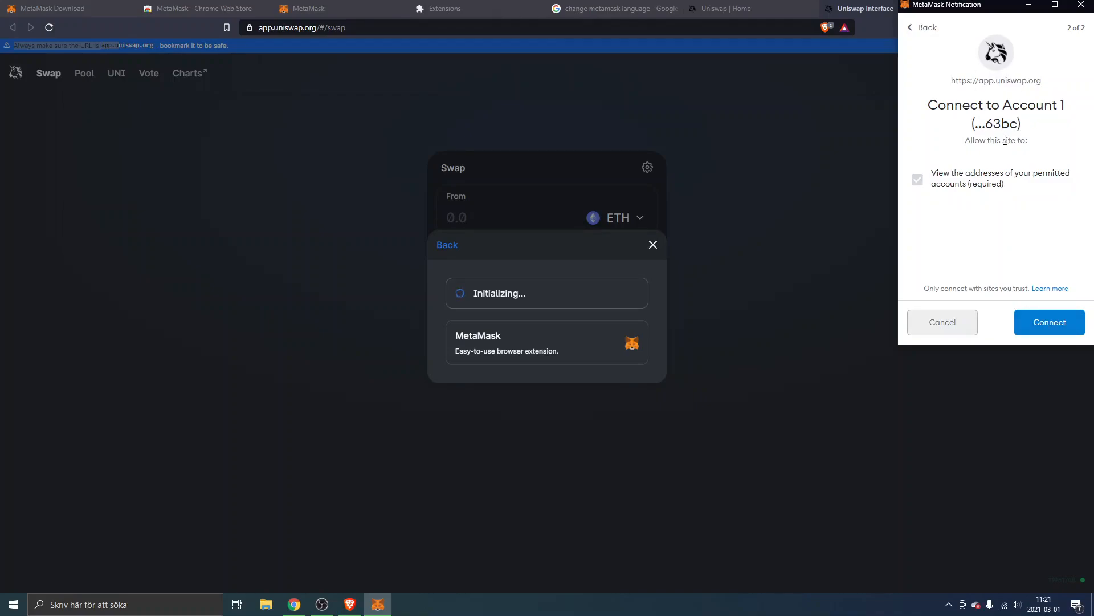
mouse_move(1049, 321)
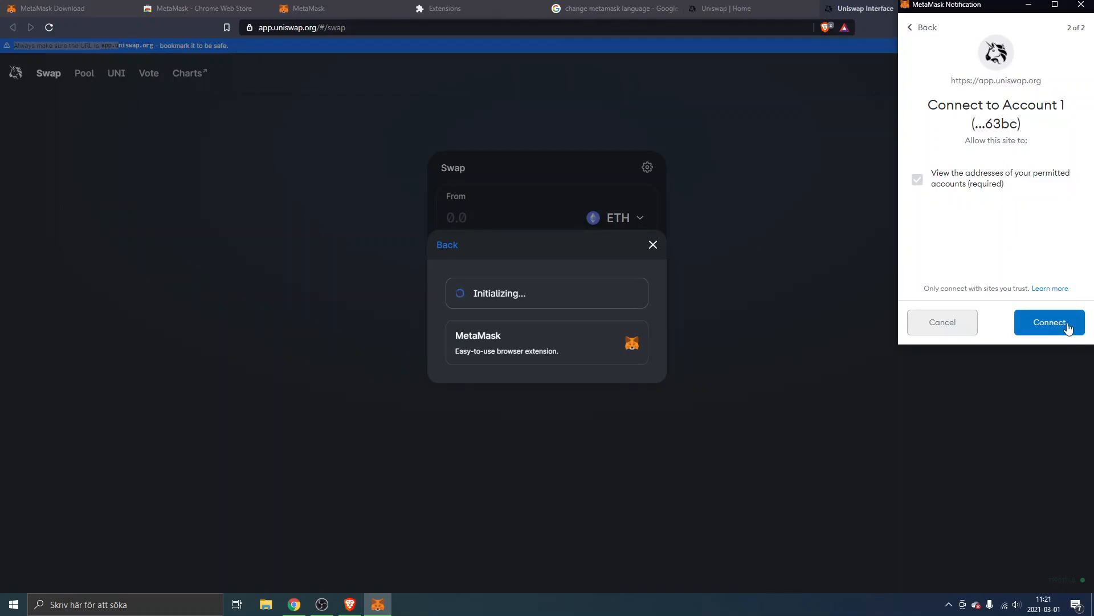
left_click(1049, 322)
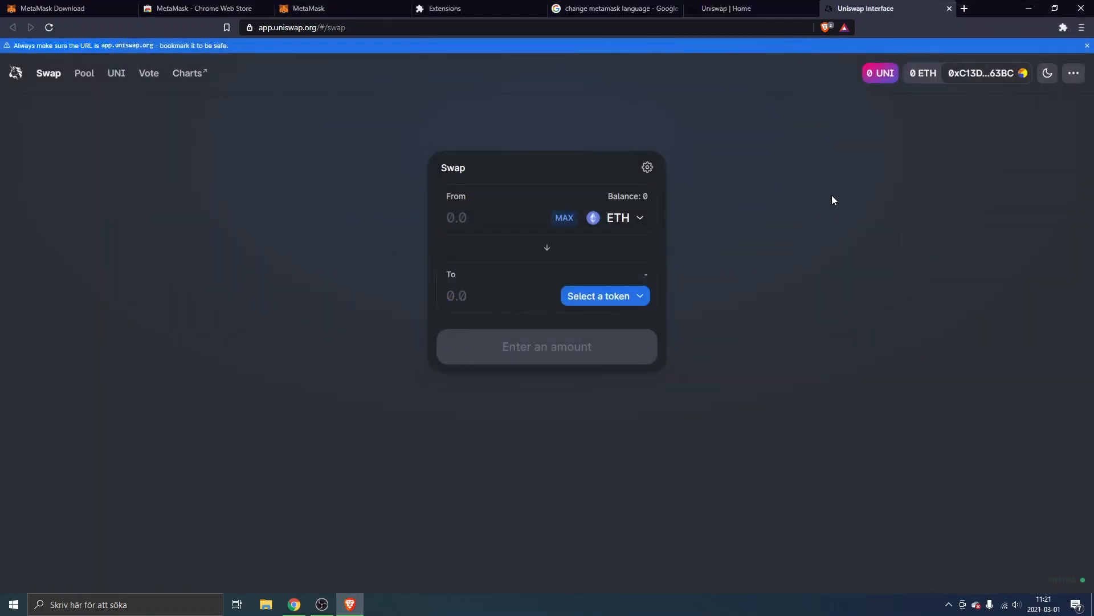
mouse_move(956, 187)
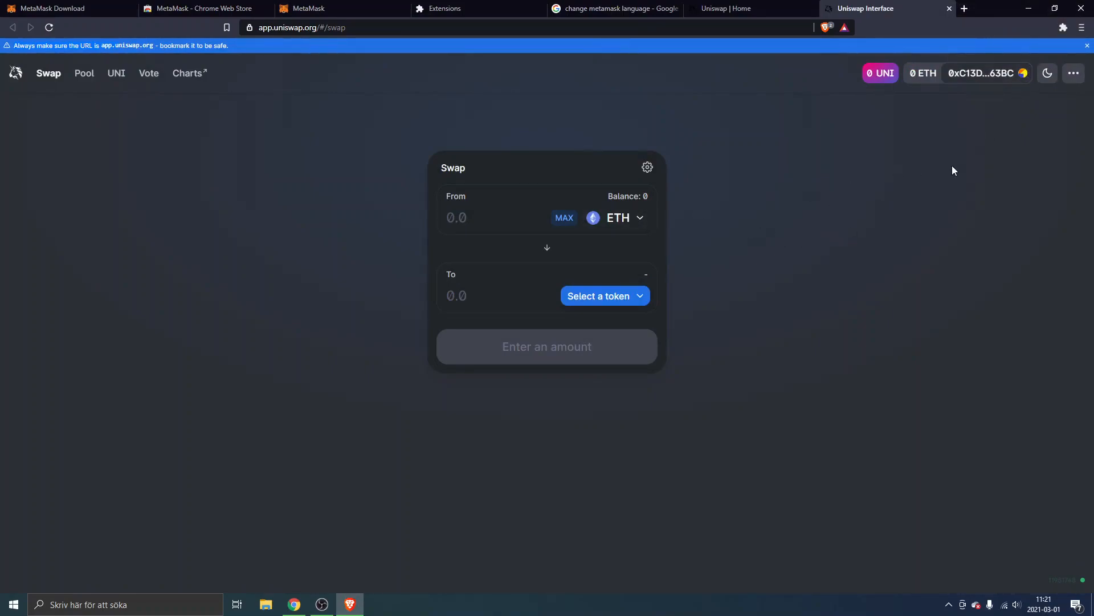
mouse_move(969, 127)
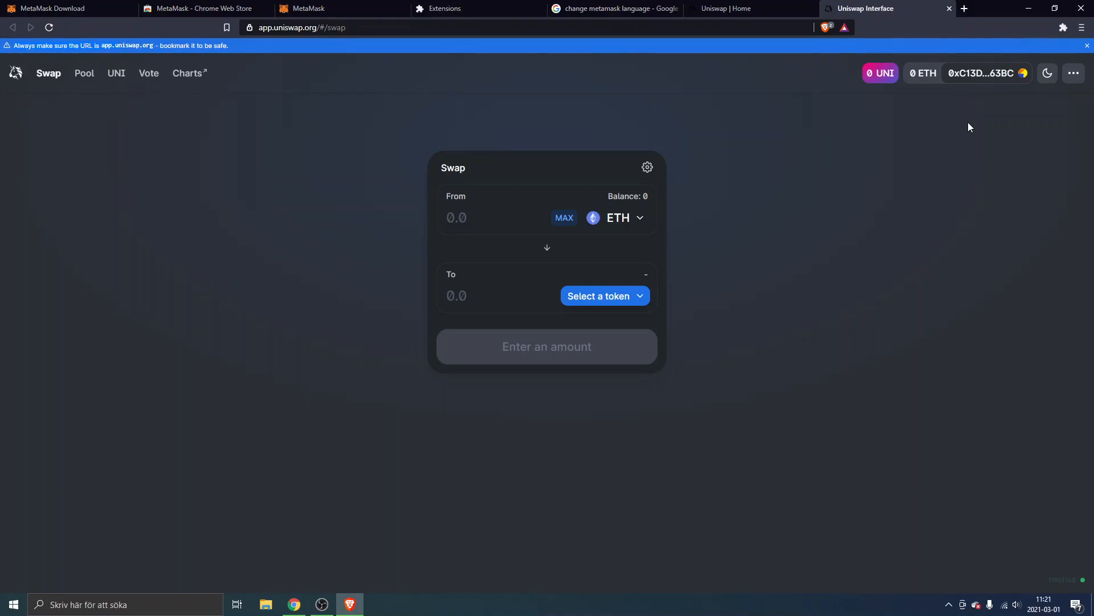
mouse_move(904, 73)
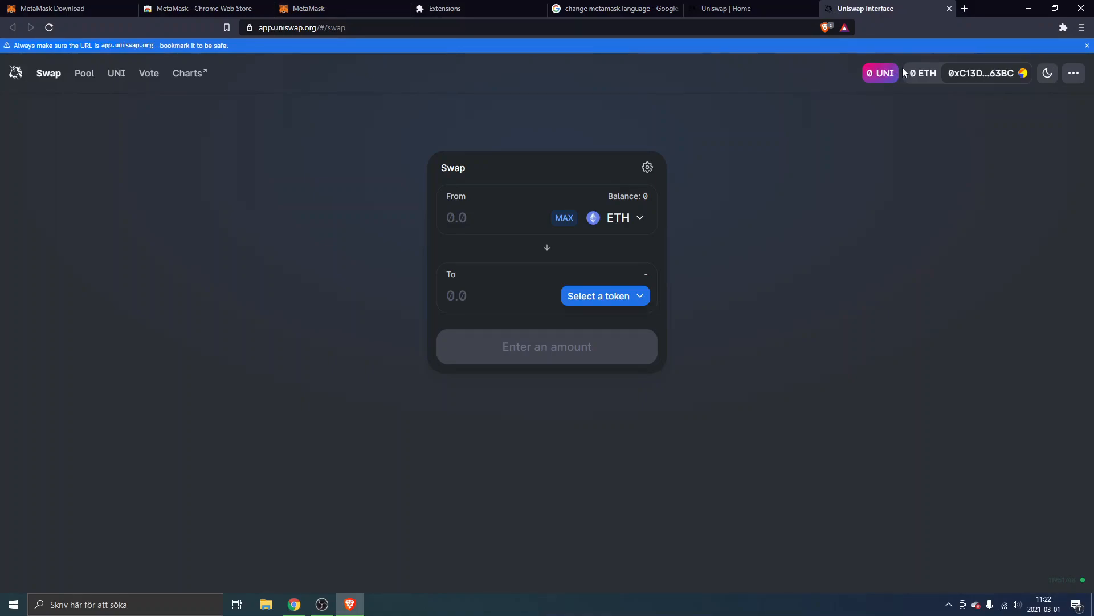
mouse_move(988, 73)
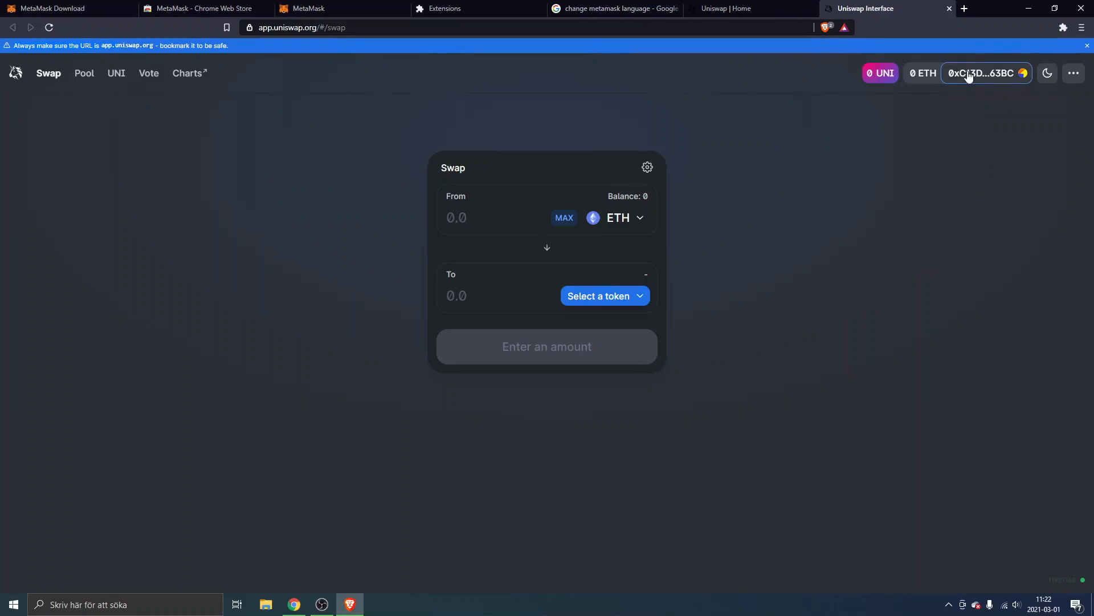
- Review the connected account details on Uniswap, then return to the swap form
left_click(985, 73)
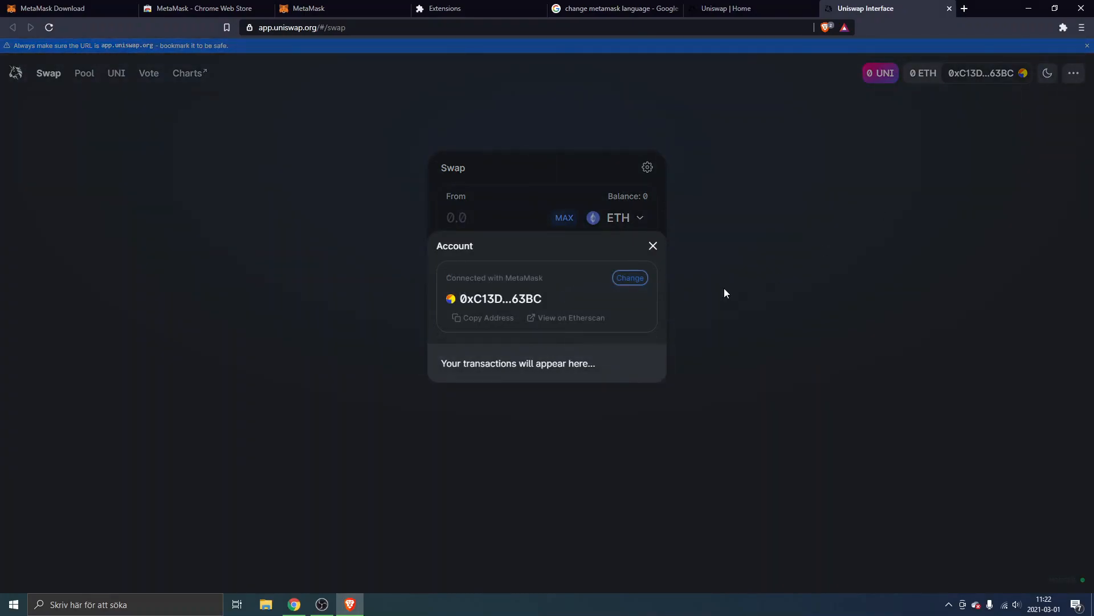
left_click(653, 246)
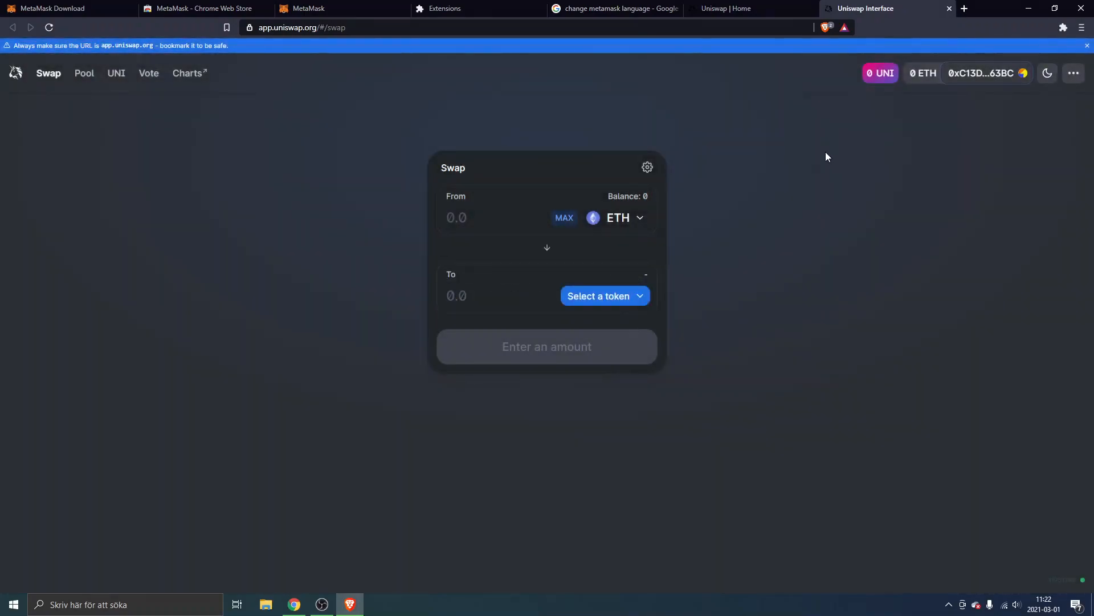
mouse_move(739, 134)
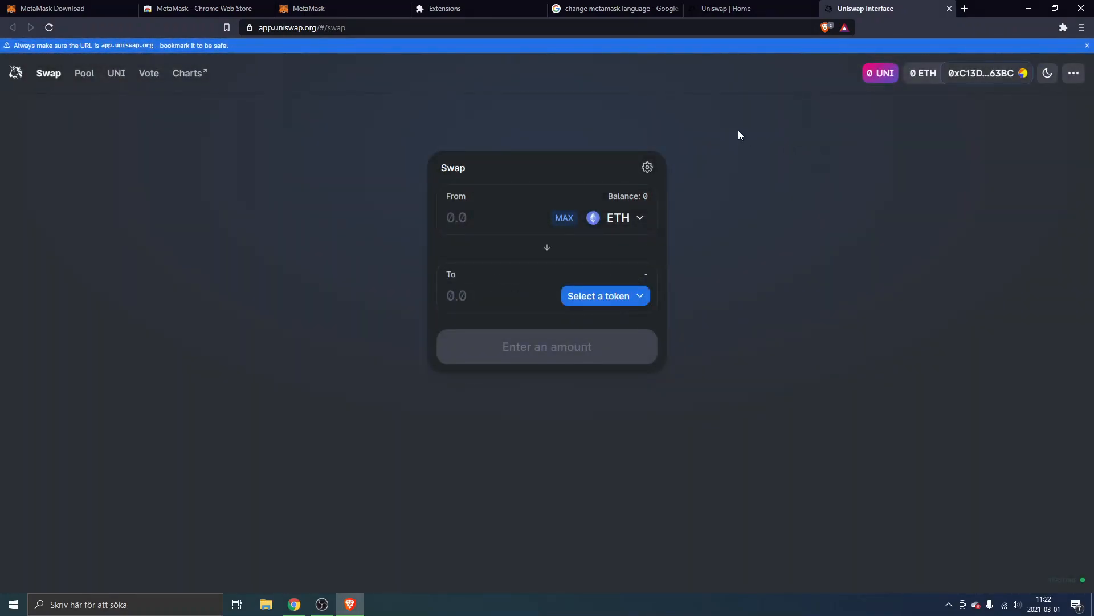
mouse_move(947, 128)
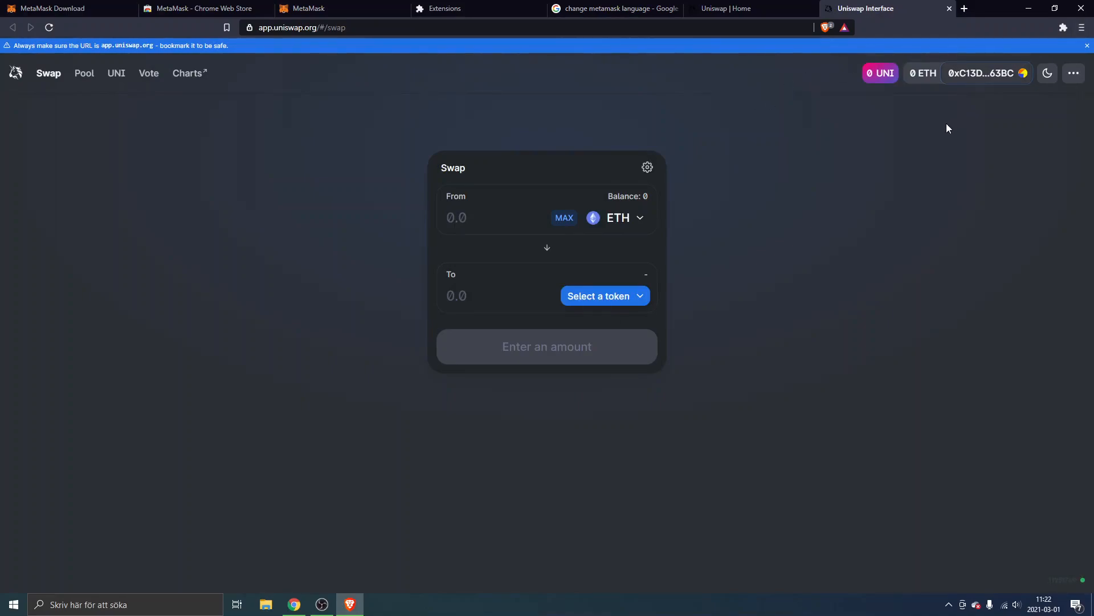
- Back in the MetaMask wallet, start buying Ether to show the Deposit Ether options
left_click(1080, 27)
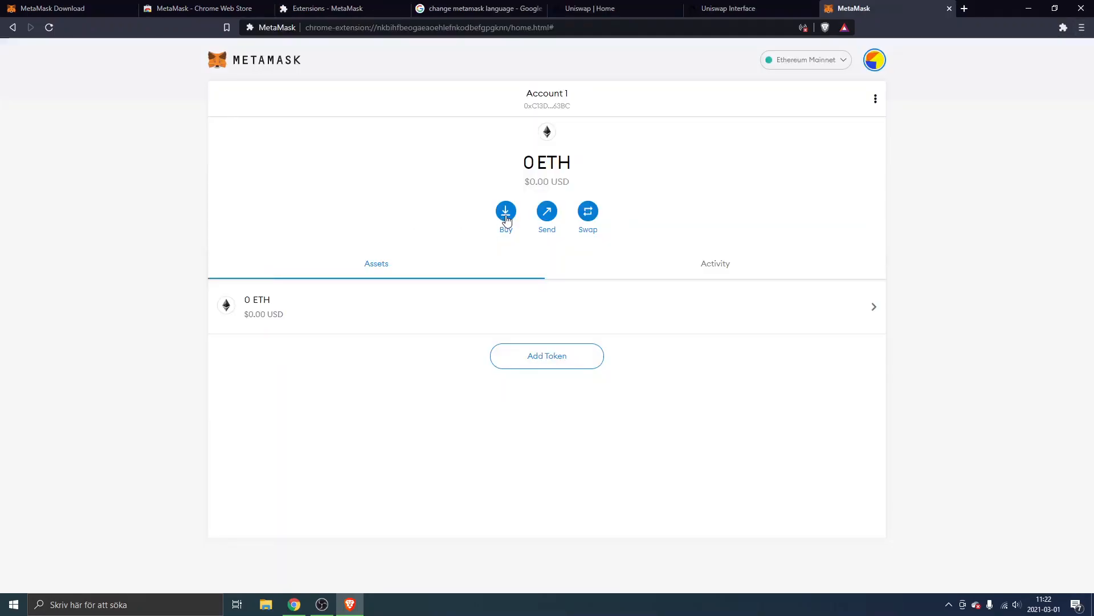
left_click(505, 212)
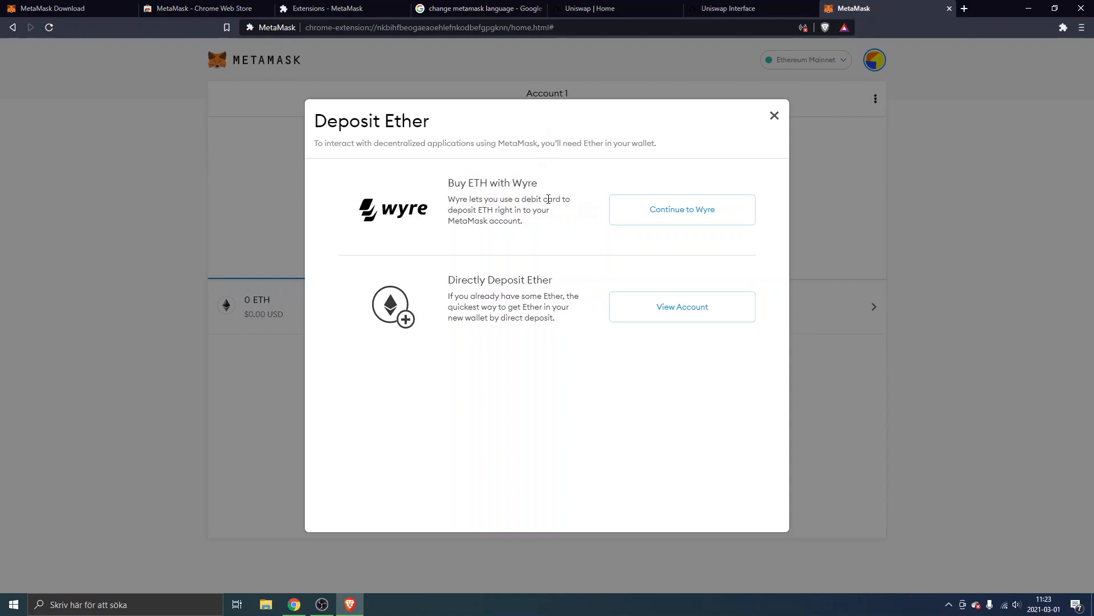
mouse_move(466, 248)
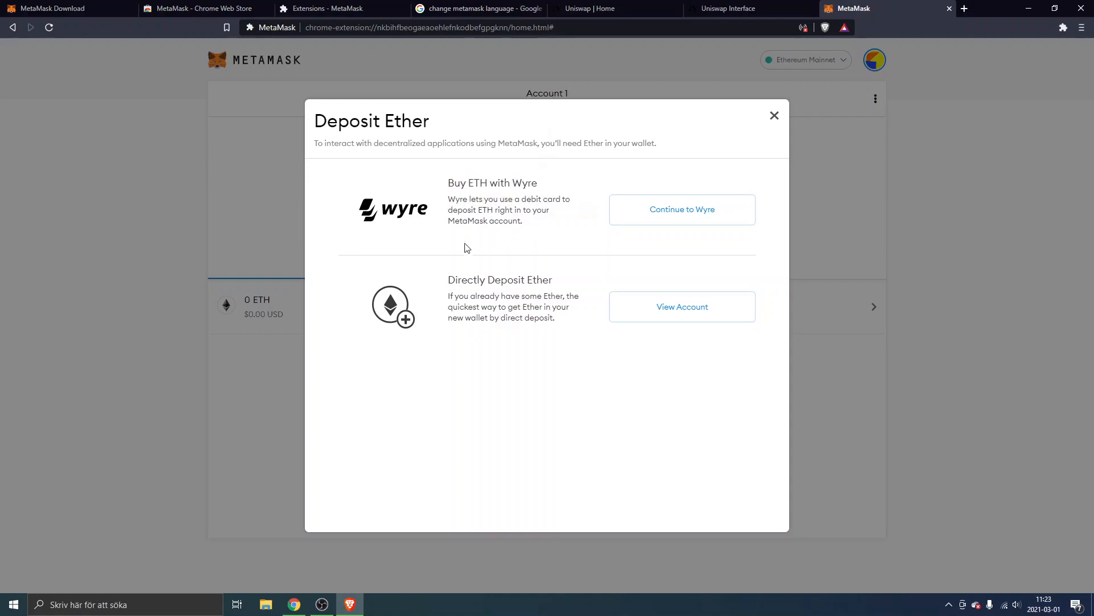
mouse_move(449, 280)
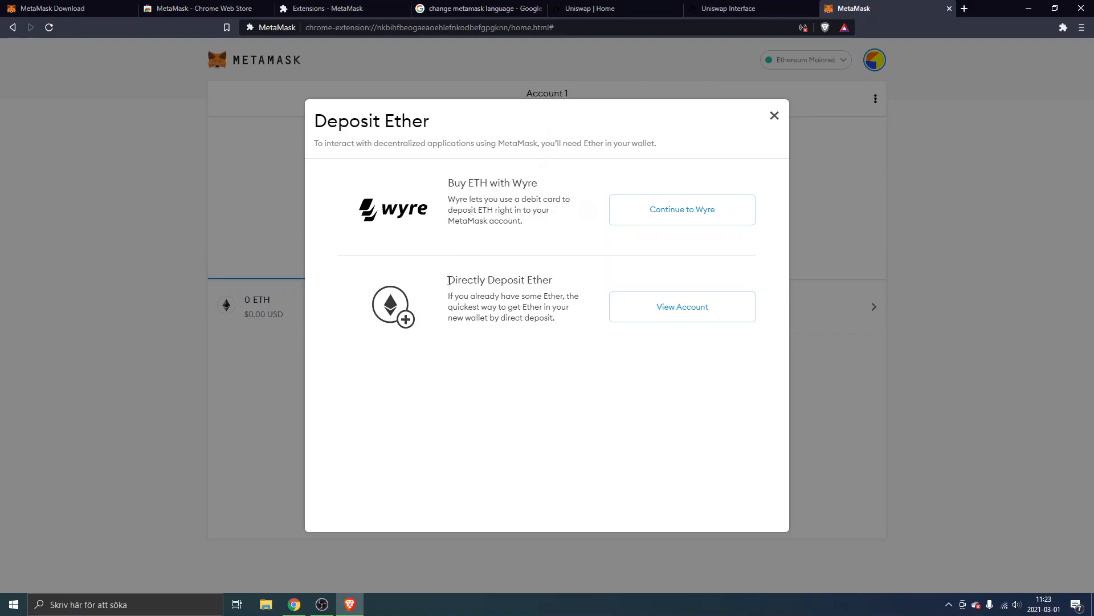
double_click(499, 280)
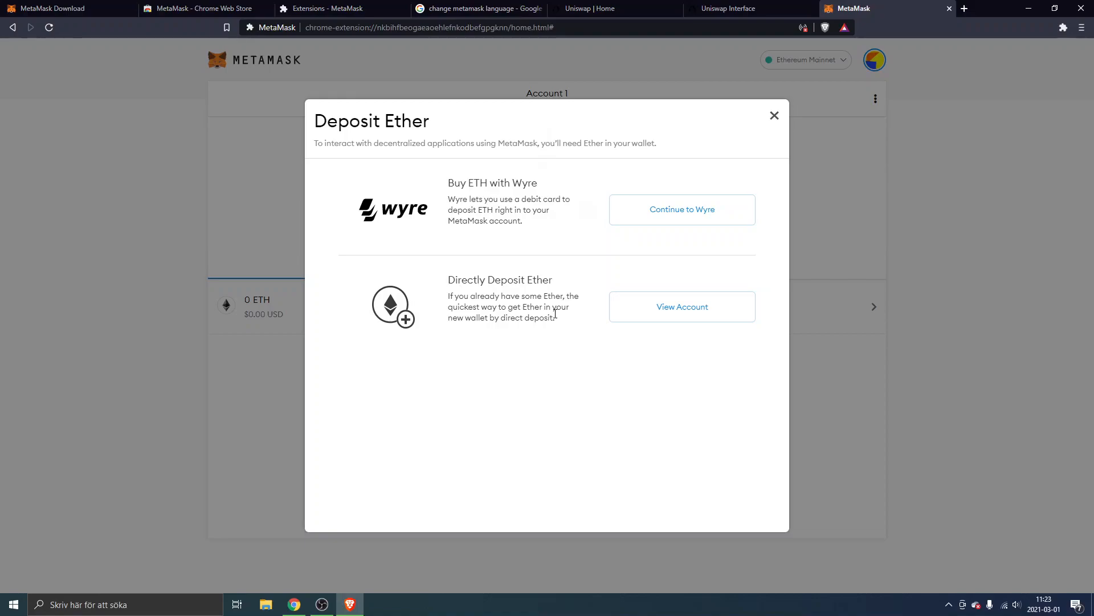
mouse_move(681, 210)
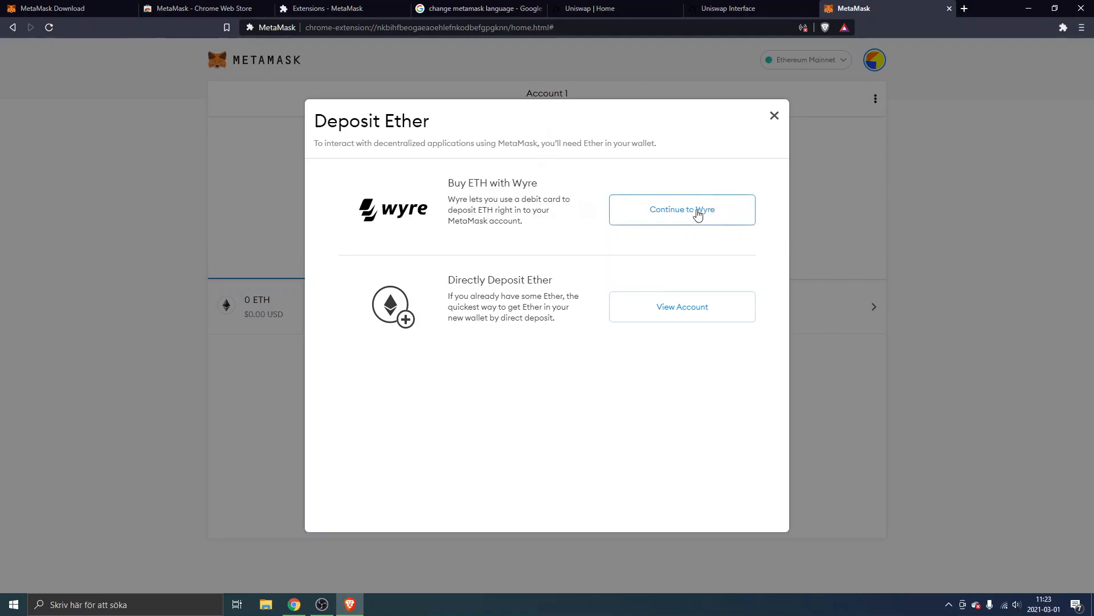
- Continue to Wyre and set the purchase amount to $50 of ETH
left_click(682, 210)
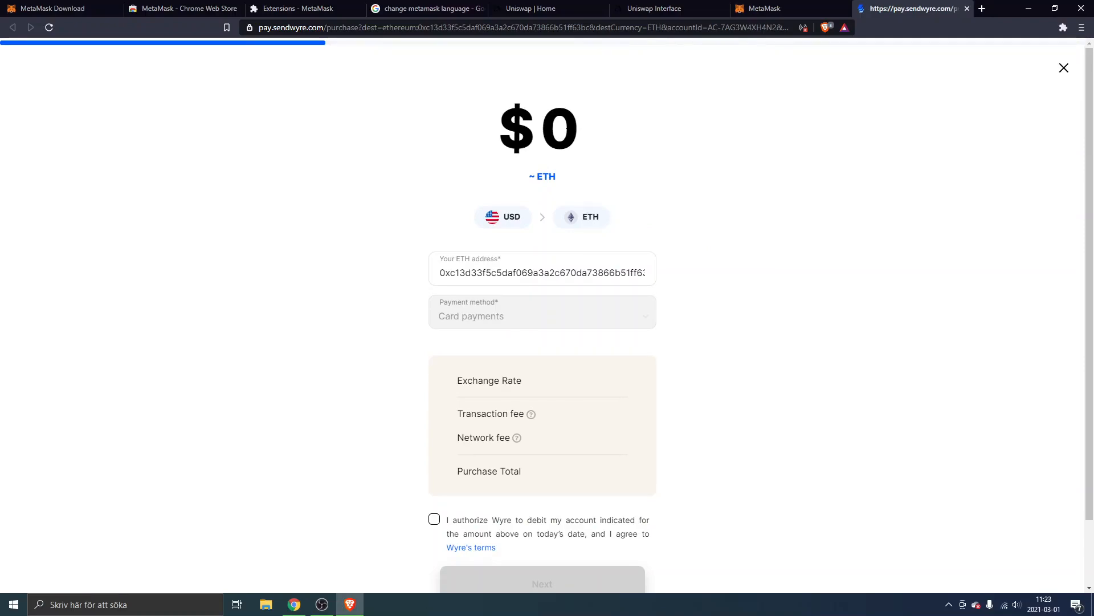
mouse_move(591, 129)
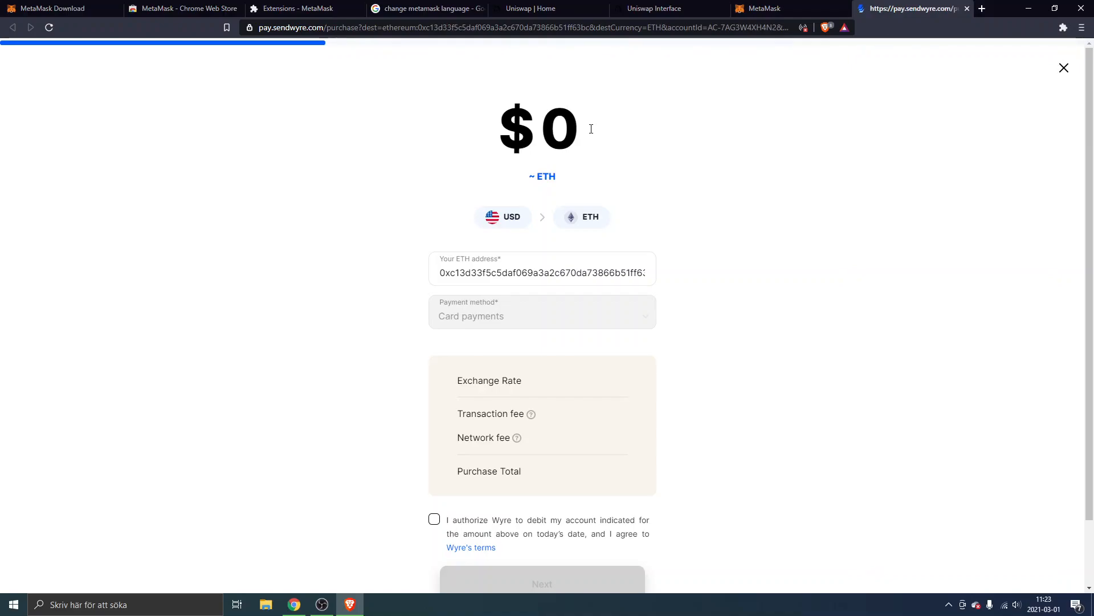
double_click(559, 129)
type("2")
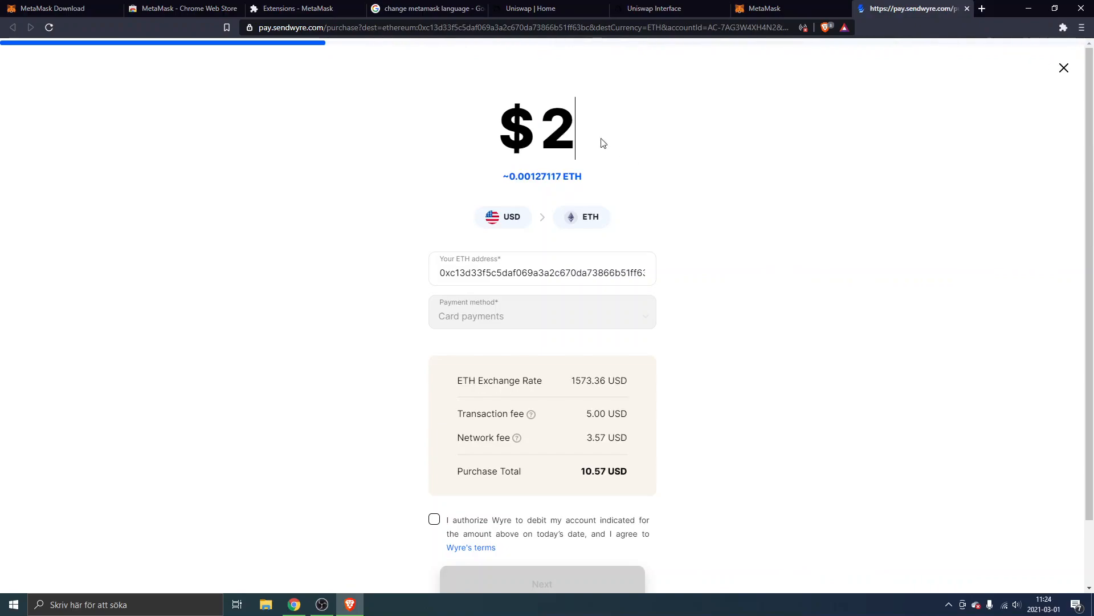
scroll("down", 3)
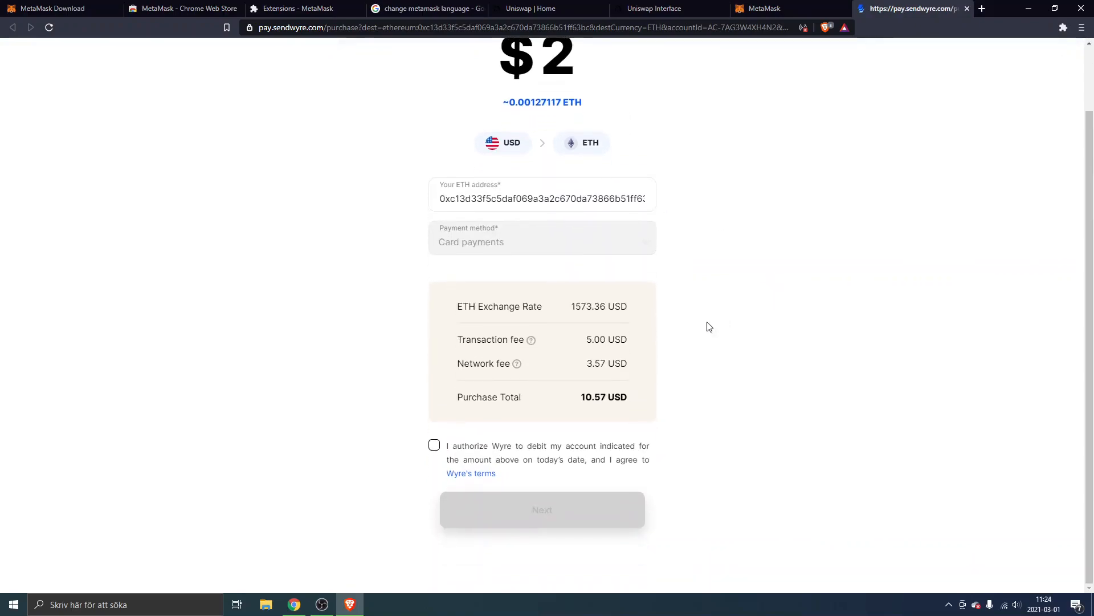
double_click(609, 339)
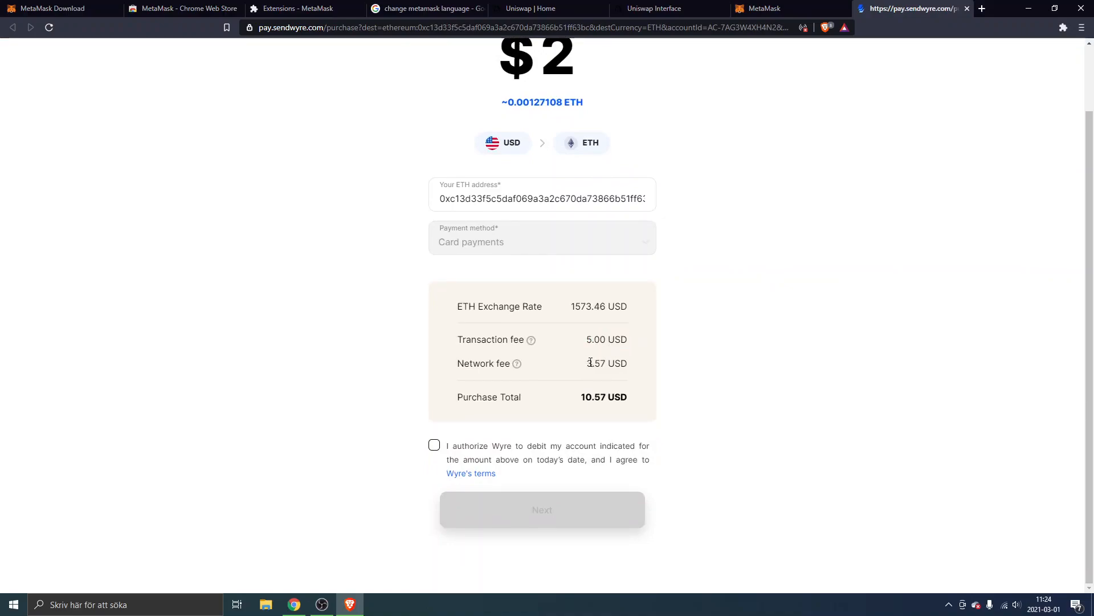
mouse_move(715, 392)
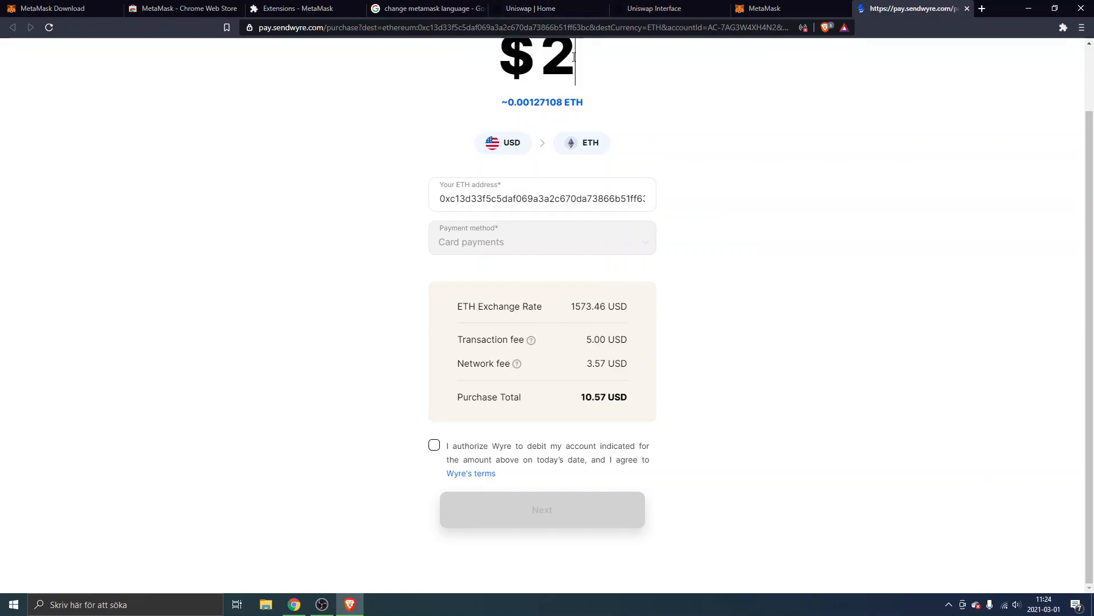
type("50")
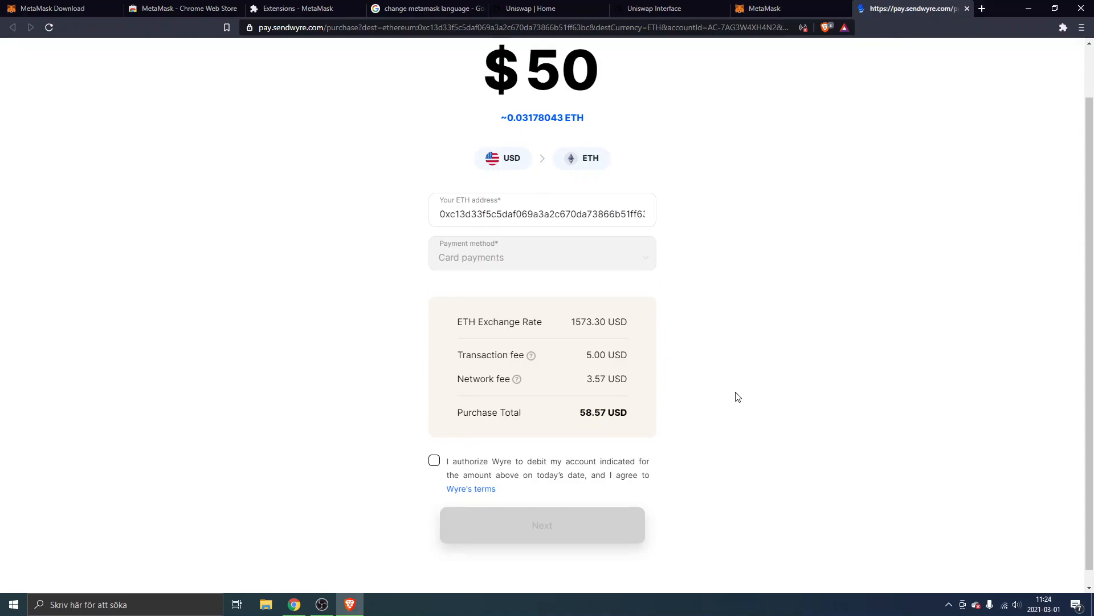
mouse_move(549, 330)
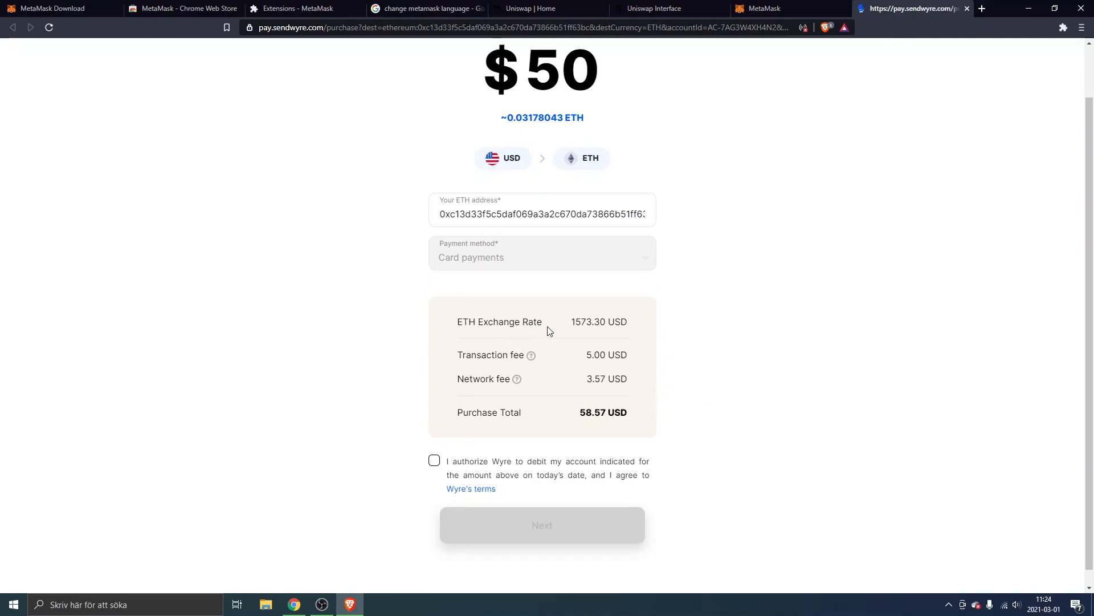
mouse_move(745, 342)
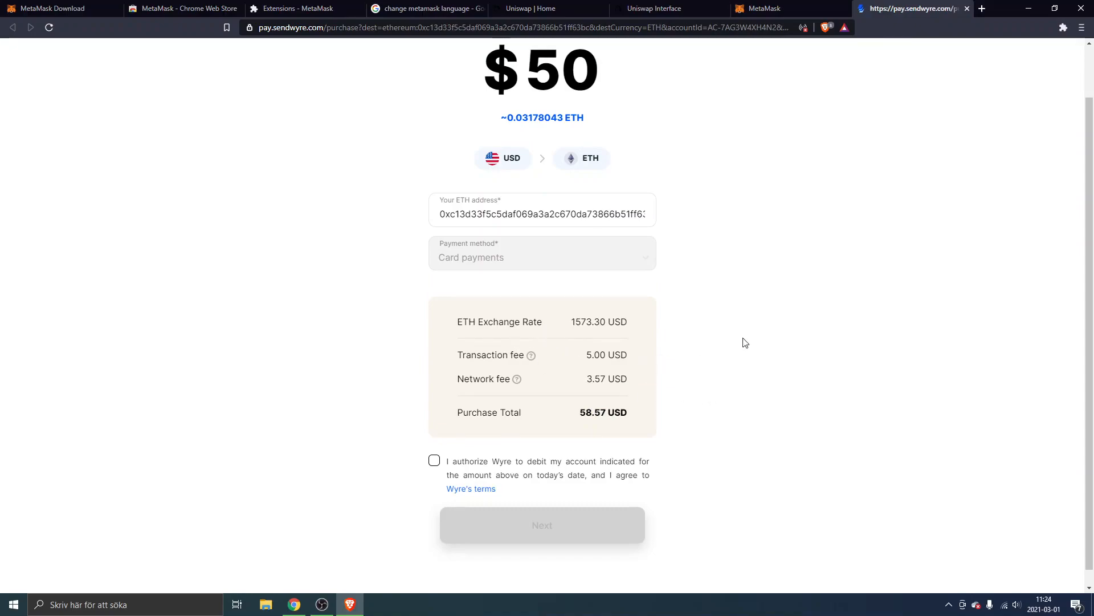
mouse_move(560, 290)
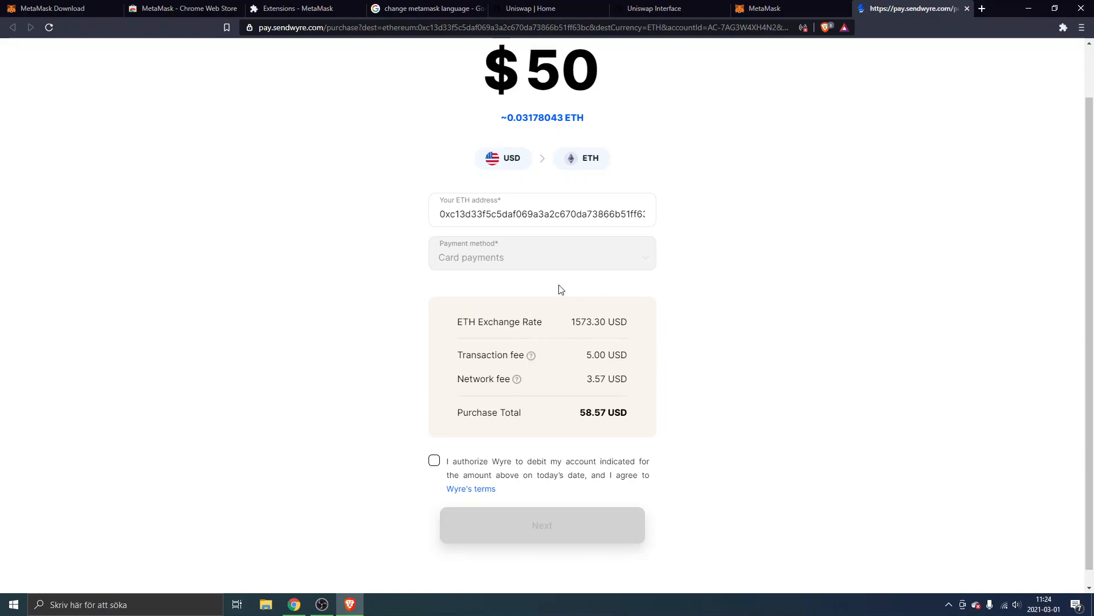
mouse_move(736, 353)
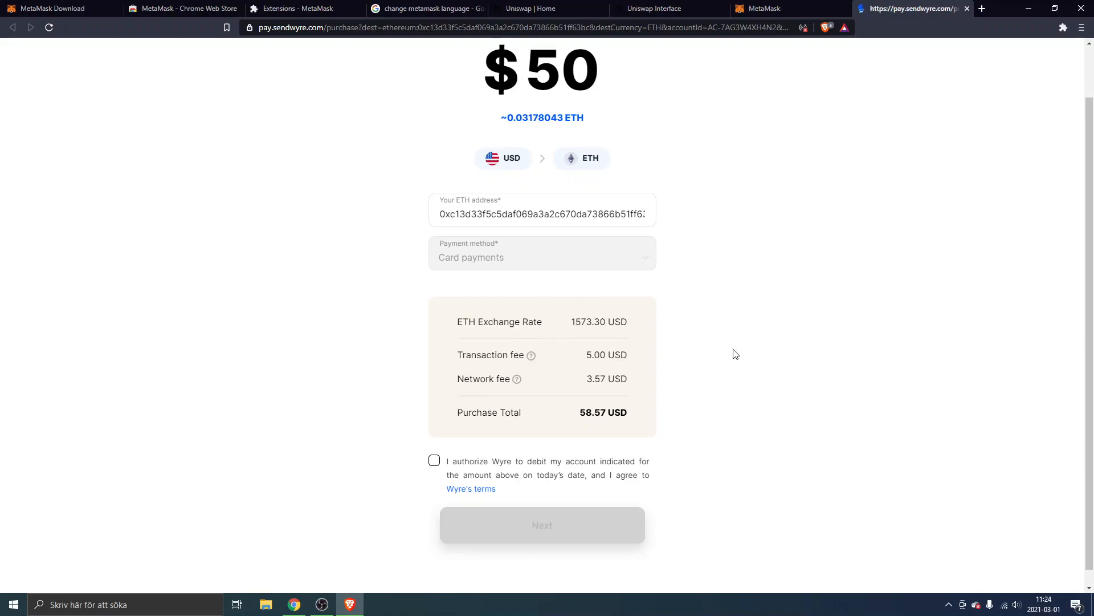
mouse_move(560, 237)
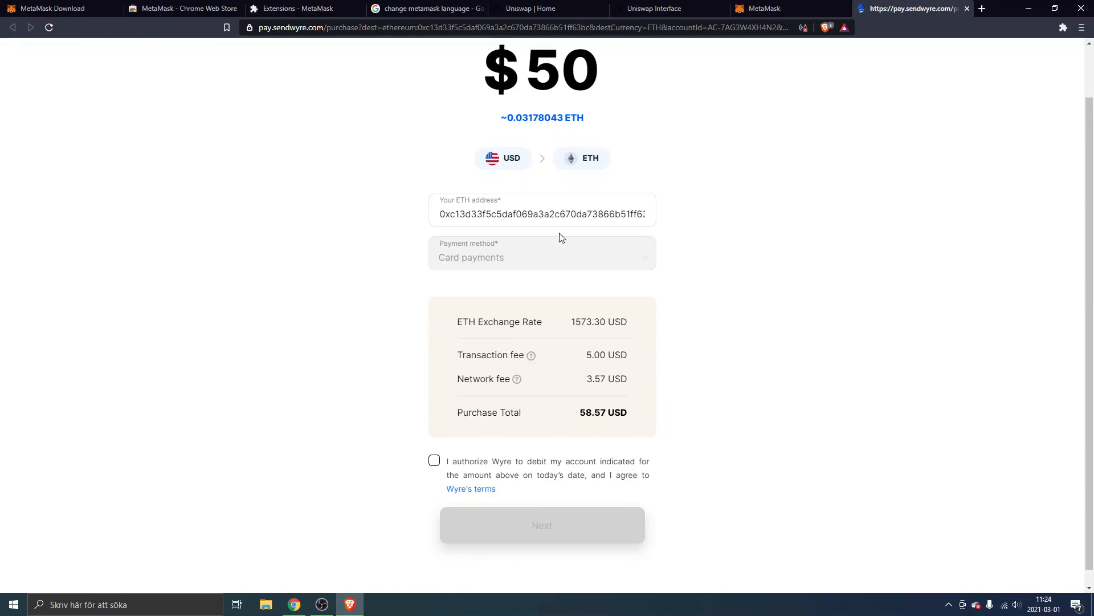
mouse_move(568, 405)
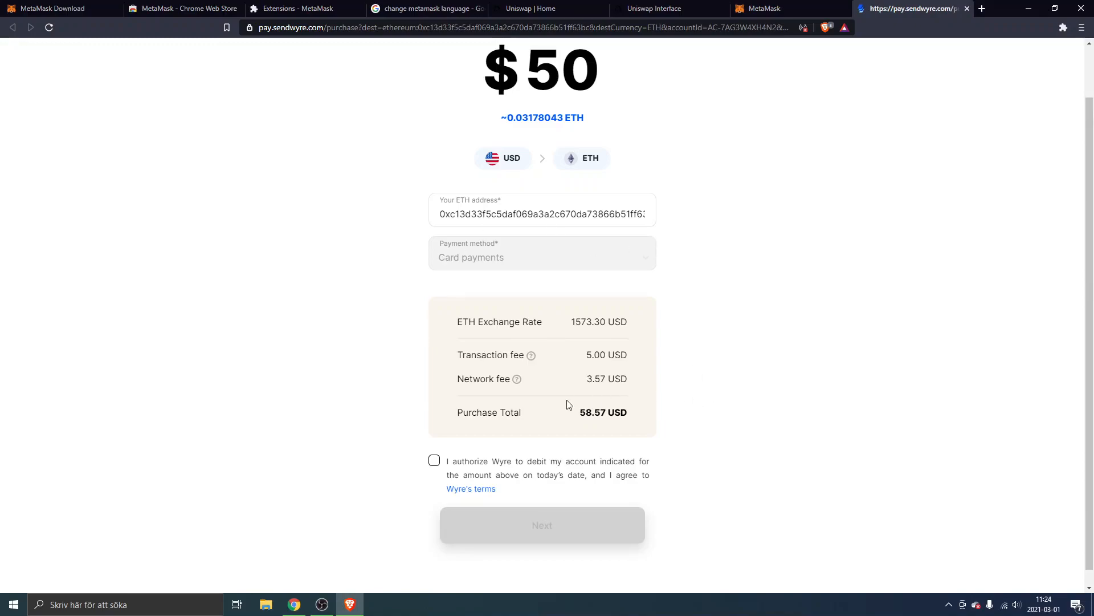
mouse_move(577, 417)
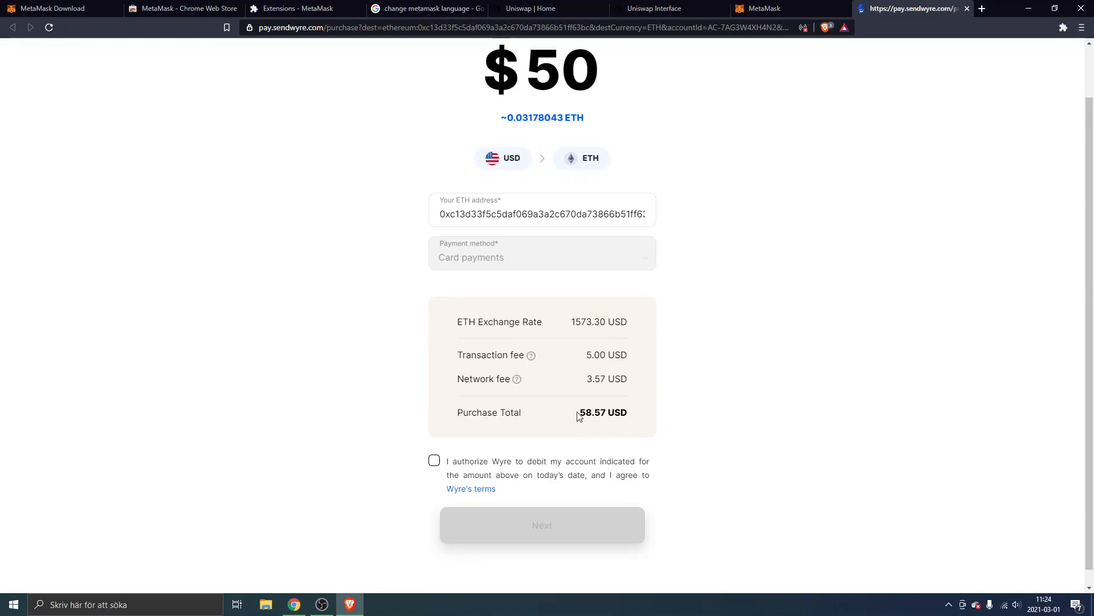
- Agree to Wyre's debit authorization for the card payment
left_click(433, 460)
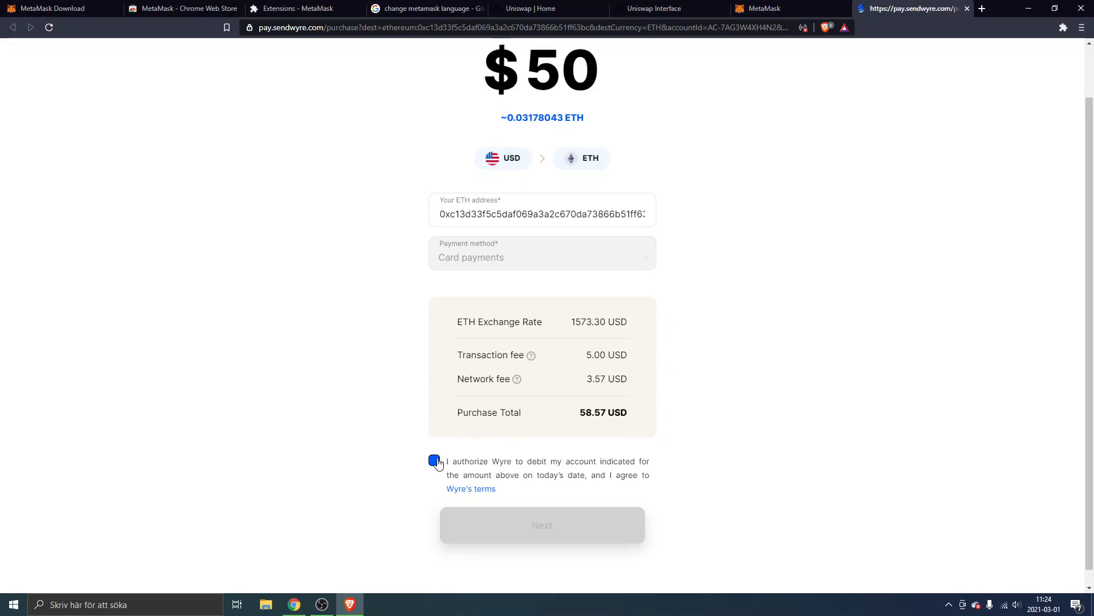
left_click(434, 459)
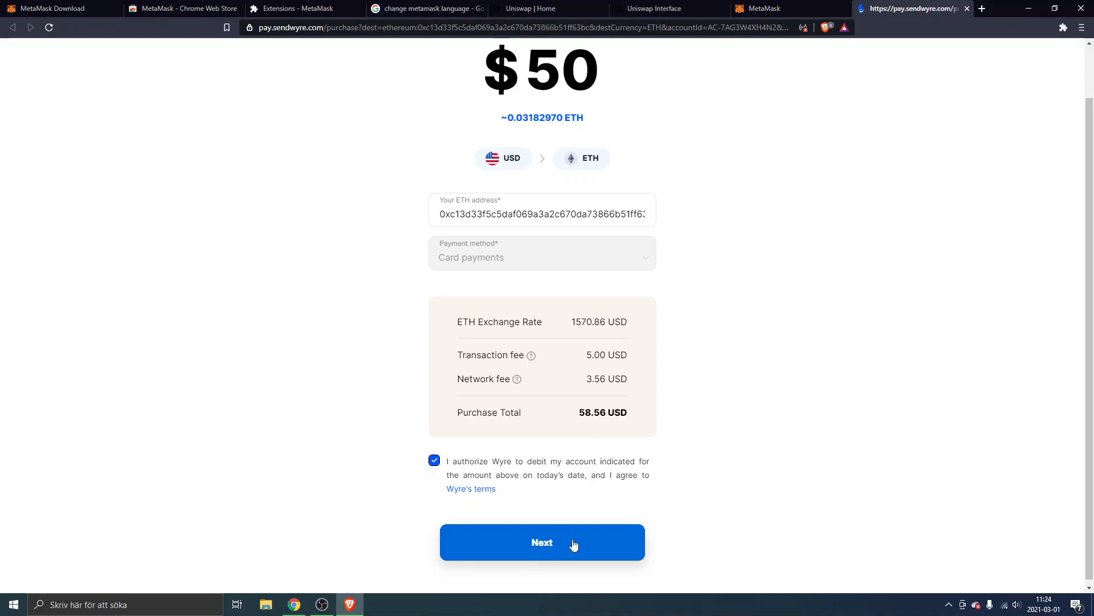
- Submit the purchase to reach Wyre's empty payment information form
left_click(542, 542)
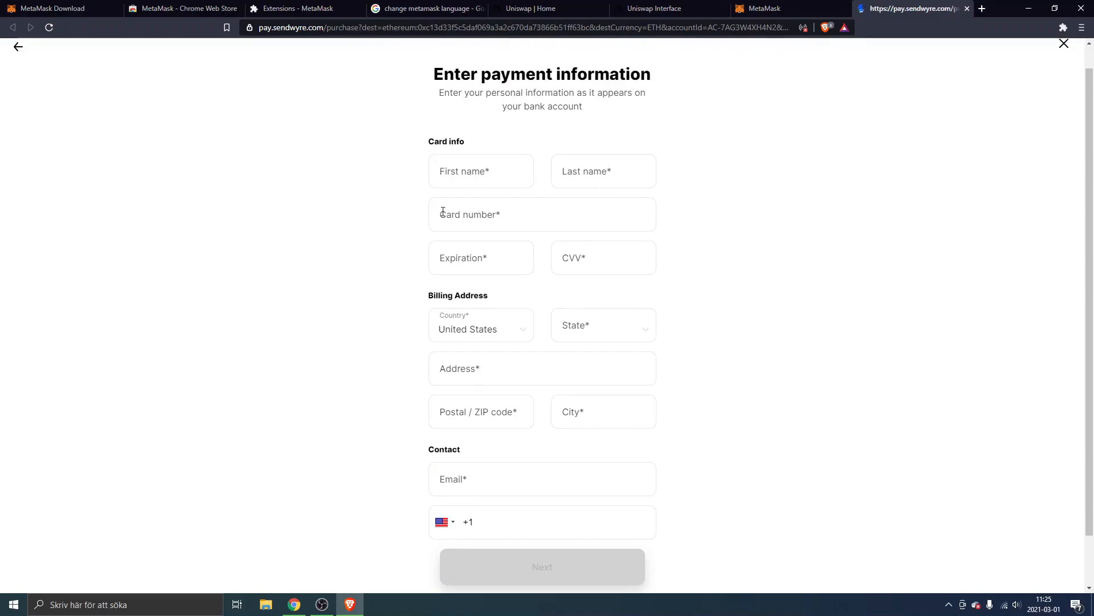
scroll("down", 3)
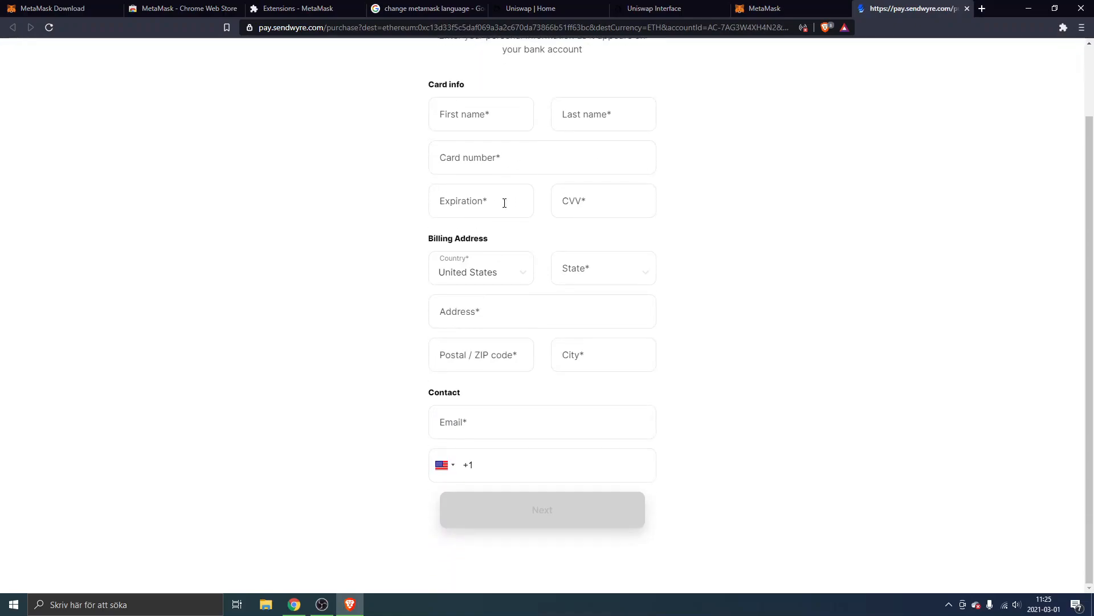
mouse_move(579, 510)
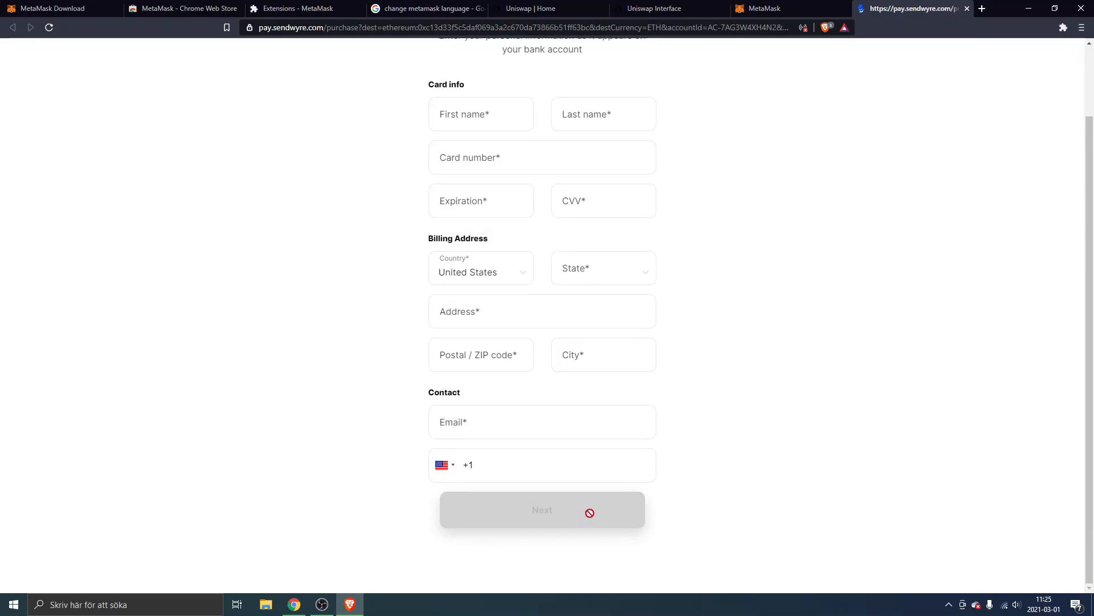
mouse_move(760, 267)
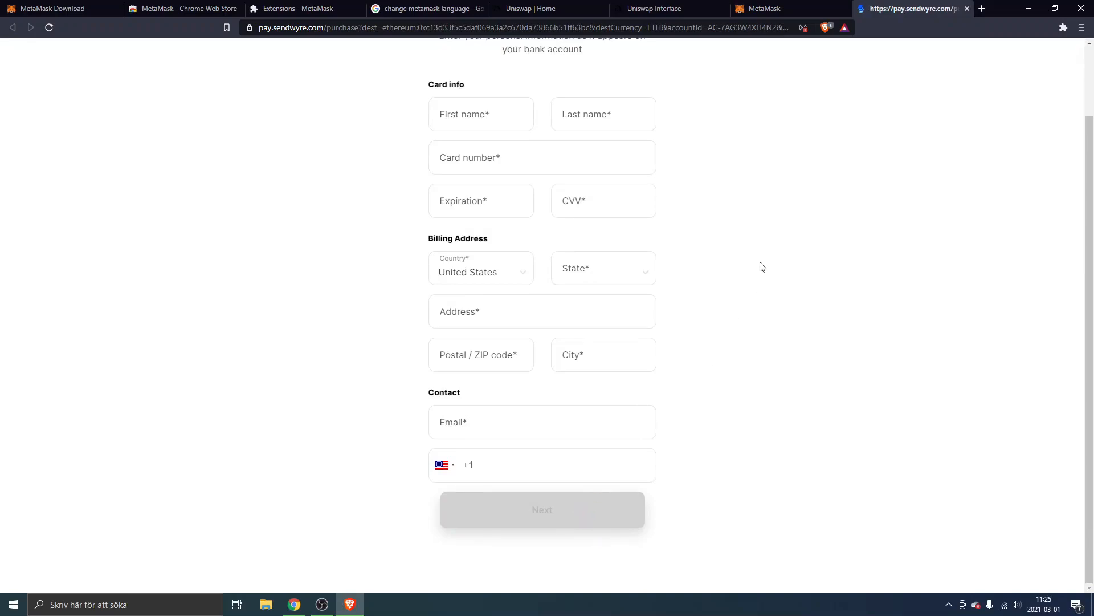
mouse_move(761, 251)
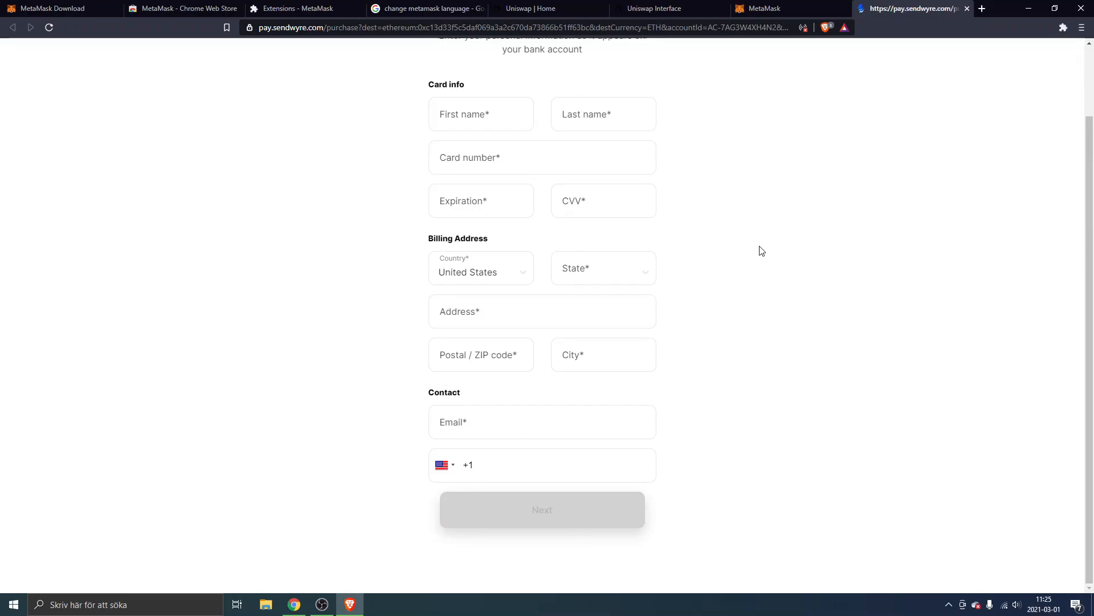
mouse_move(777, 263)
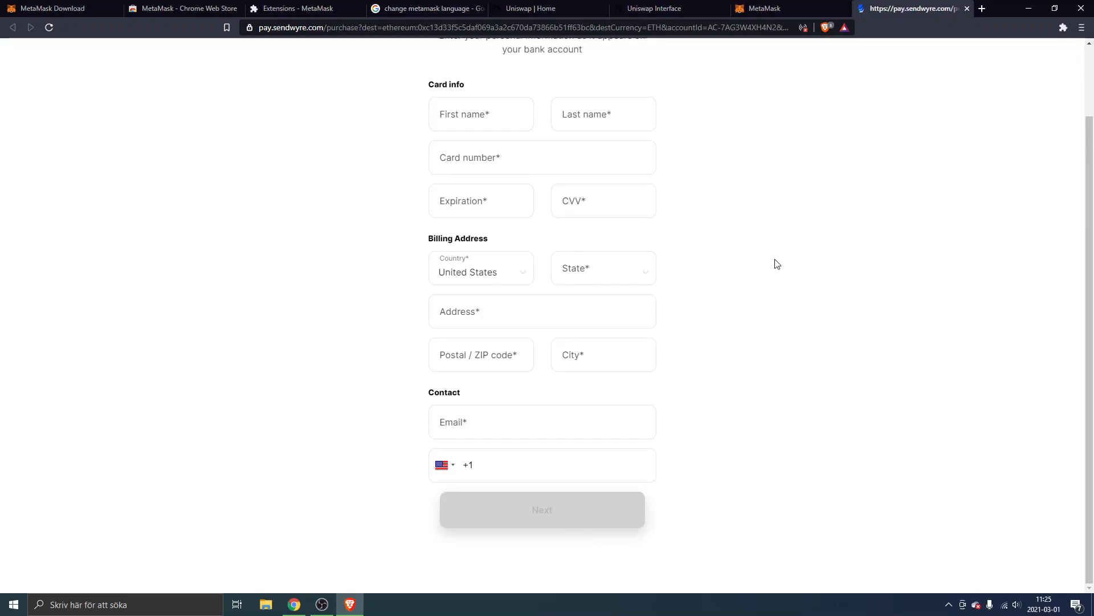
mouse_move(776, 260)
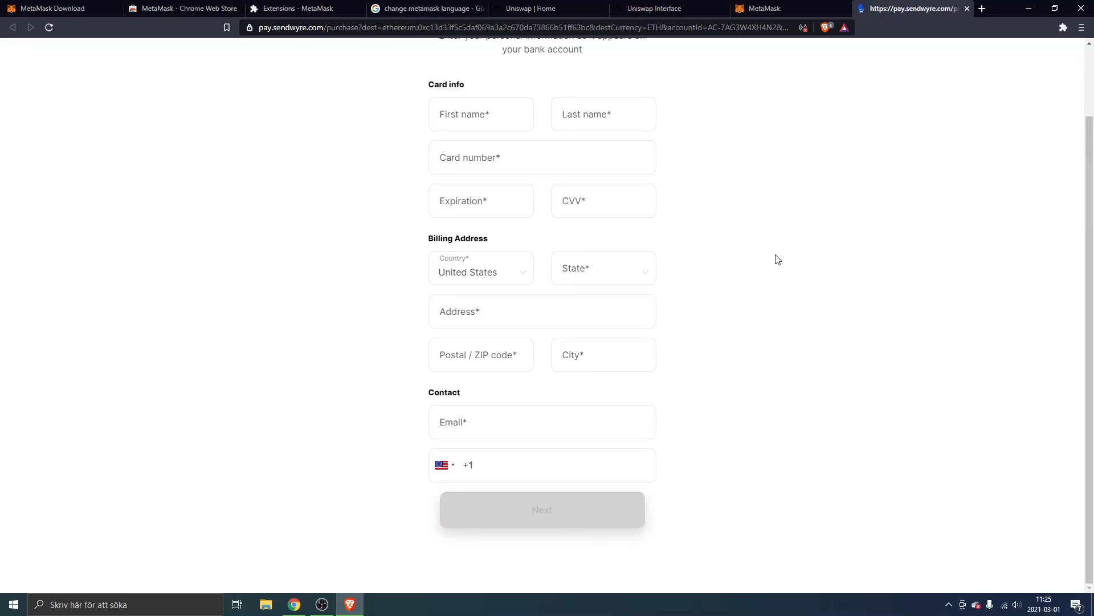